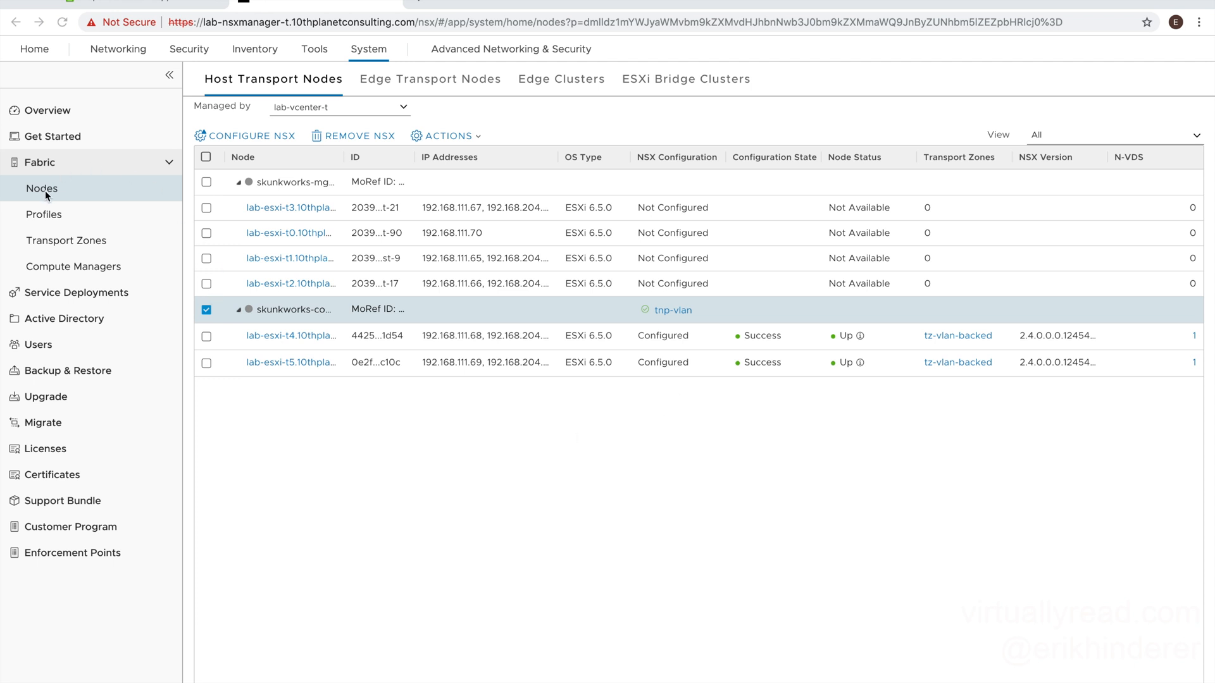
mouse_move(456, 46)
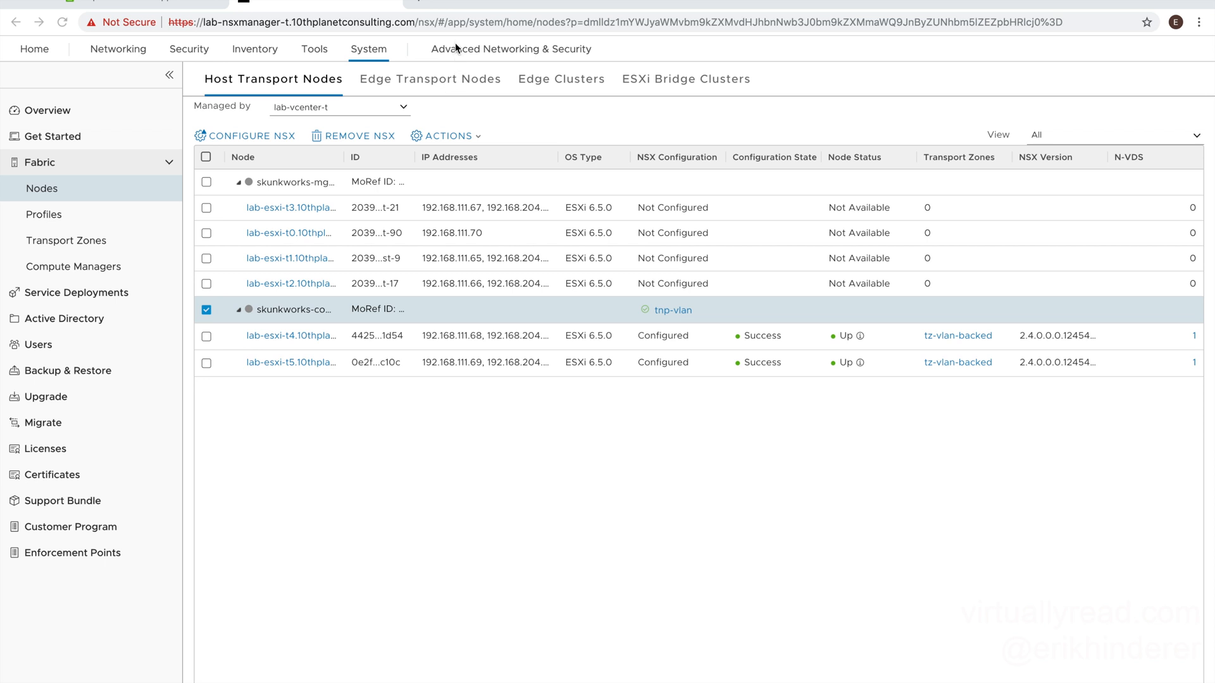
mouse_move(502, 64)
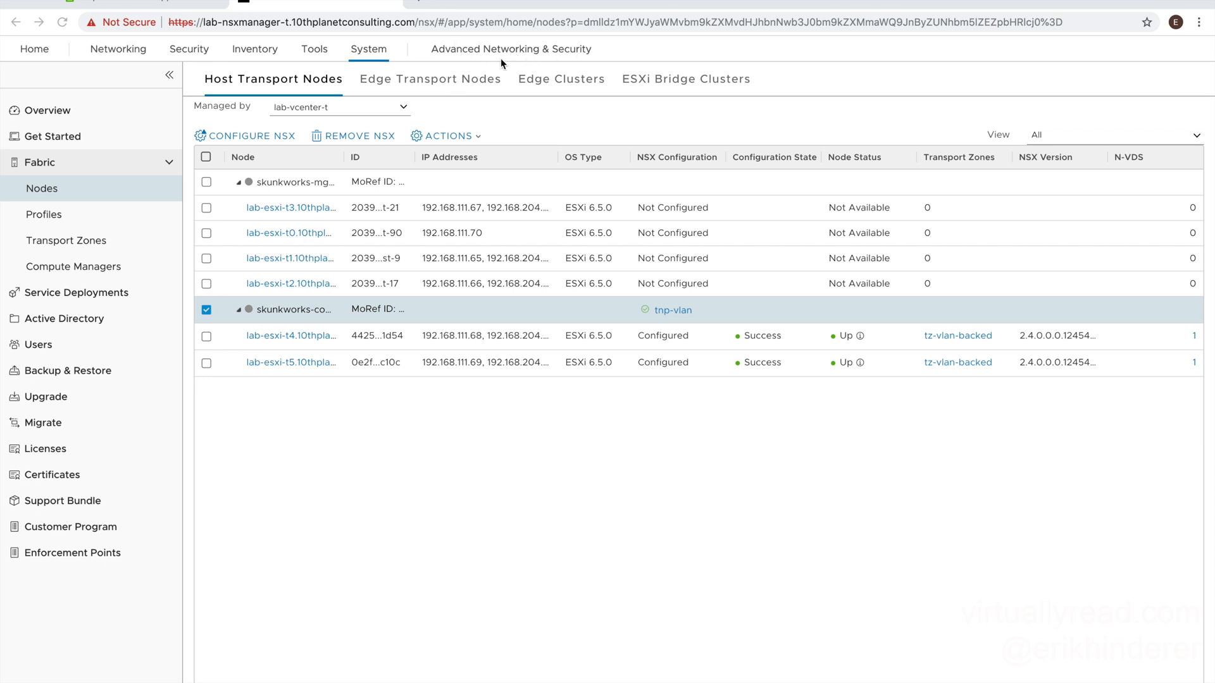
mouse_move(510, 48)
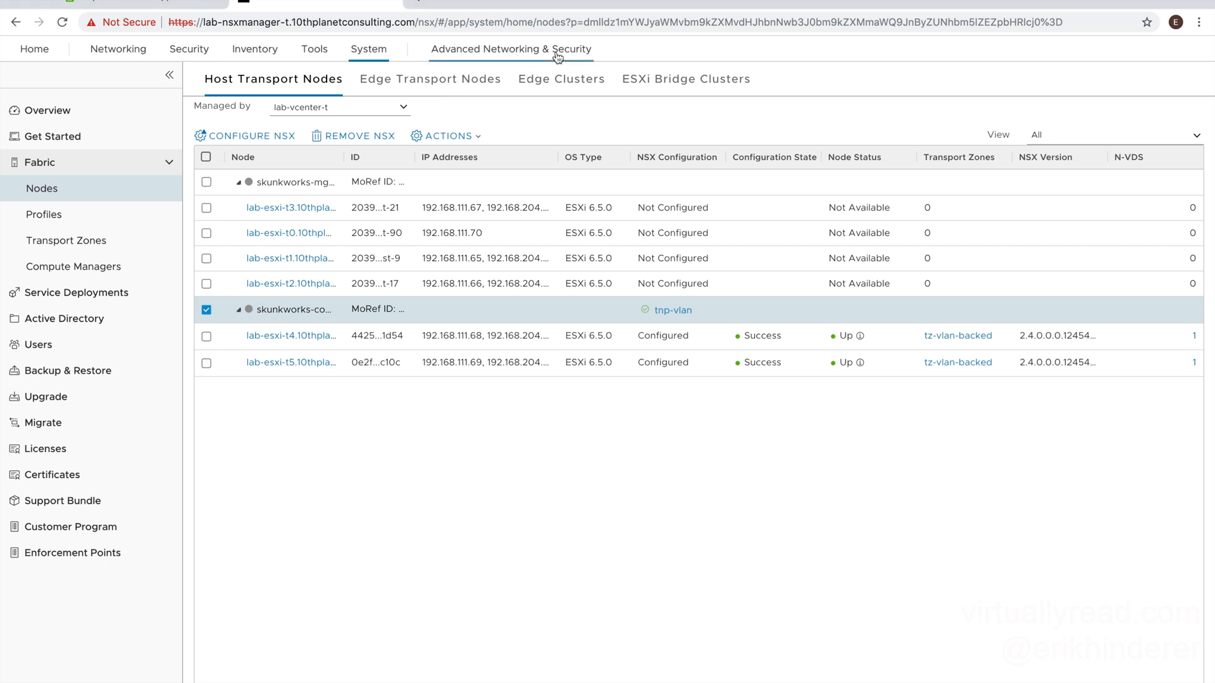
Step: Go to the Advanced Networking & Security tab's empty logical switches list
click(510, 49)
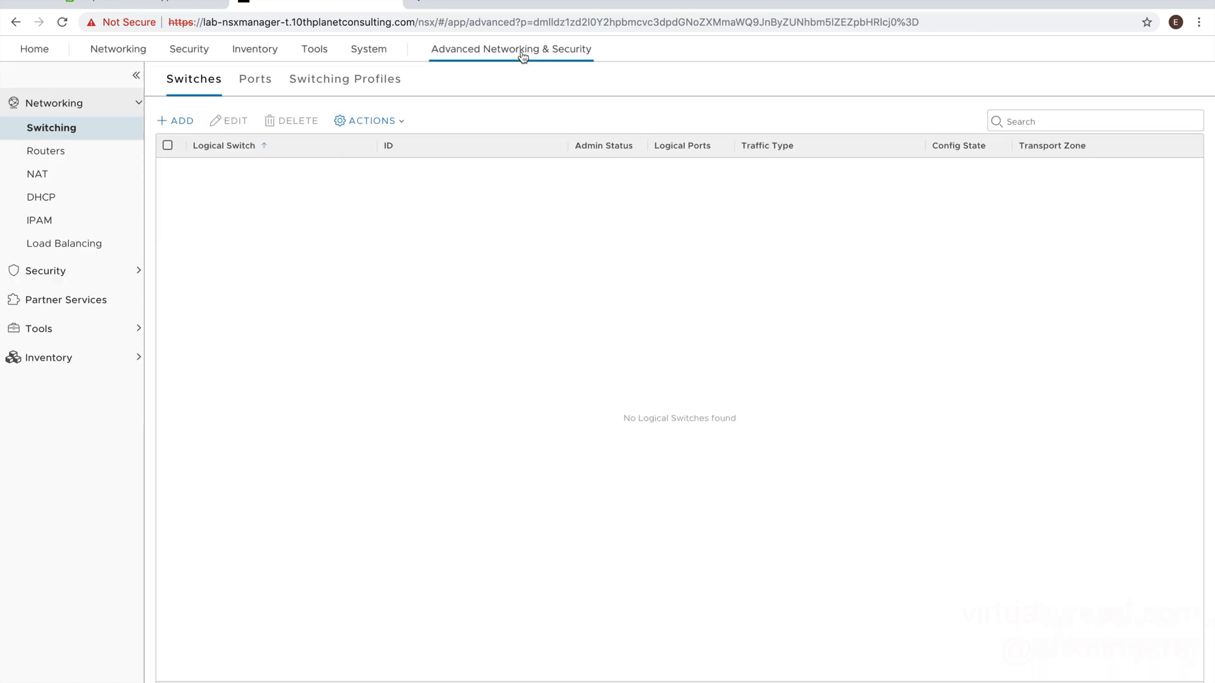
mouse_move(69, 141)
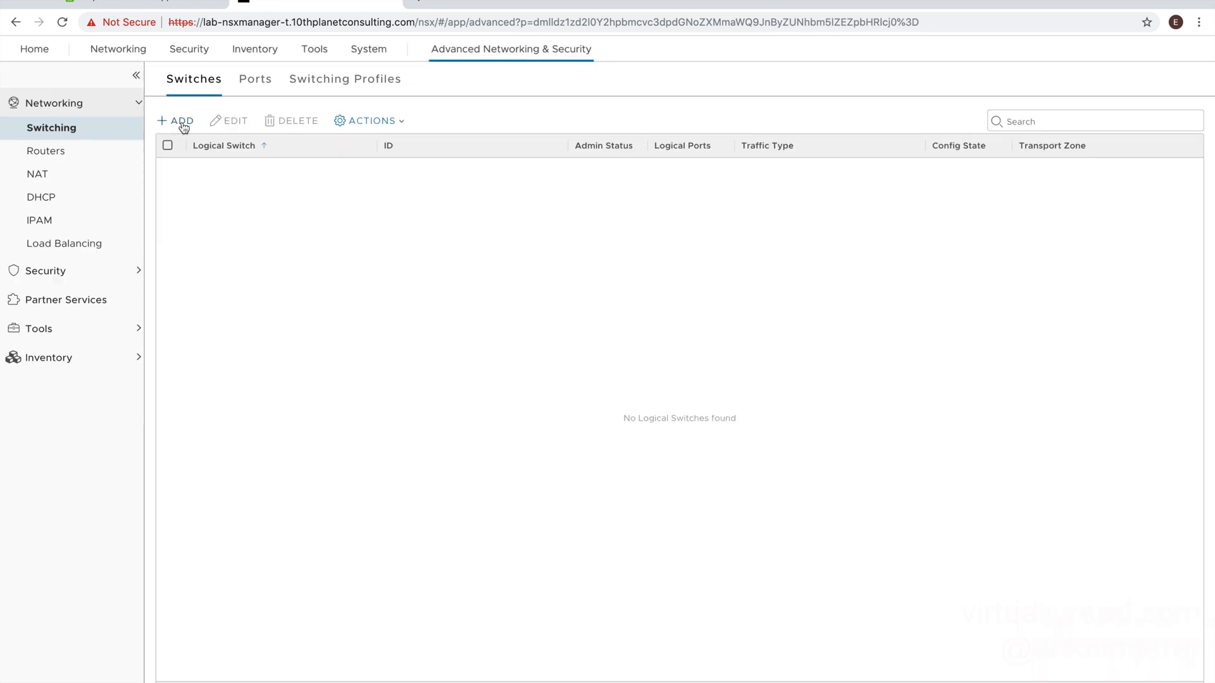
Step: Add logical switch 'ls-servers' on transport zone tz-vlan-backed with VLAN 0
click(177, 120)
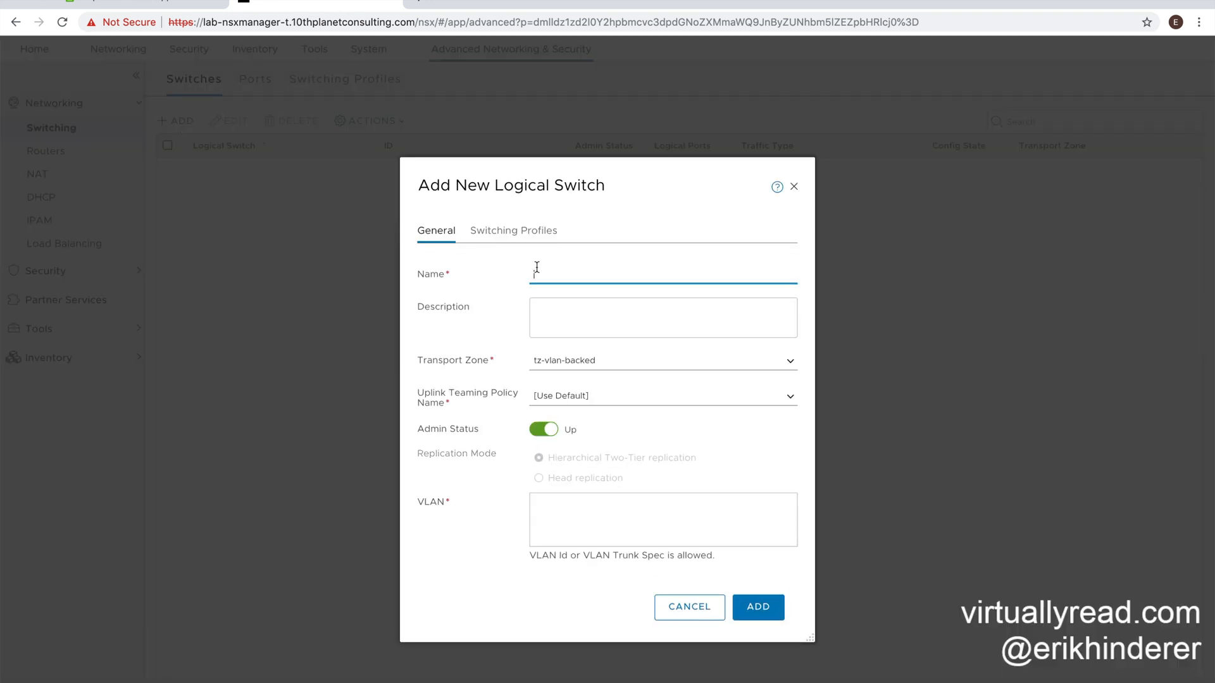
text(ls-)
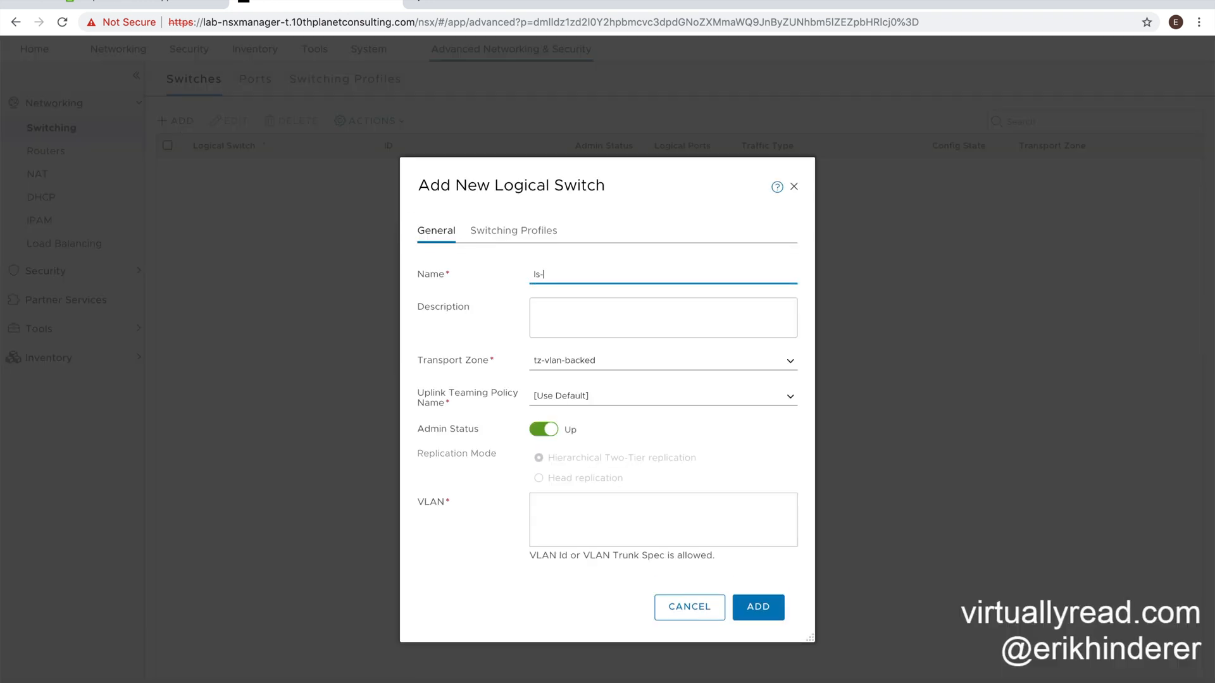
text(servers)
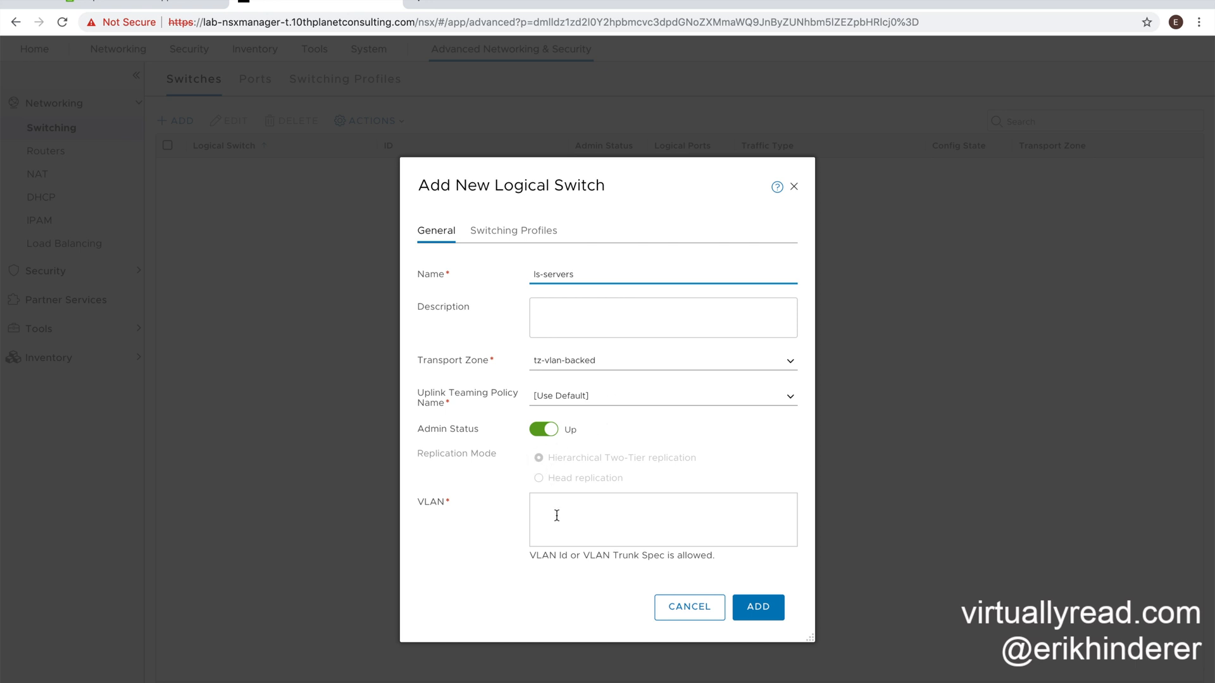
text(0)
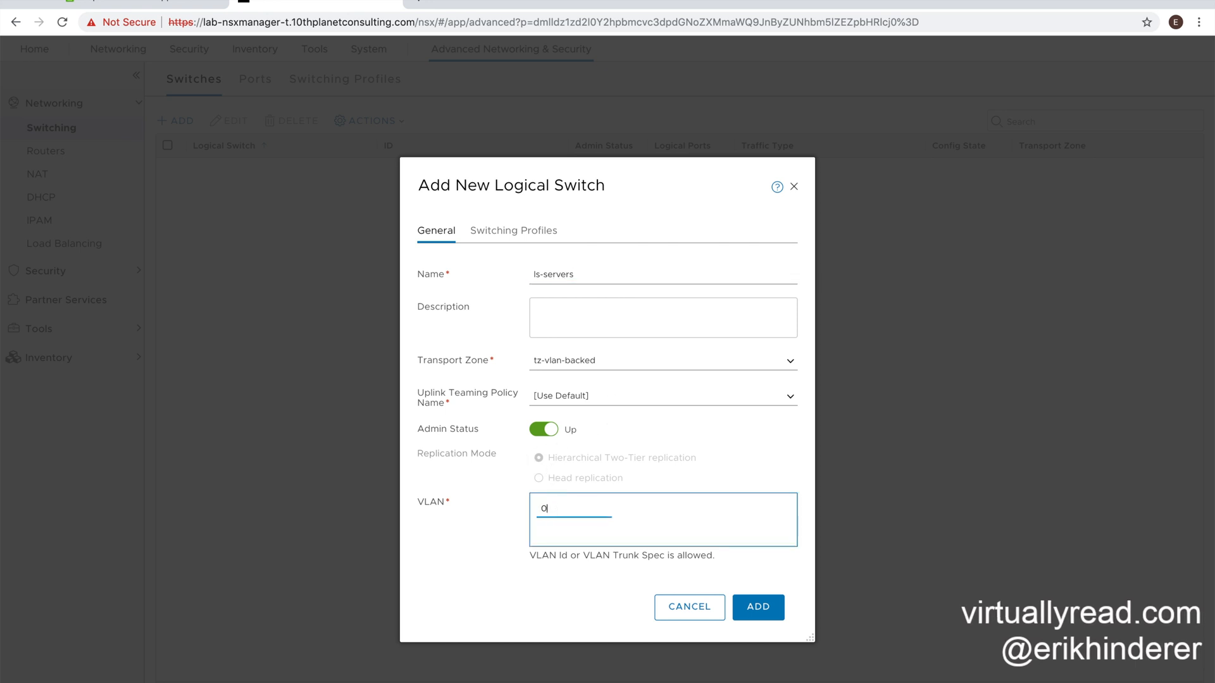
text(-4094)
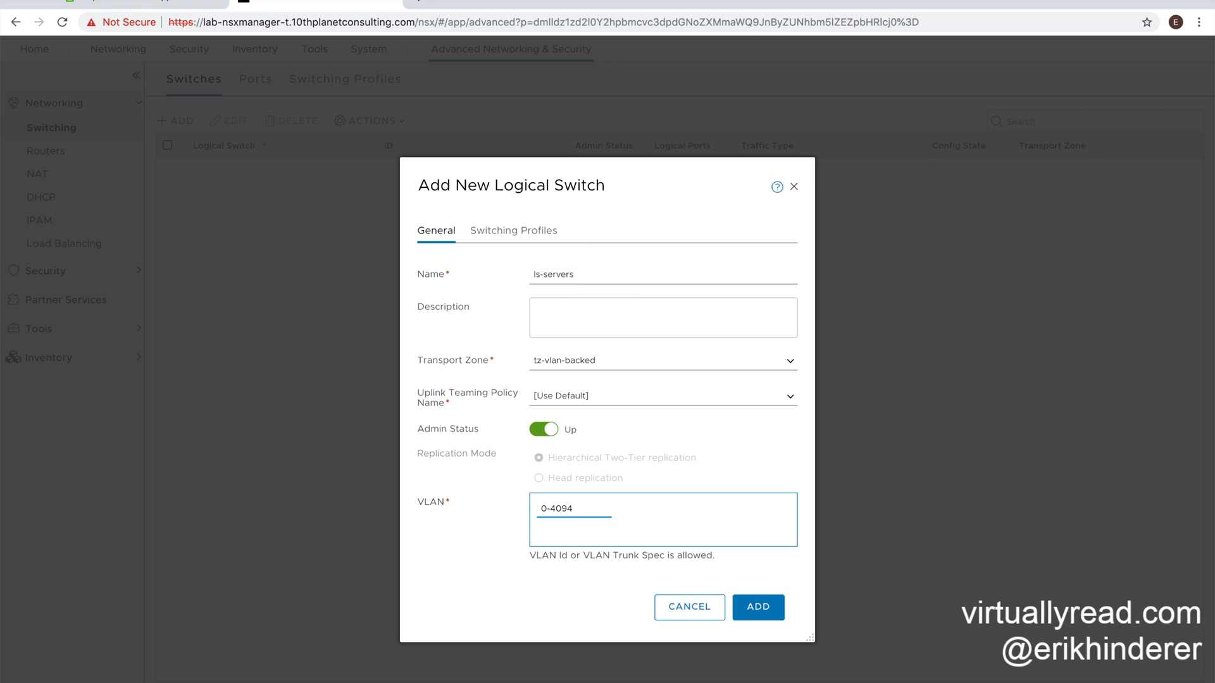
key(BackSpace)
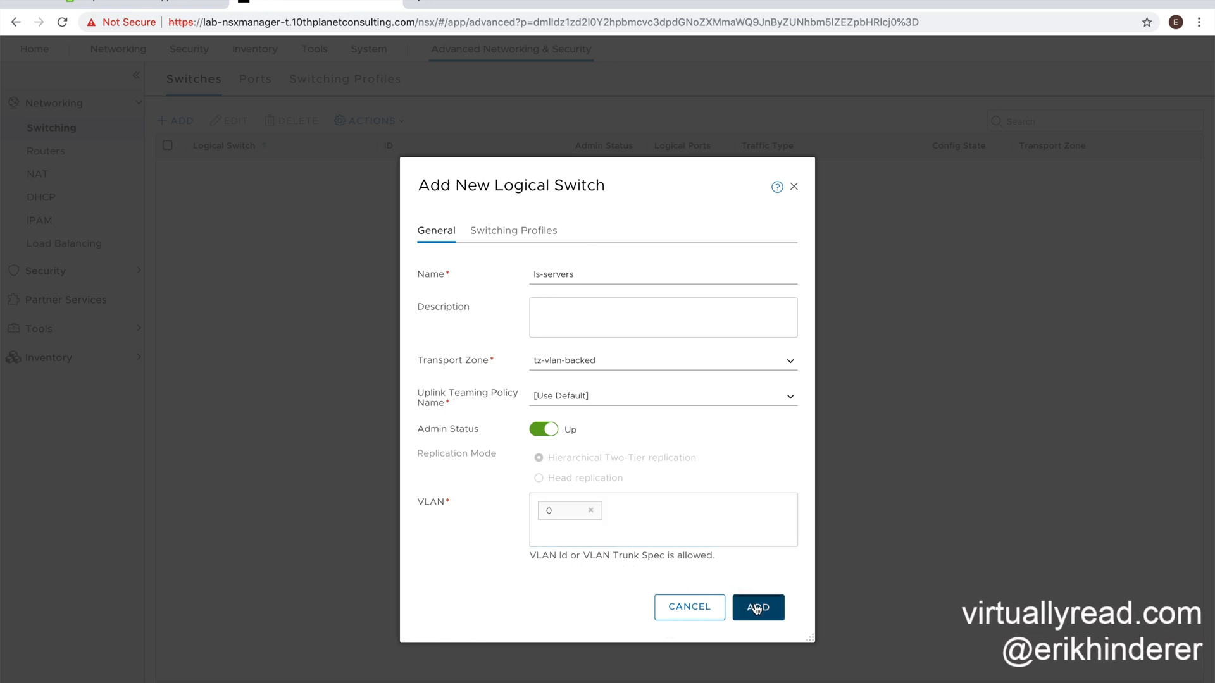
click(758, 607)
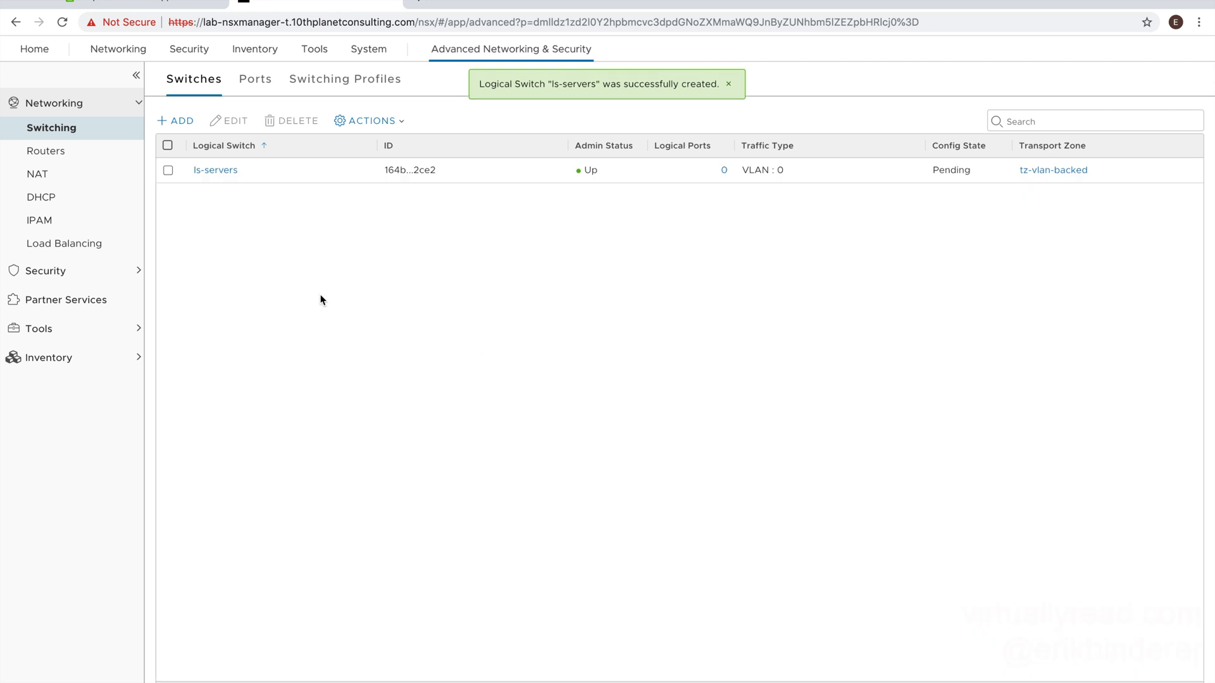
Step: Add logical switch 'ls-vdi' with VLAN 0, then switch to the vSphere Client
click(175, 120)
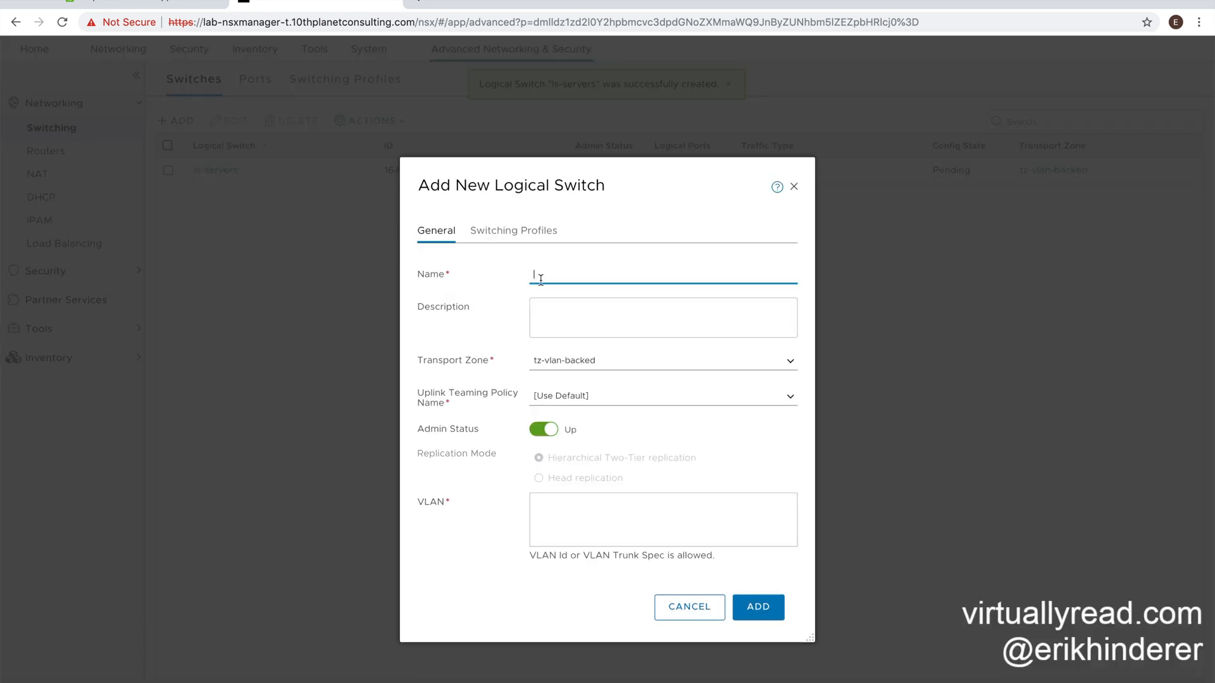
text(ls-vdi)
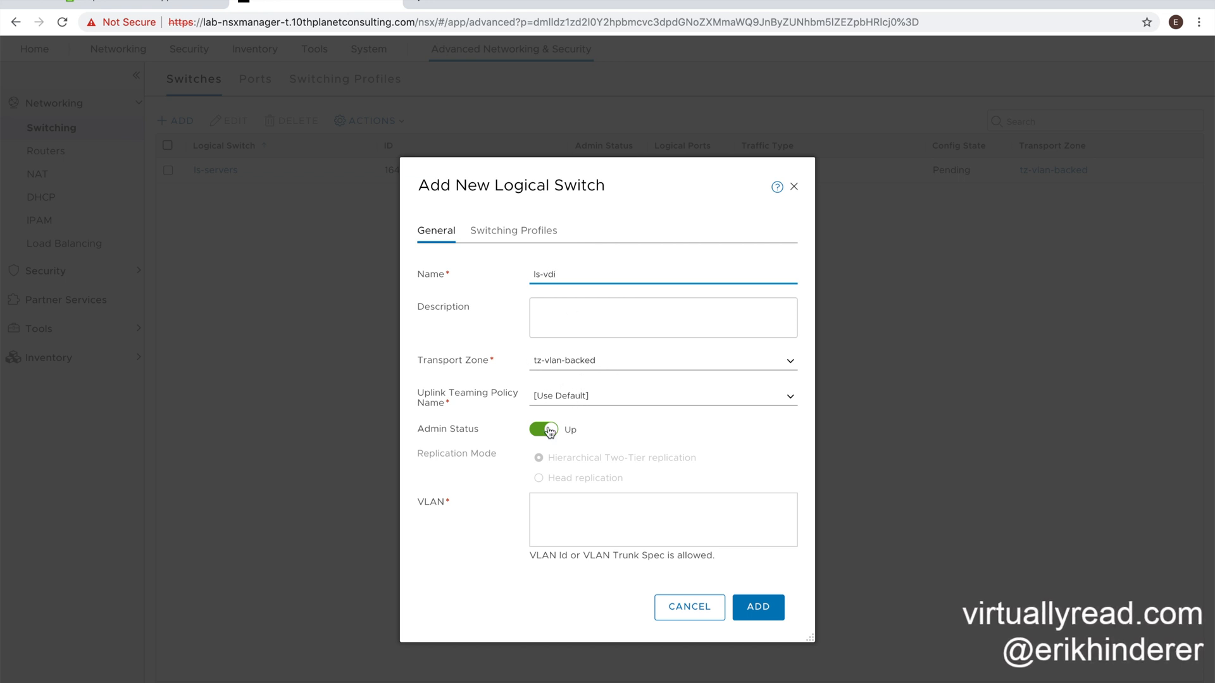
text(0)
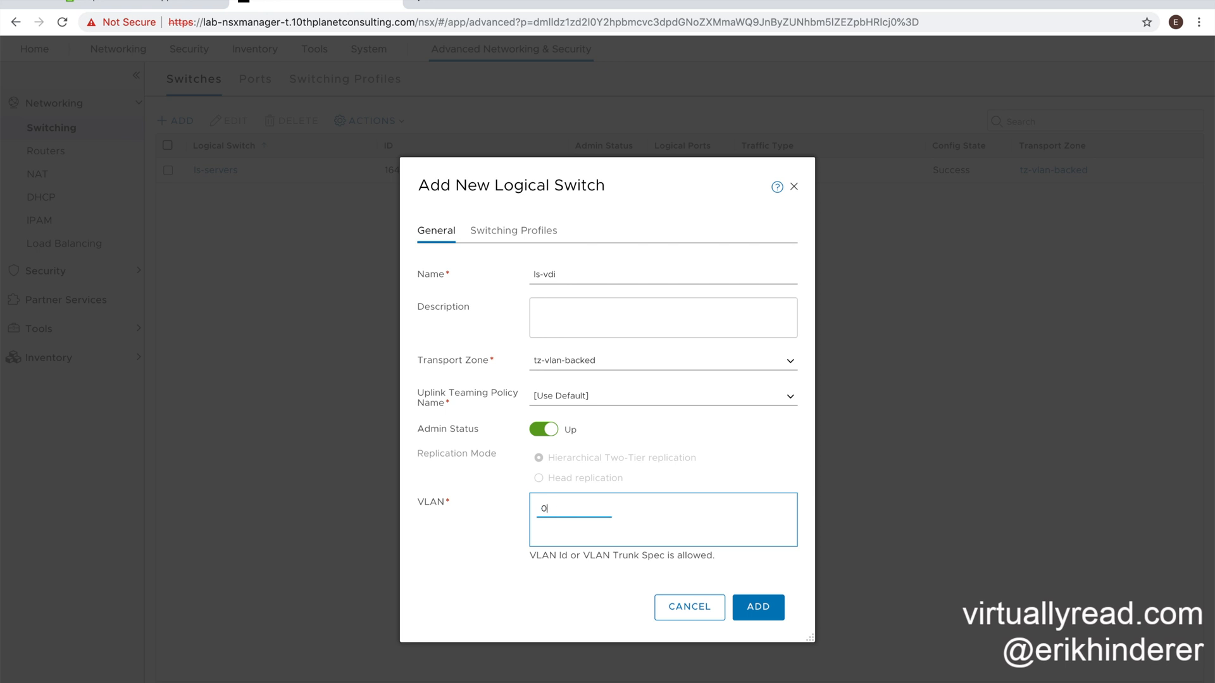
click(757, 607)
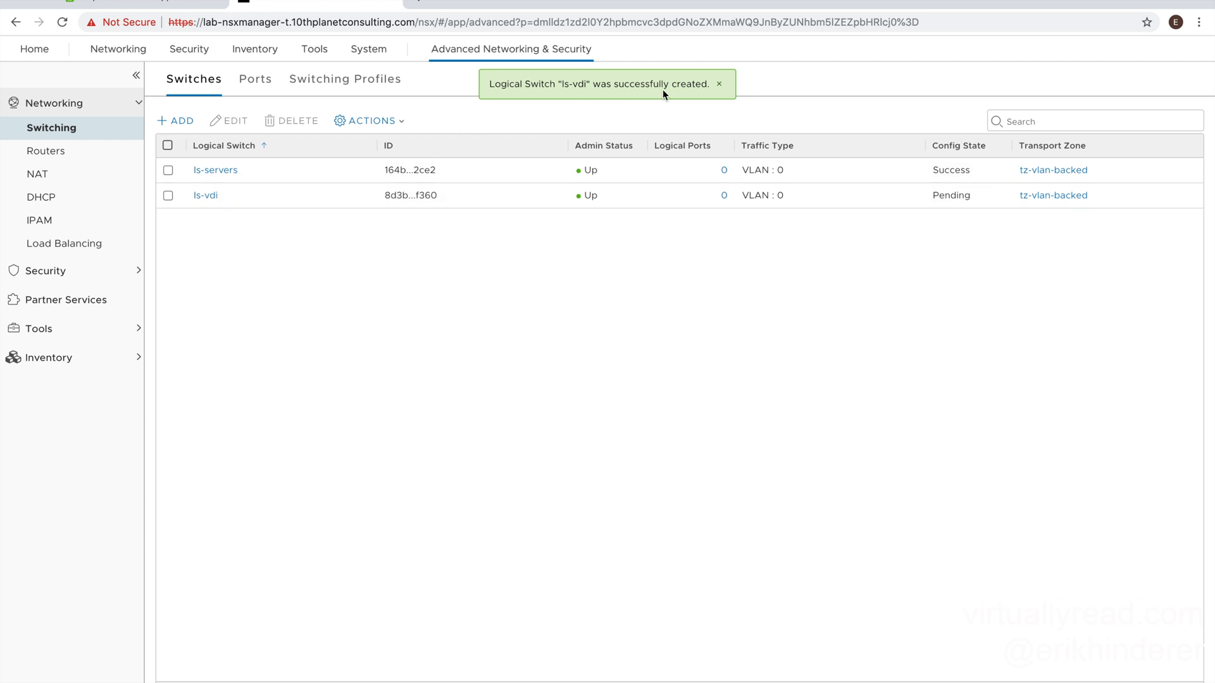
click(718, 83)
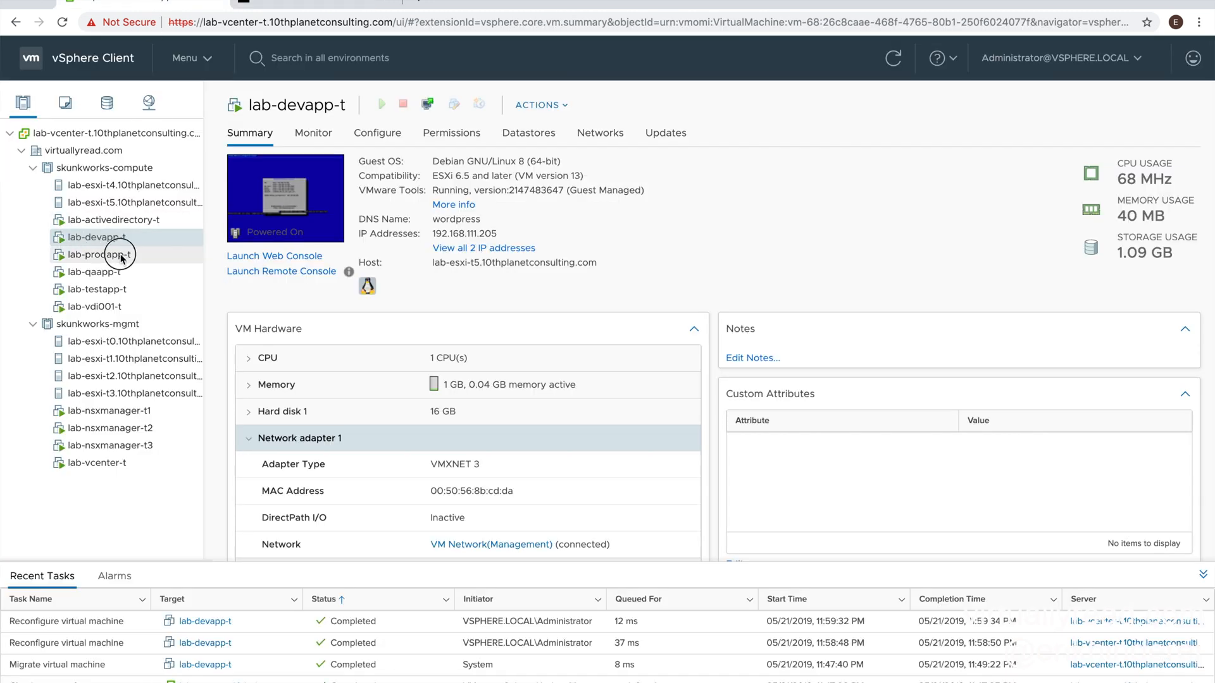
Step: Attach lab-vdi001-t's Network adapter 1 to ls-vdi through Edit Settings
click(96, 289)
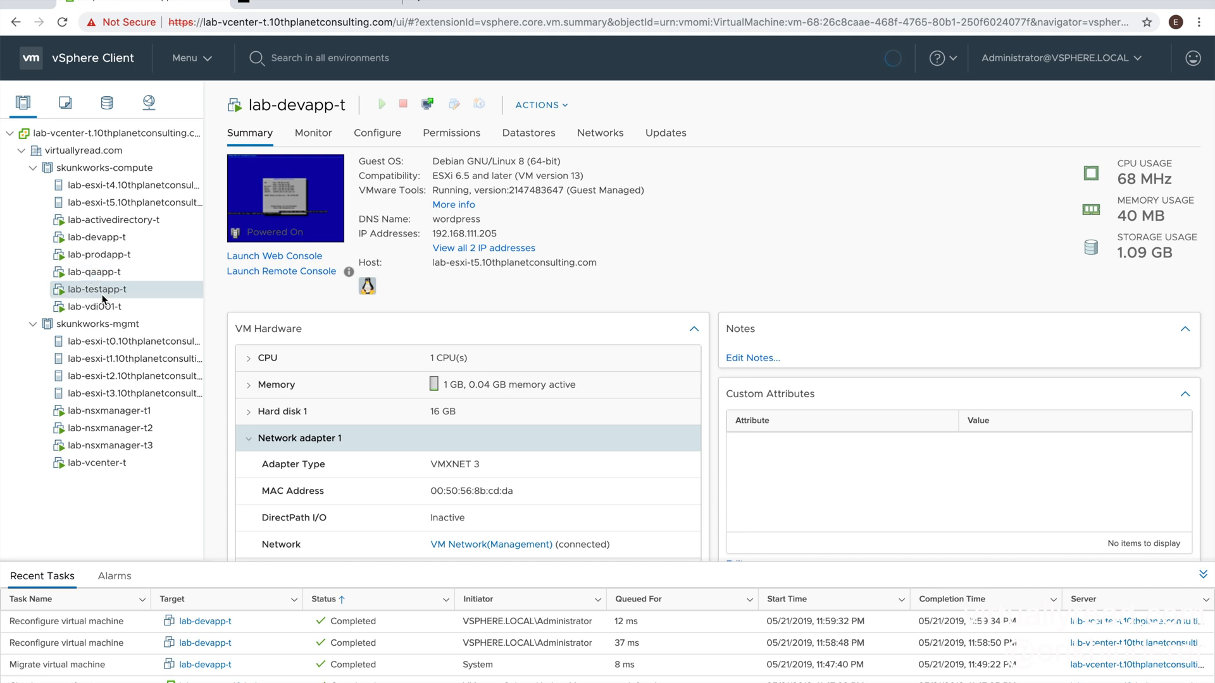
click(94, 306)
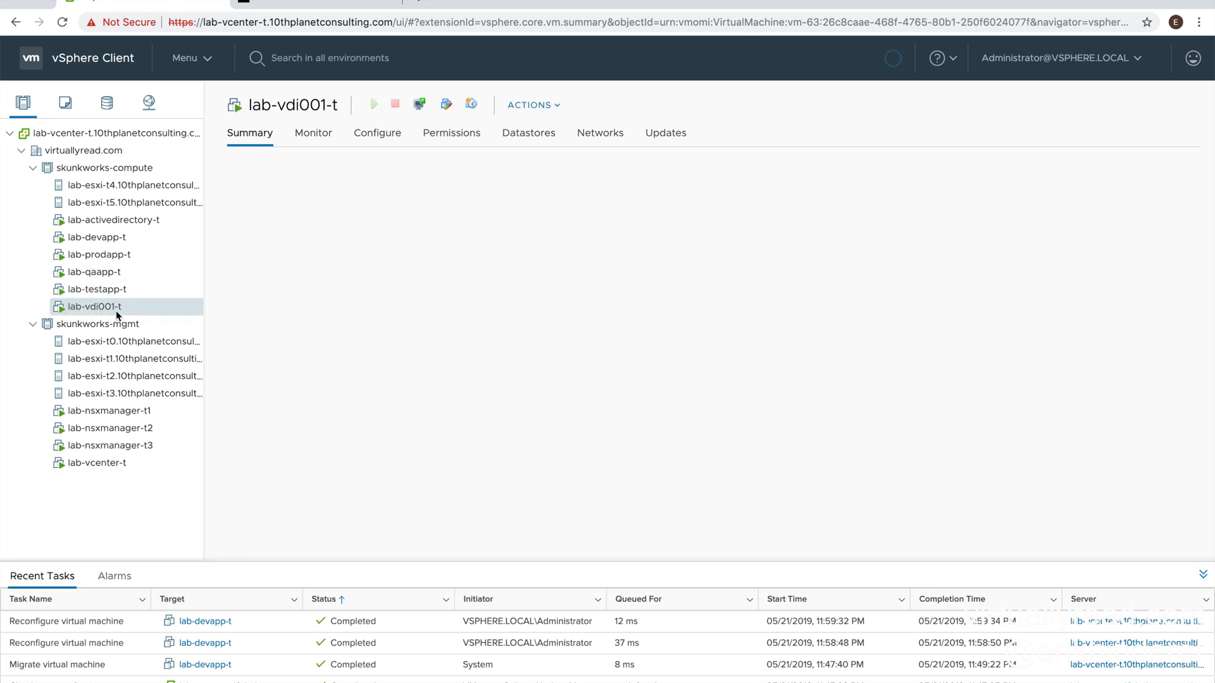
click(533, 105)
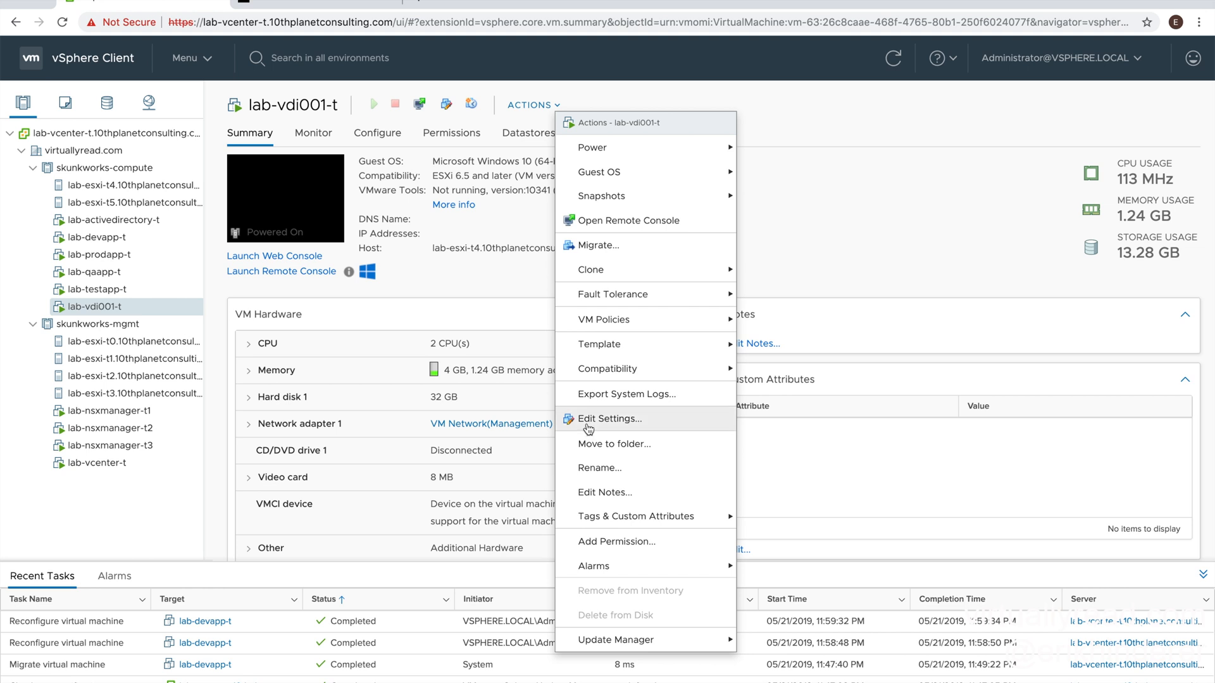
click(610, 418)
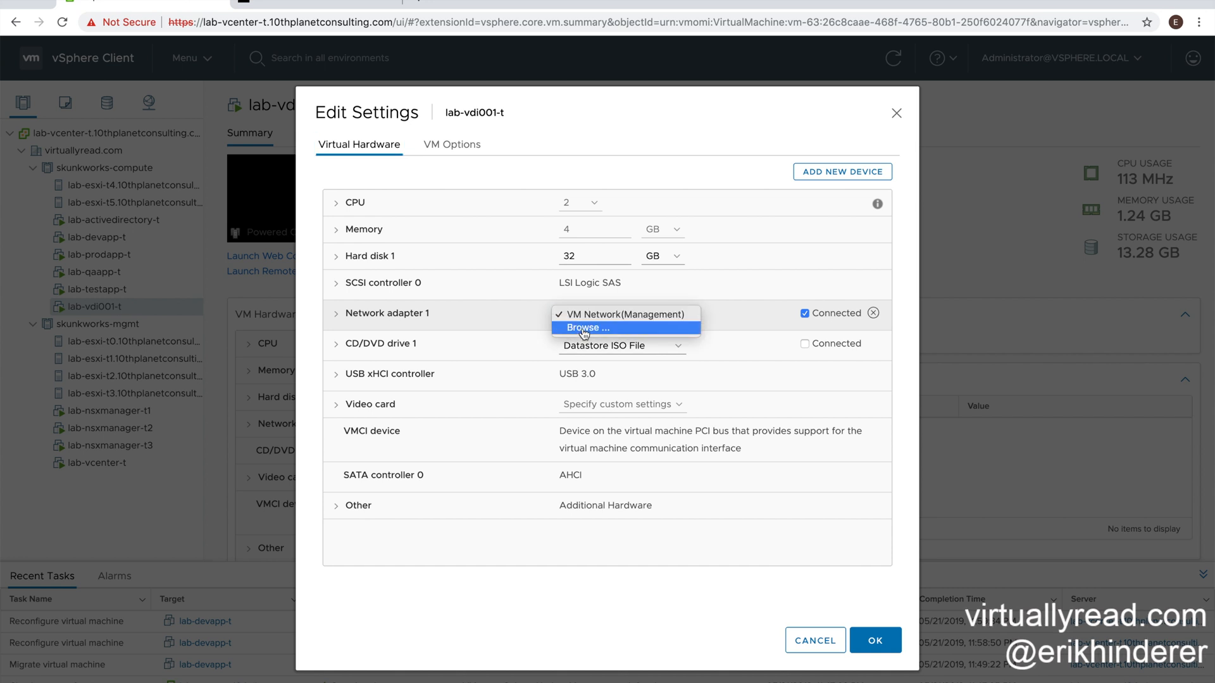
click(584, 327)
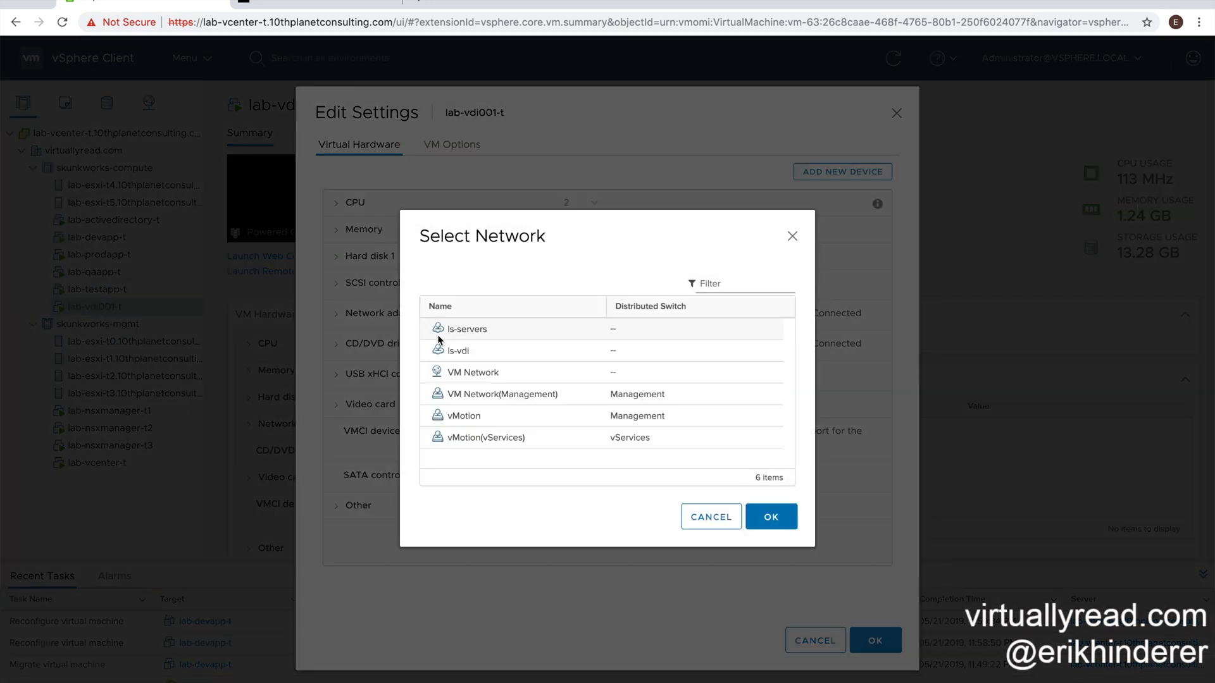
click(458, 350)
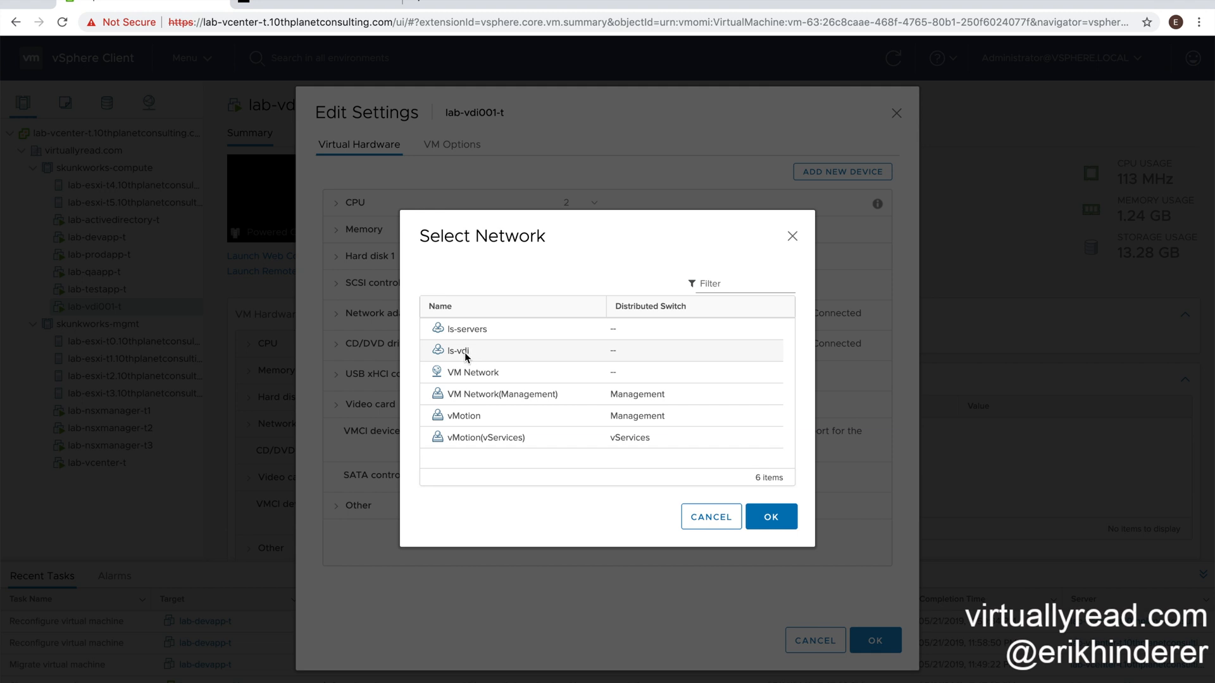
click(475, 350)
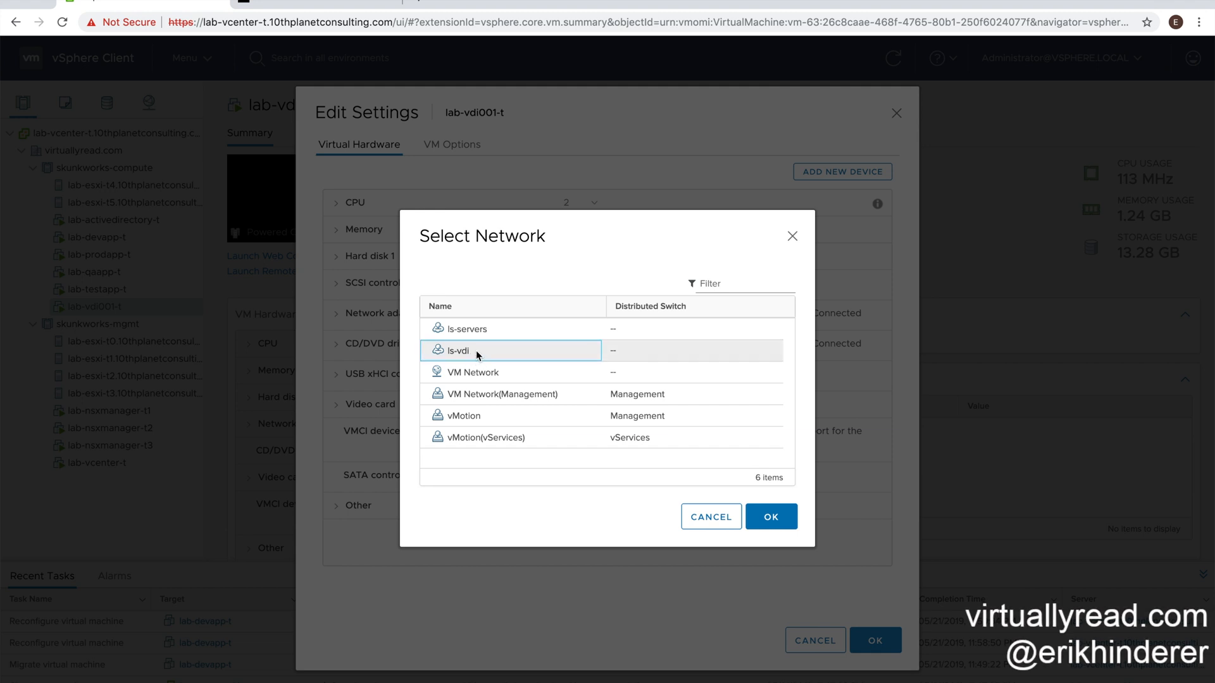
click(770, 517)
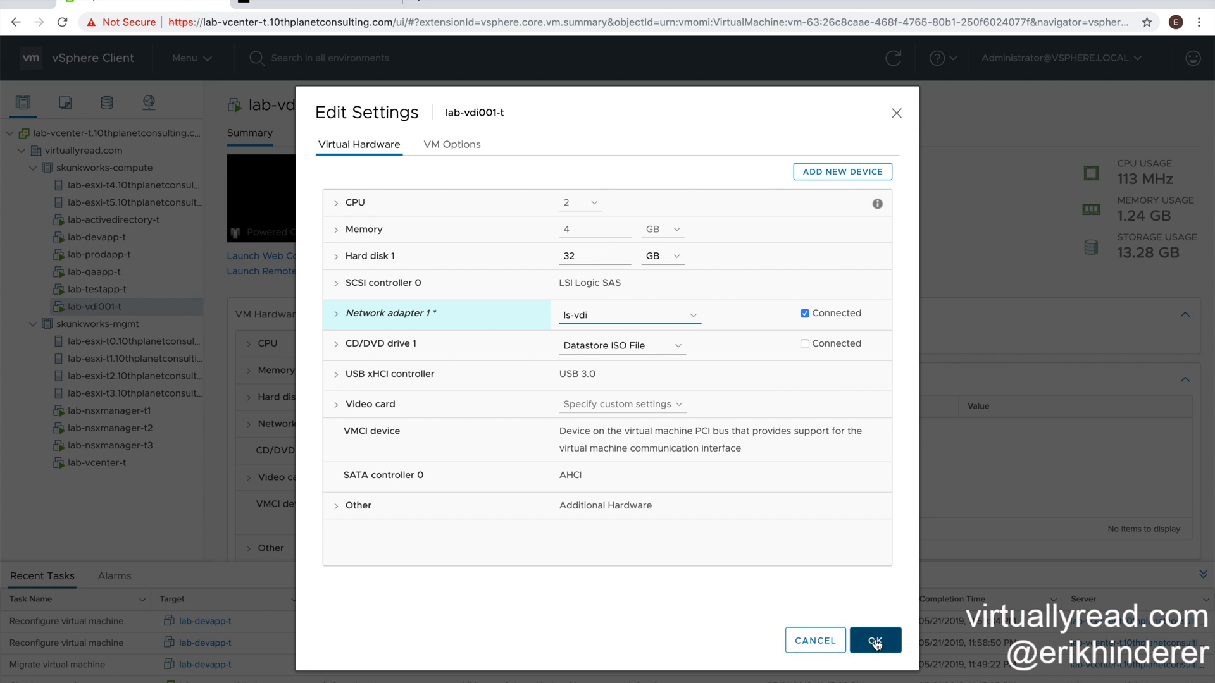
click(875, 640)
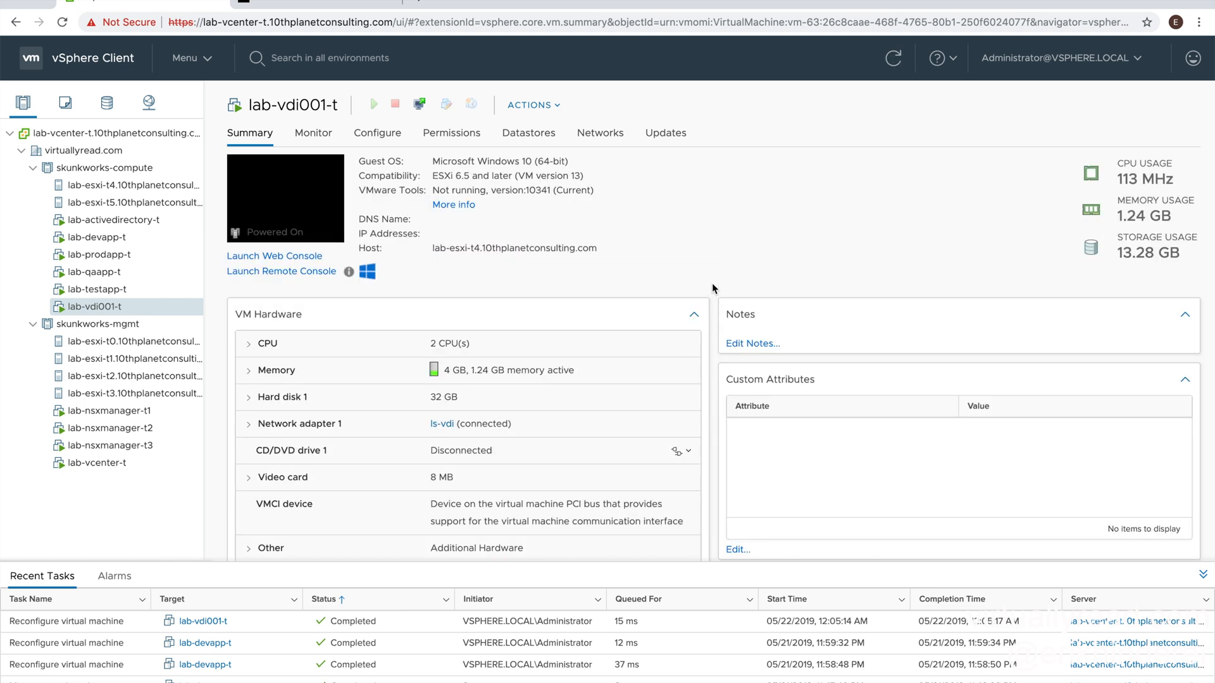
mouse_move(827, 148)
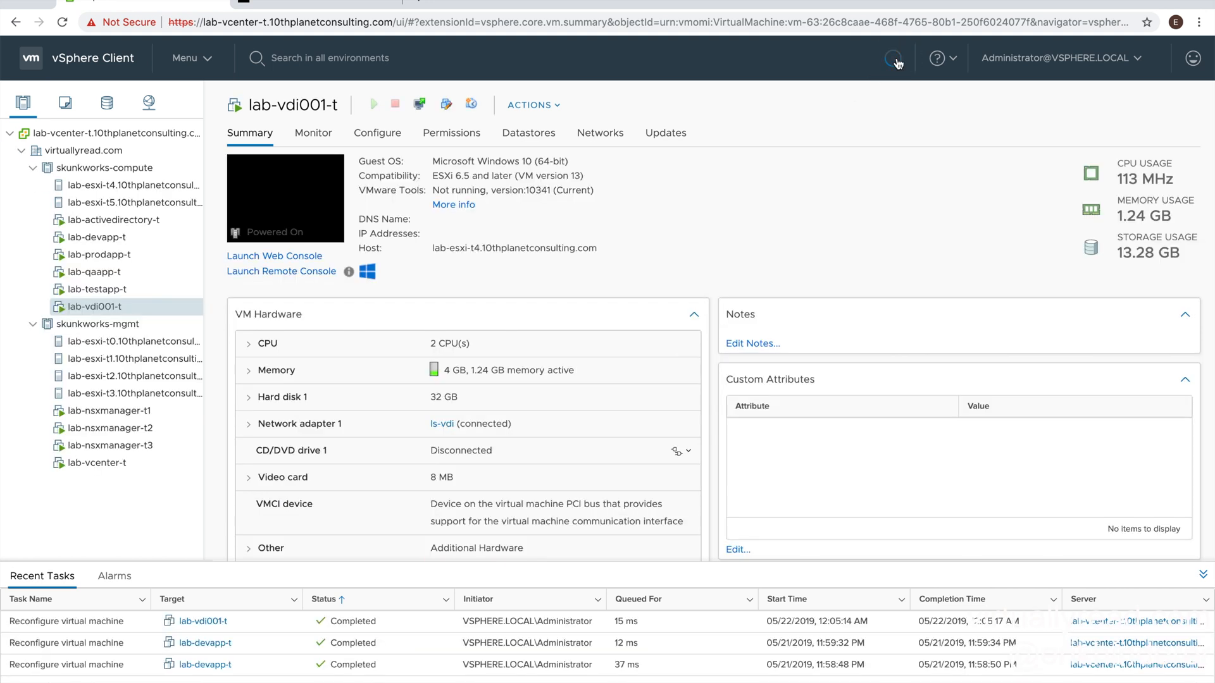
Step: Refresh the inventory and set lab-devapp-t's Network adapter 1 to ls-servers
click(892, 58)
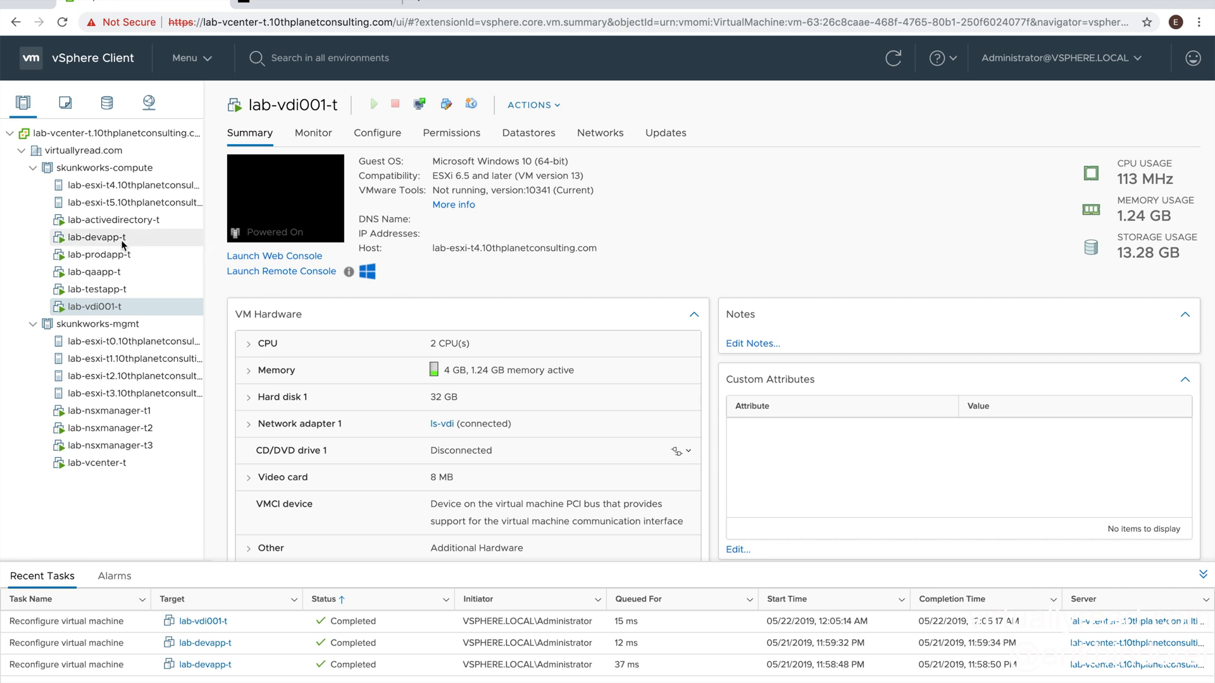
click(96, 238)
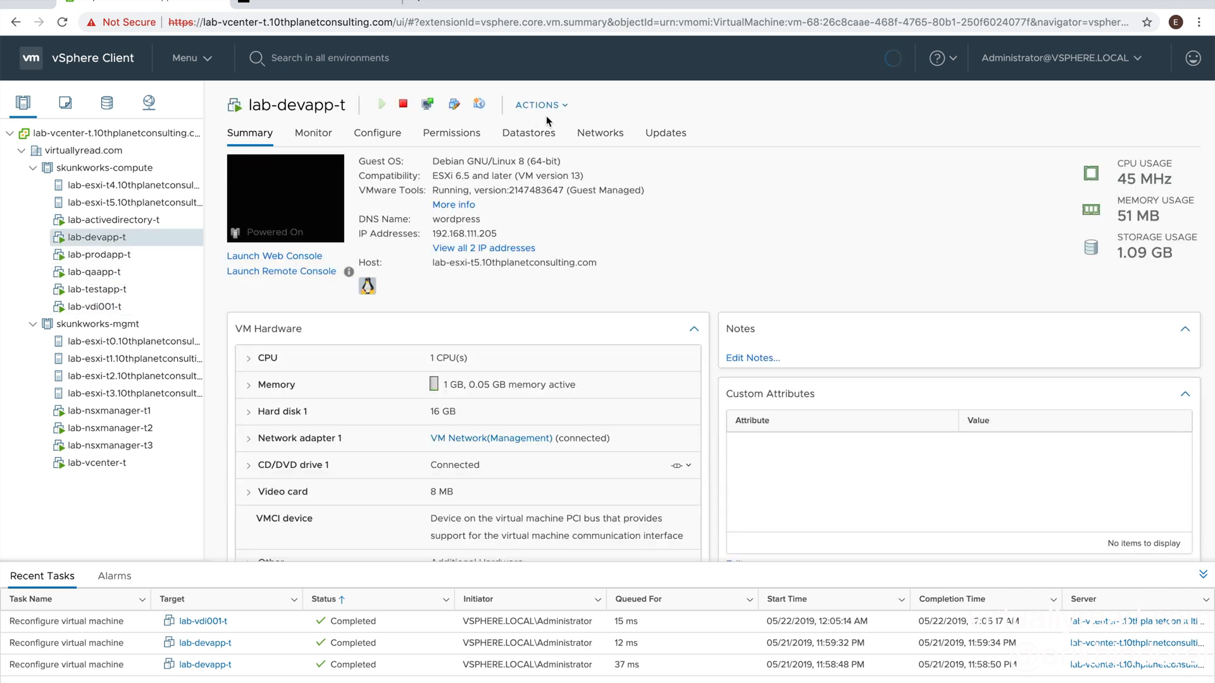
click(541, 104)
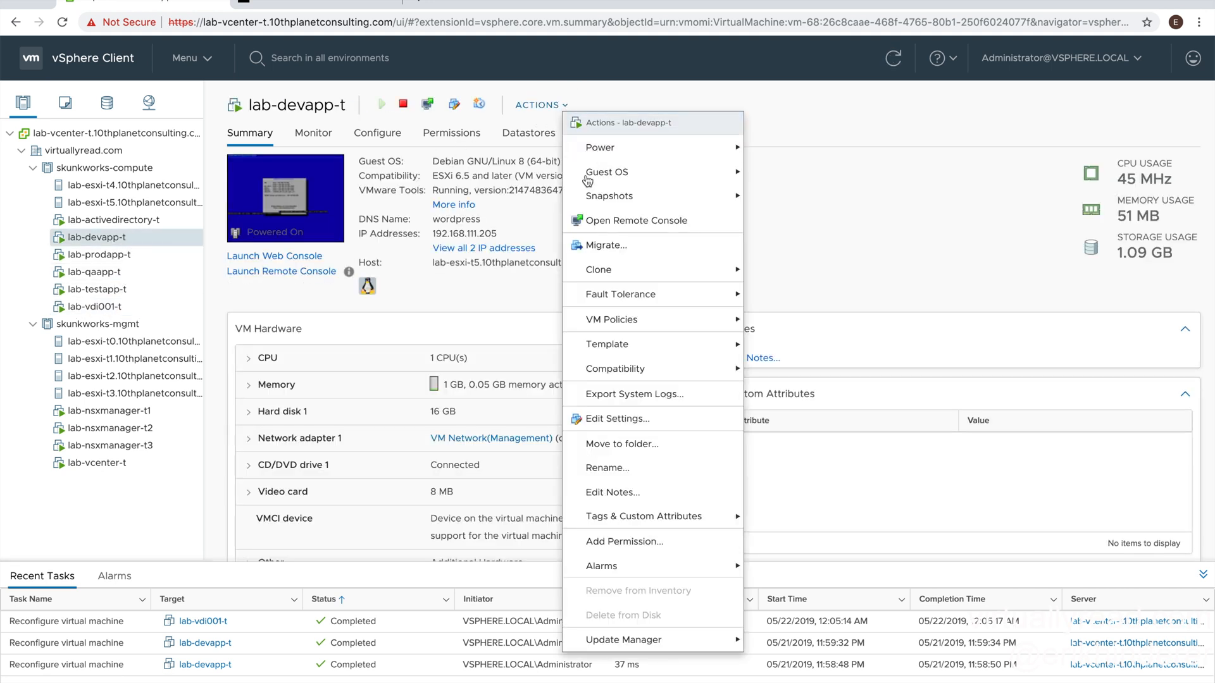
click(615, 418)
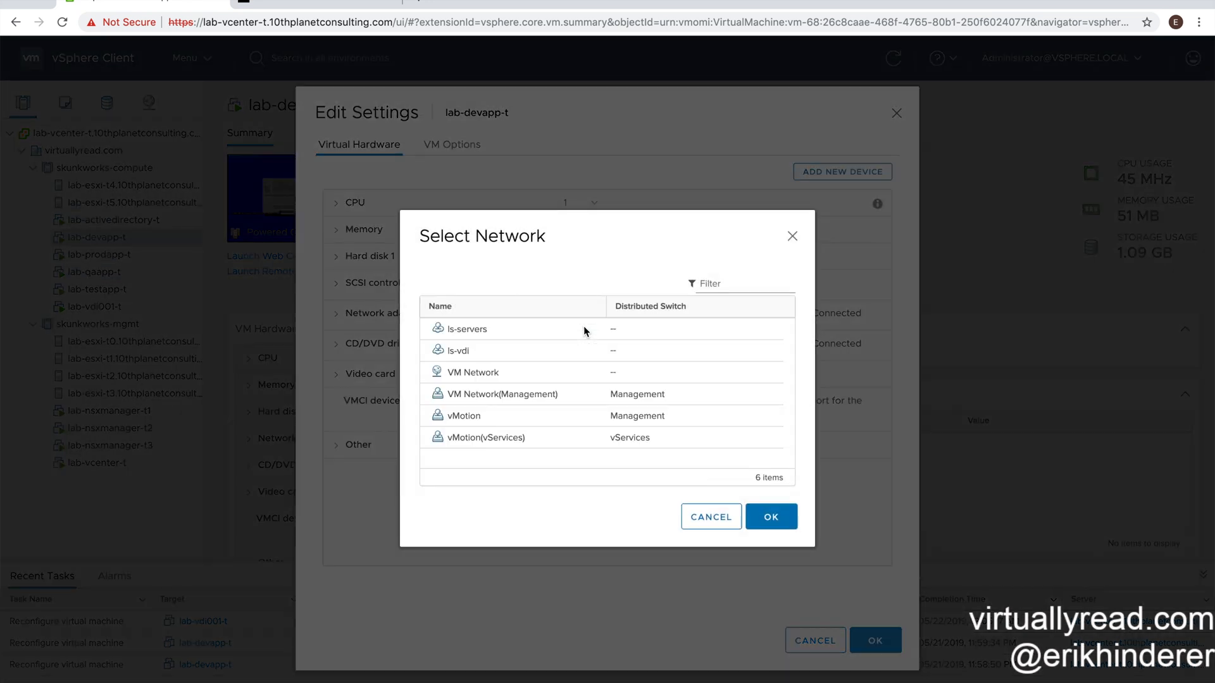
click(466, 329)
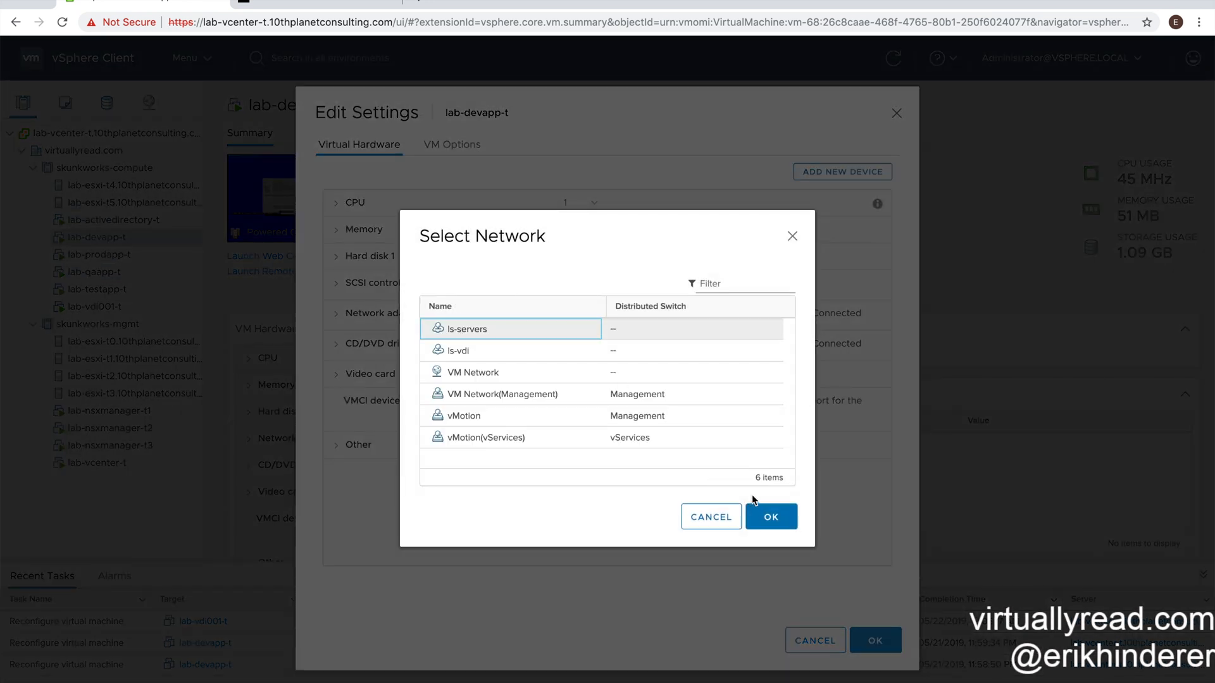
click(770, 517)
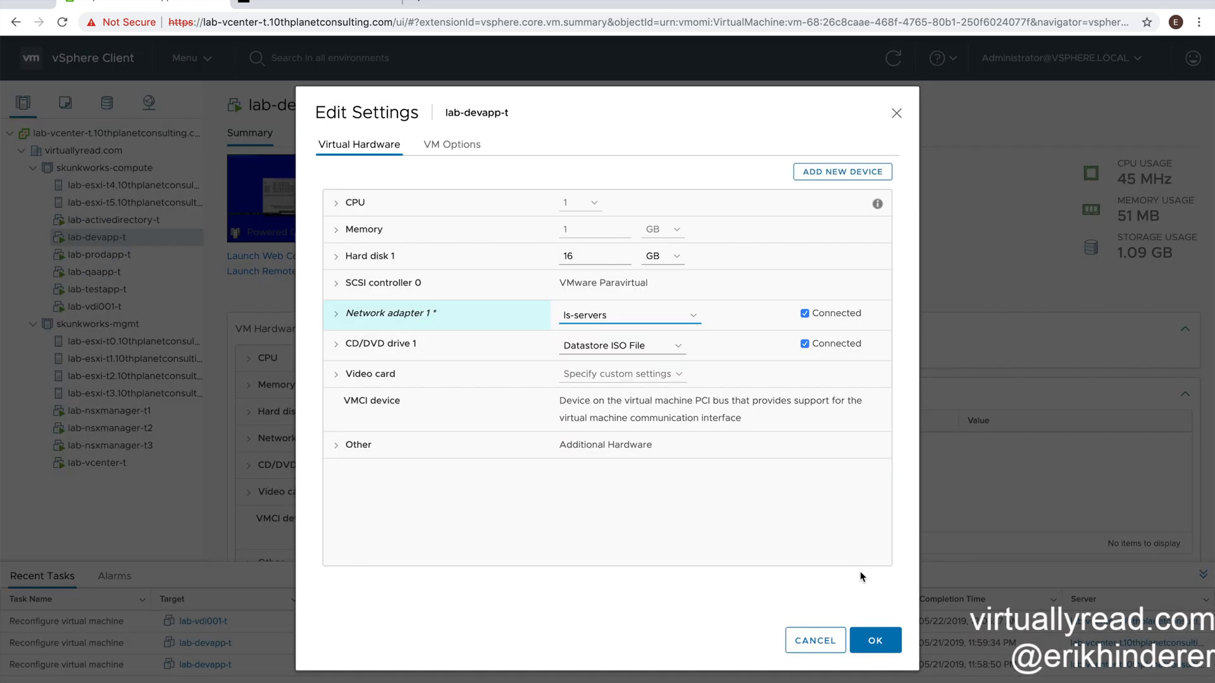
click(874, 640)
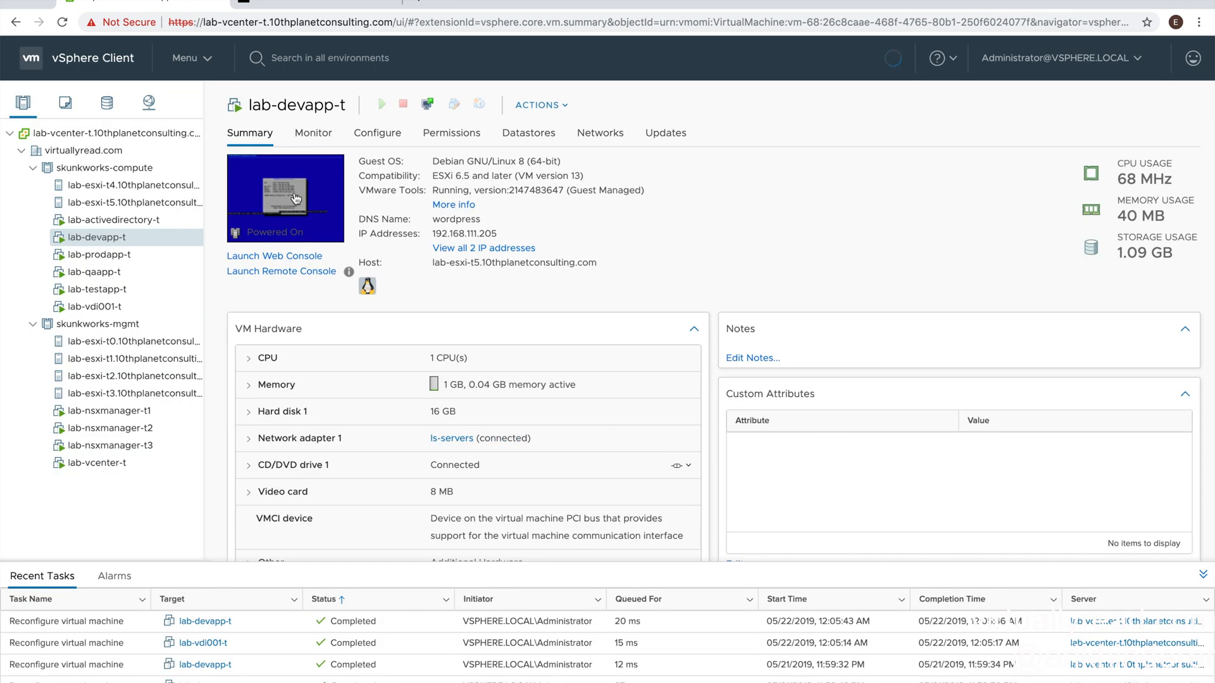
Step: Open lab-devapp-t's web console to ping 192.168.111.205, then select lab-prodapp-t
click(274, 256)
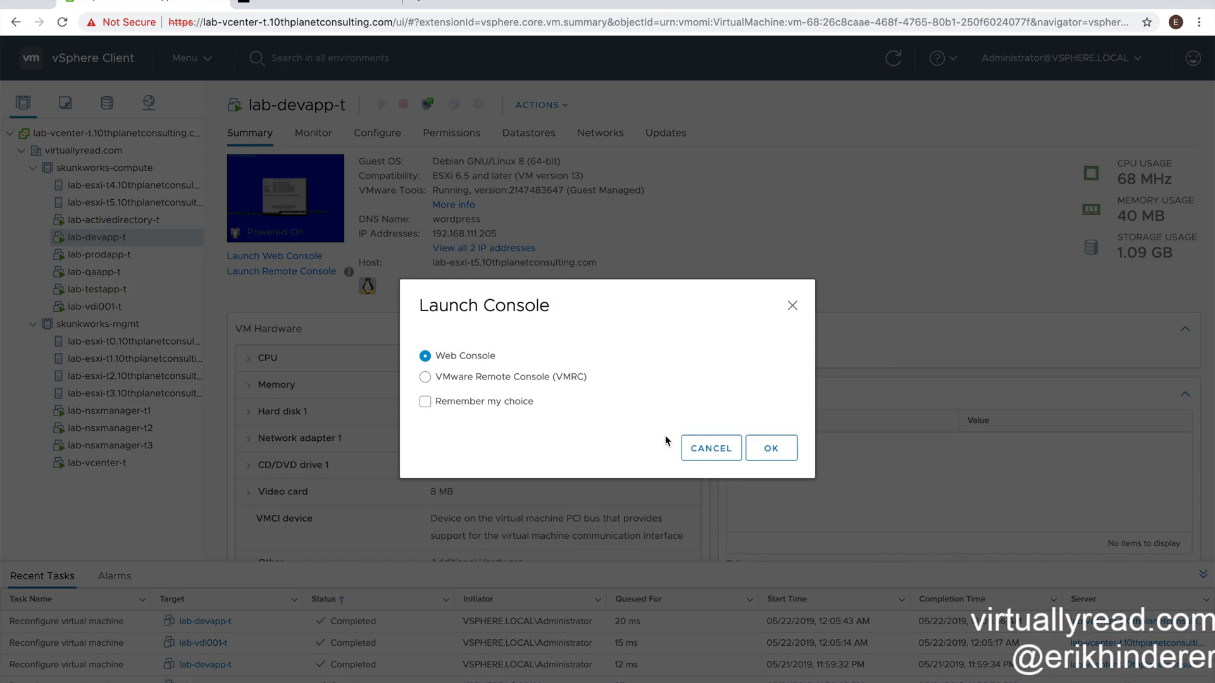
click(770, 448)
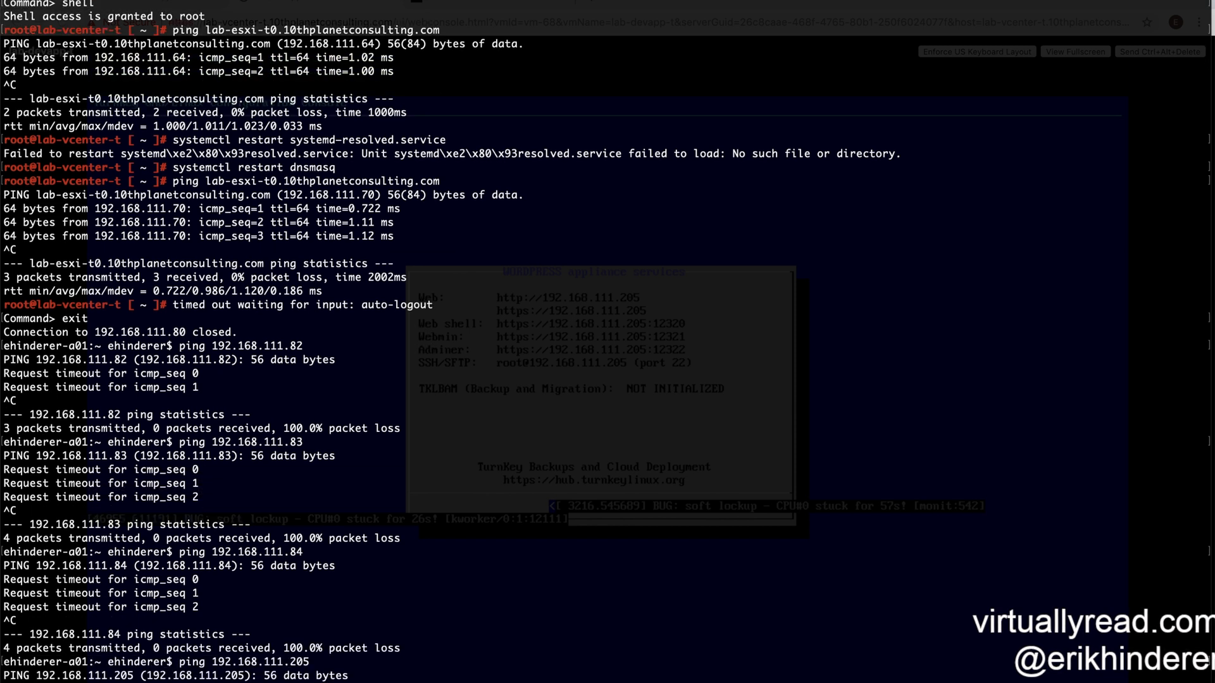
scroll(down, 3)
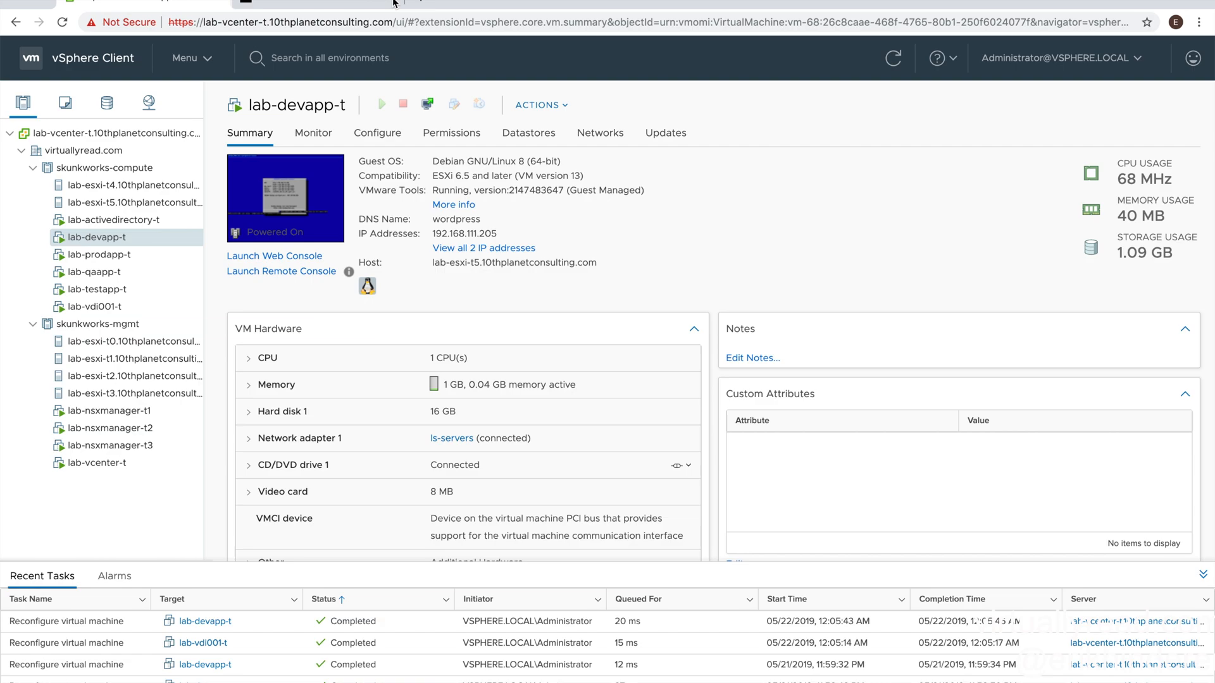
click(101, 254)
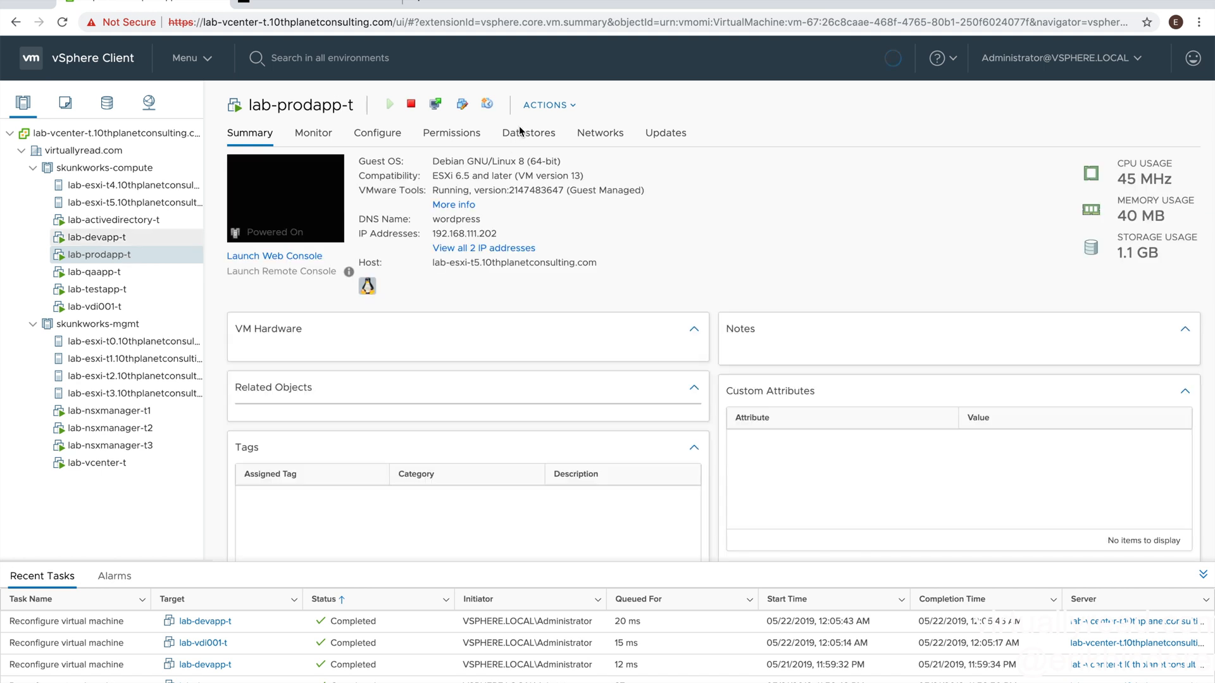
Step: Set lab-prodapp-t's Network adapter 1 to ls-servers and check the ping output
click(549, 105)
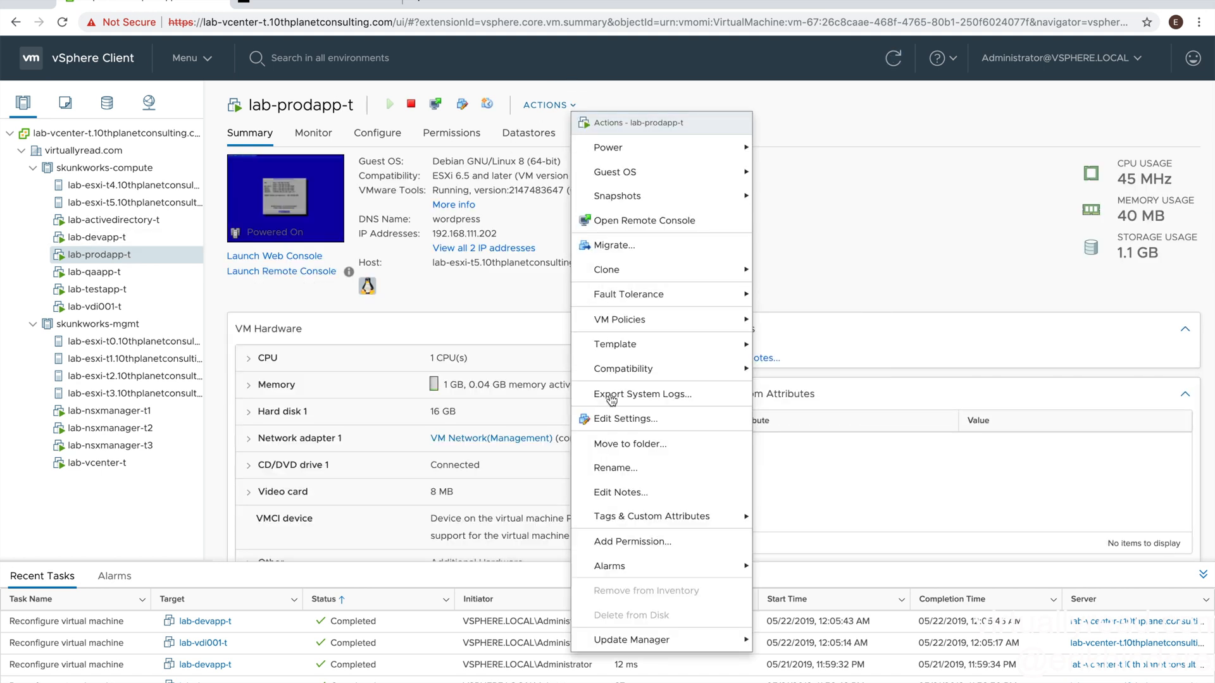
click(624, 418)
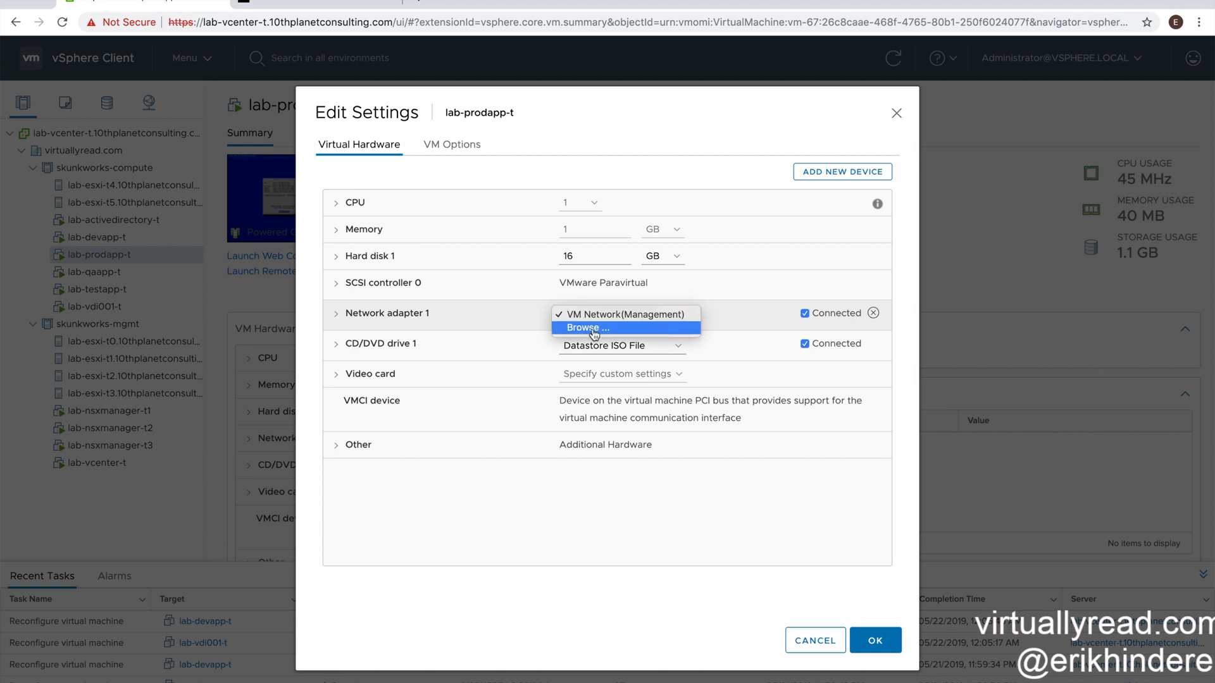
click(587, 327)
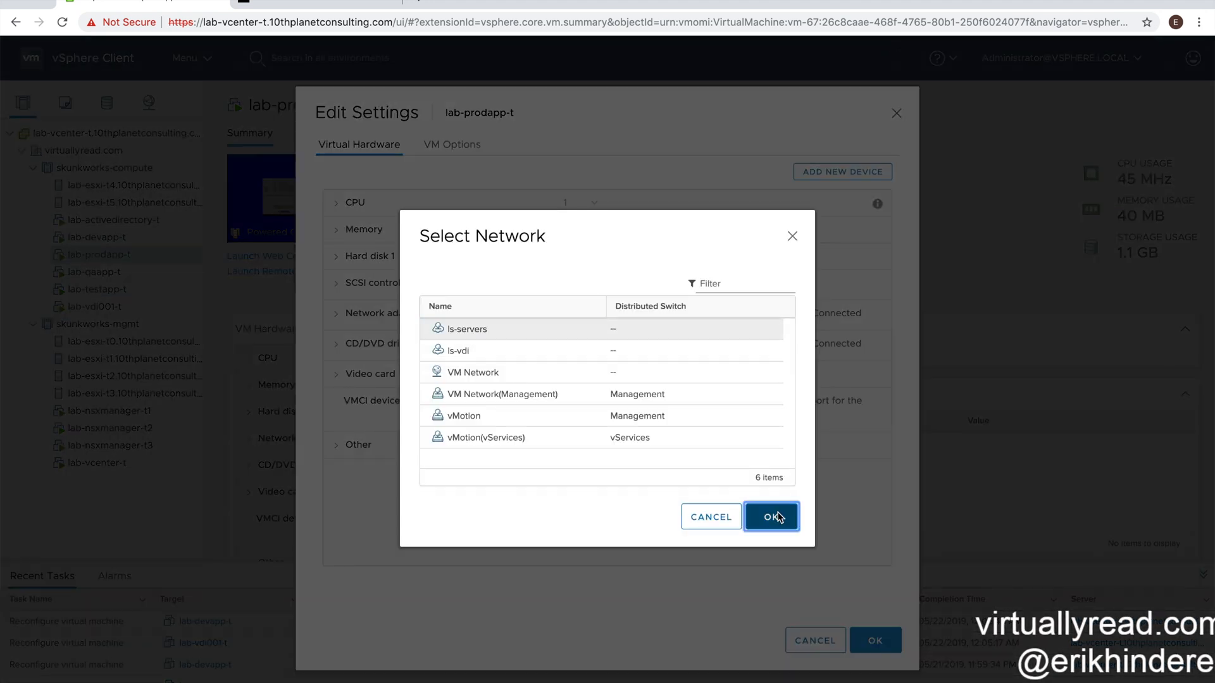
click(770, 517)
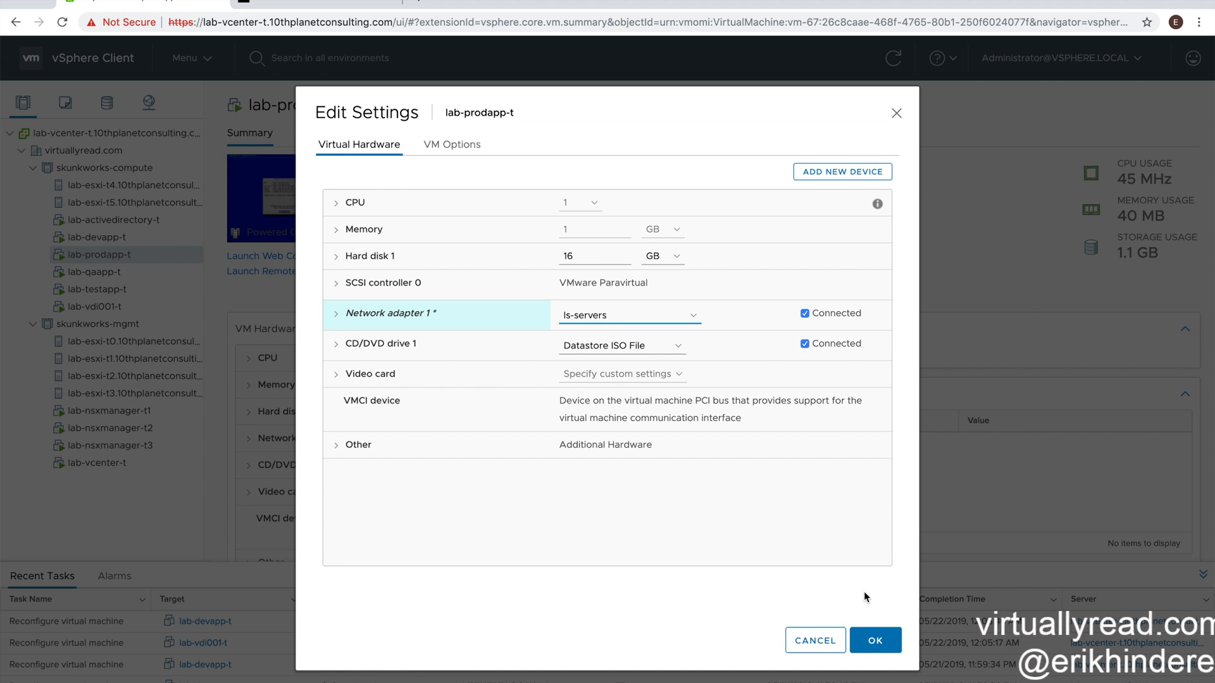
click(875, 640)
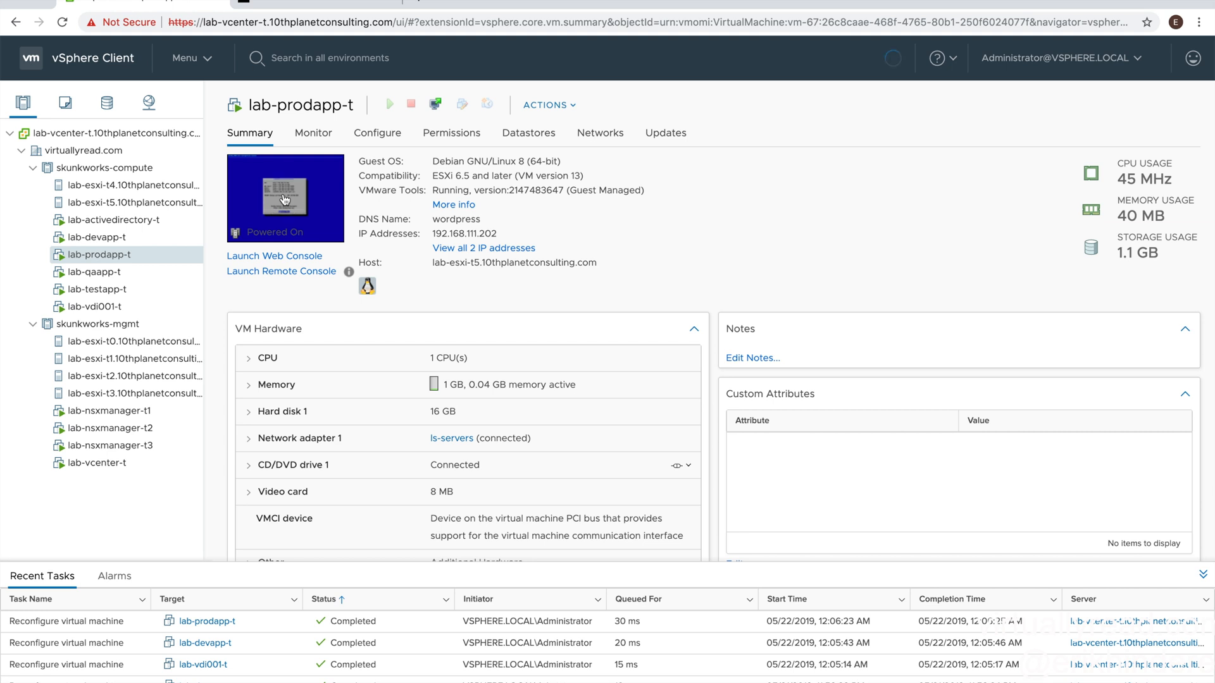
click(274, 256)
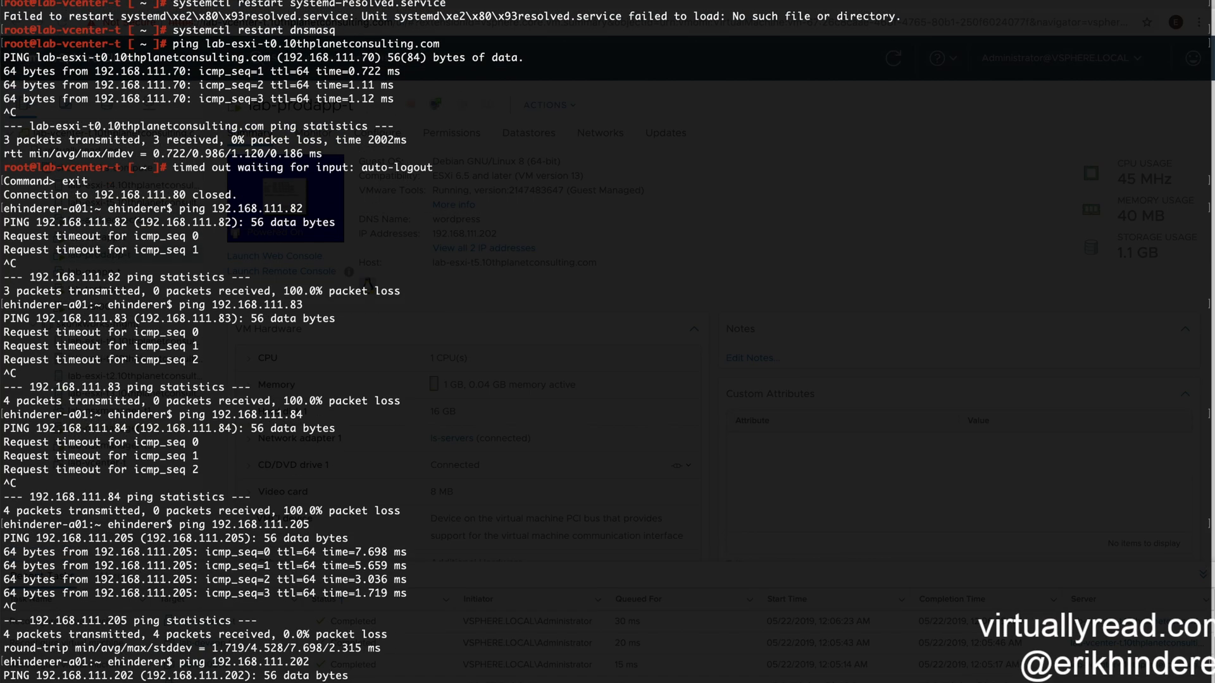
scroll(down, 3)
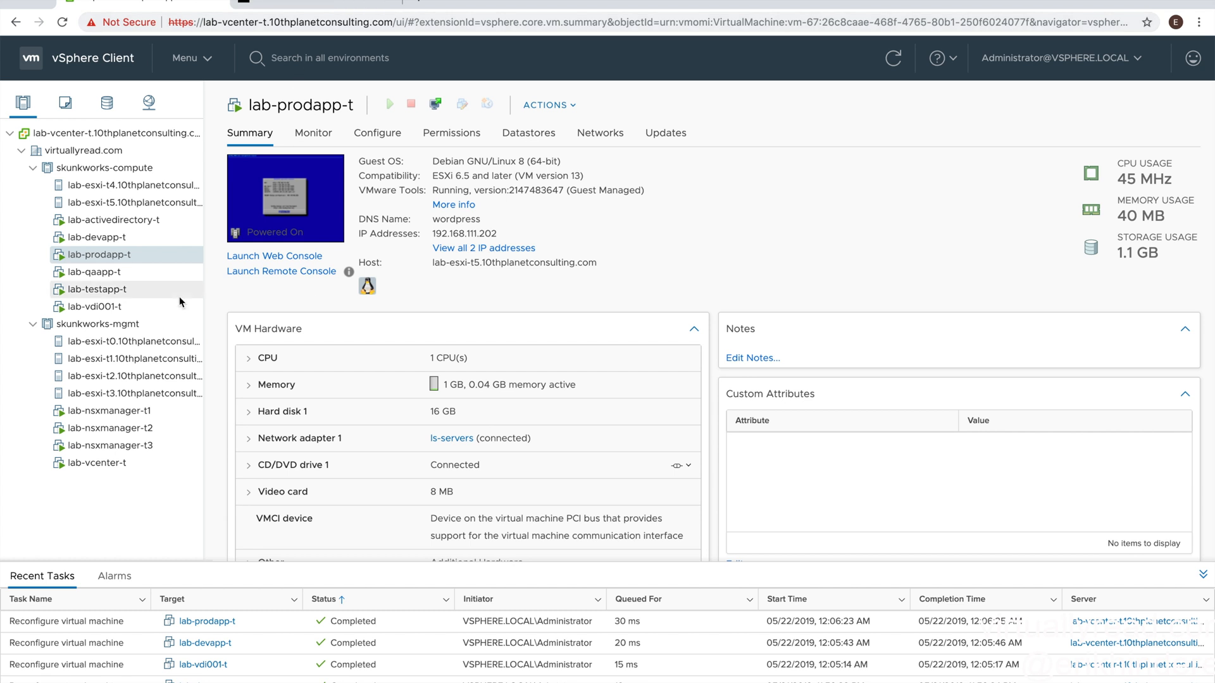
Step: Set lab-qaapp-t's Network adapter 1 to ls-servers and verify pings to 192.168.111.202
click(100, 272)
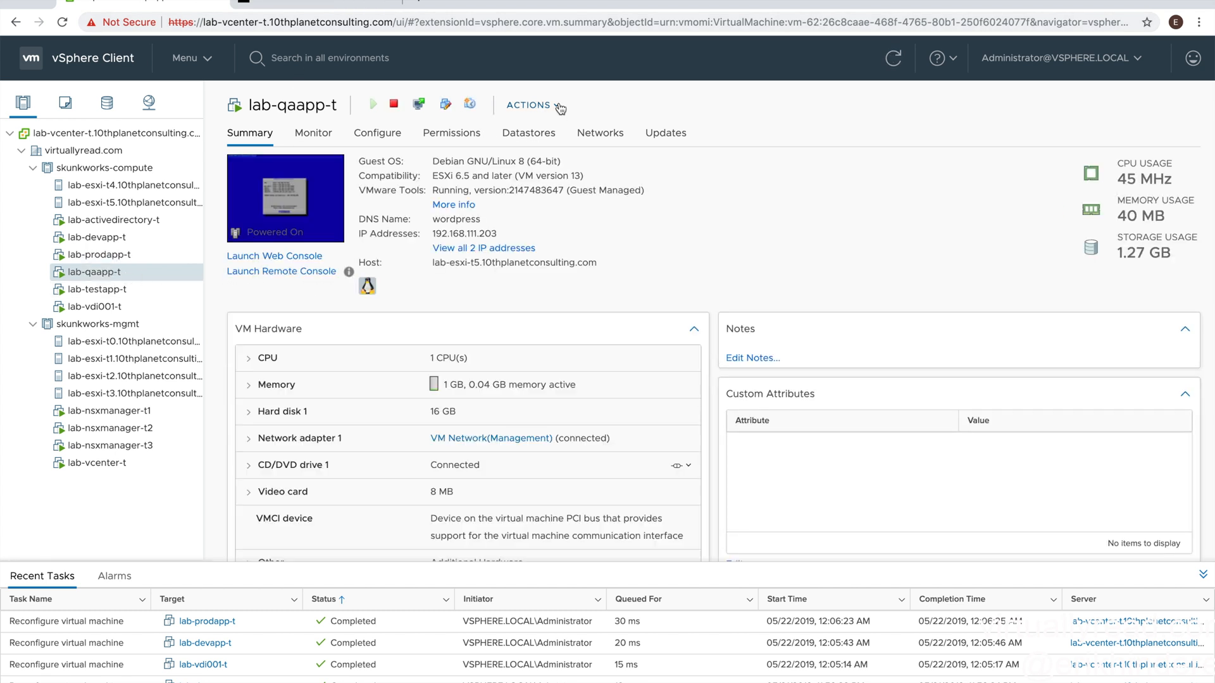
click(531, 105)
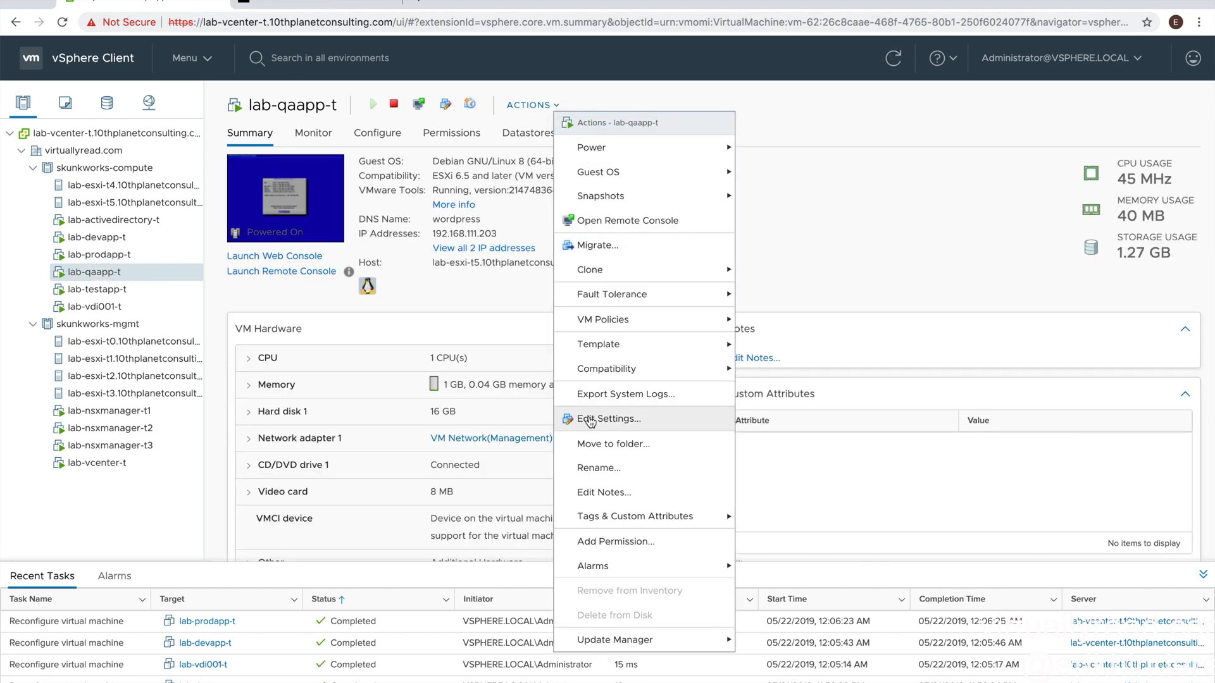
click(610, 418)
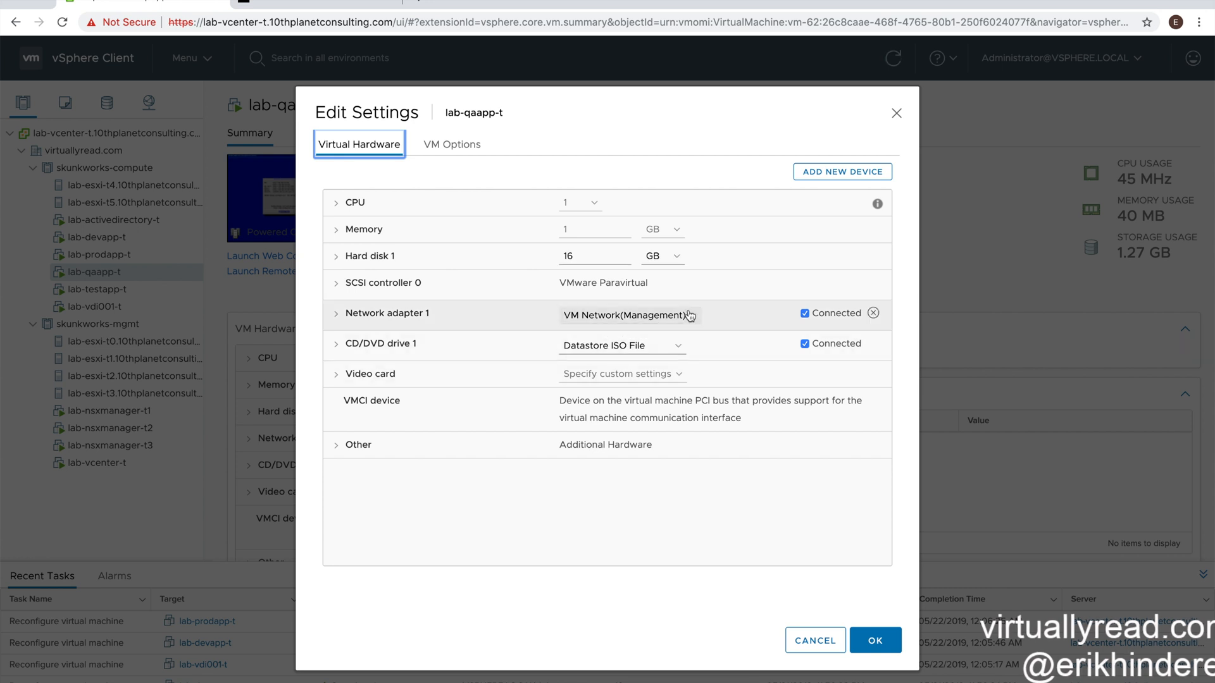
click(623, 315)
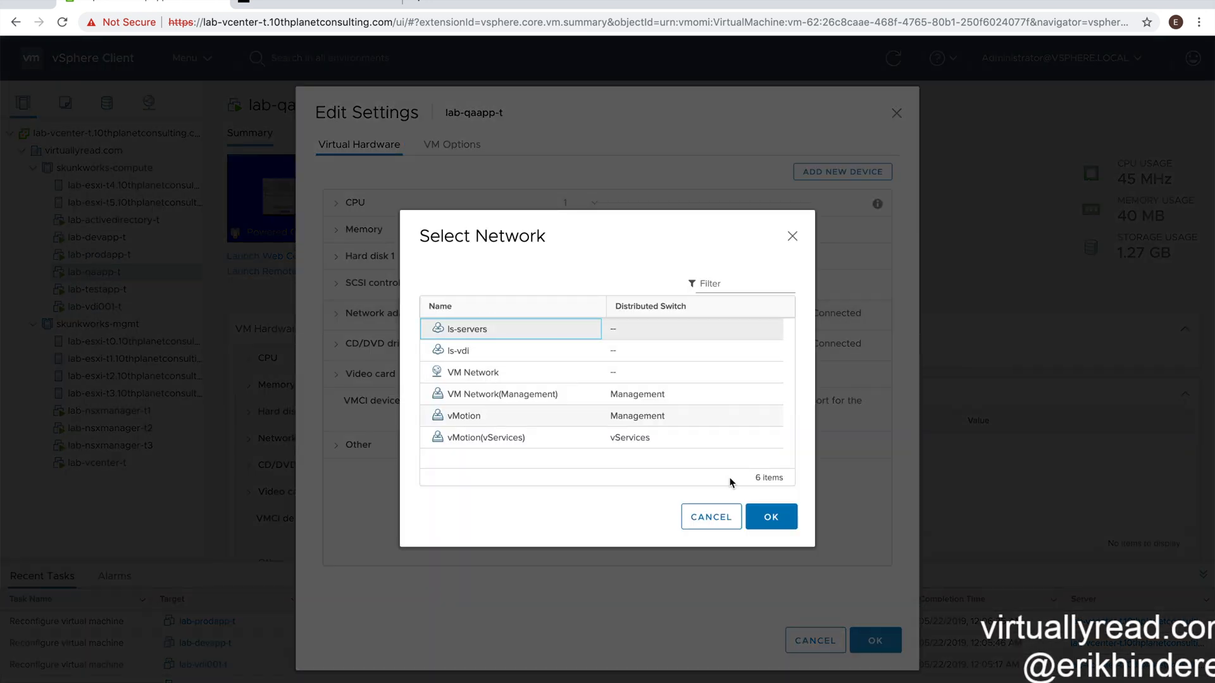
click(769, 517)
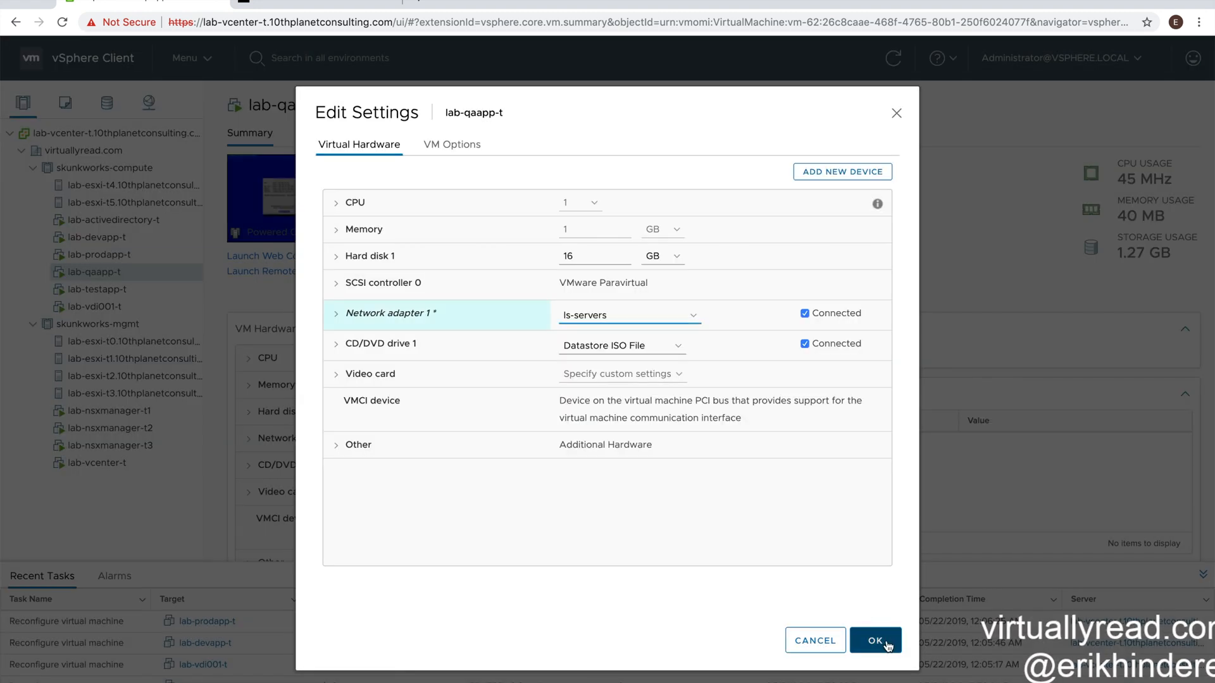
click(874, 640)
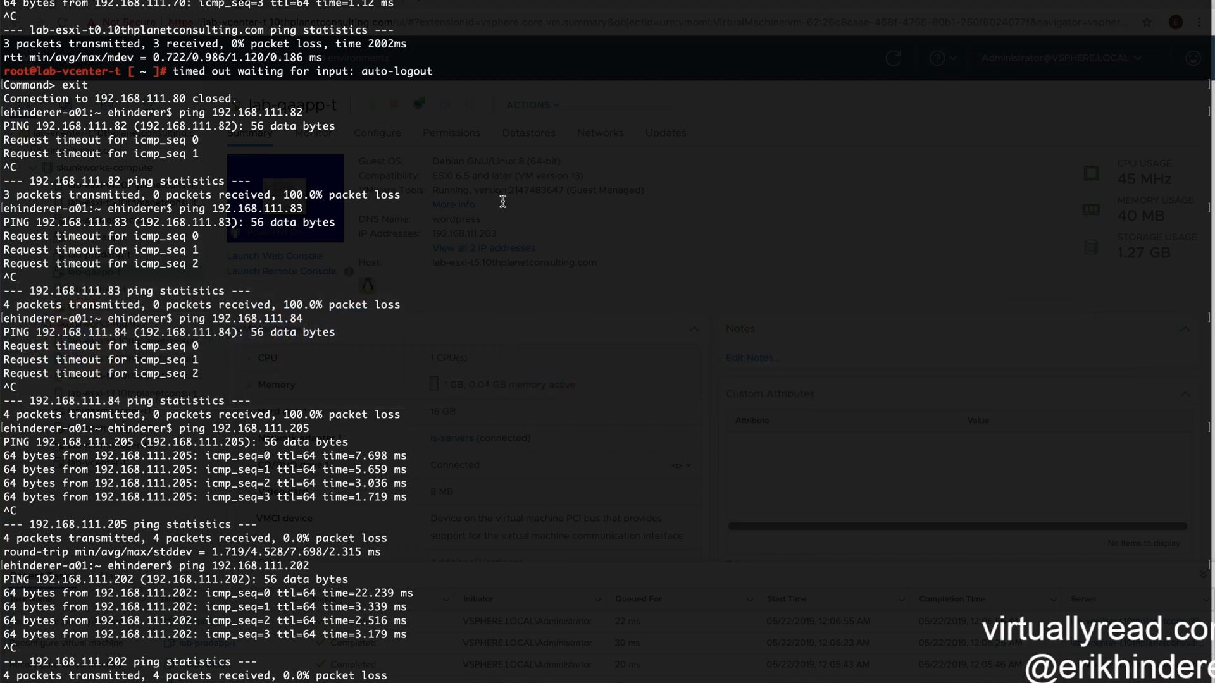
scroll(down, 3)
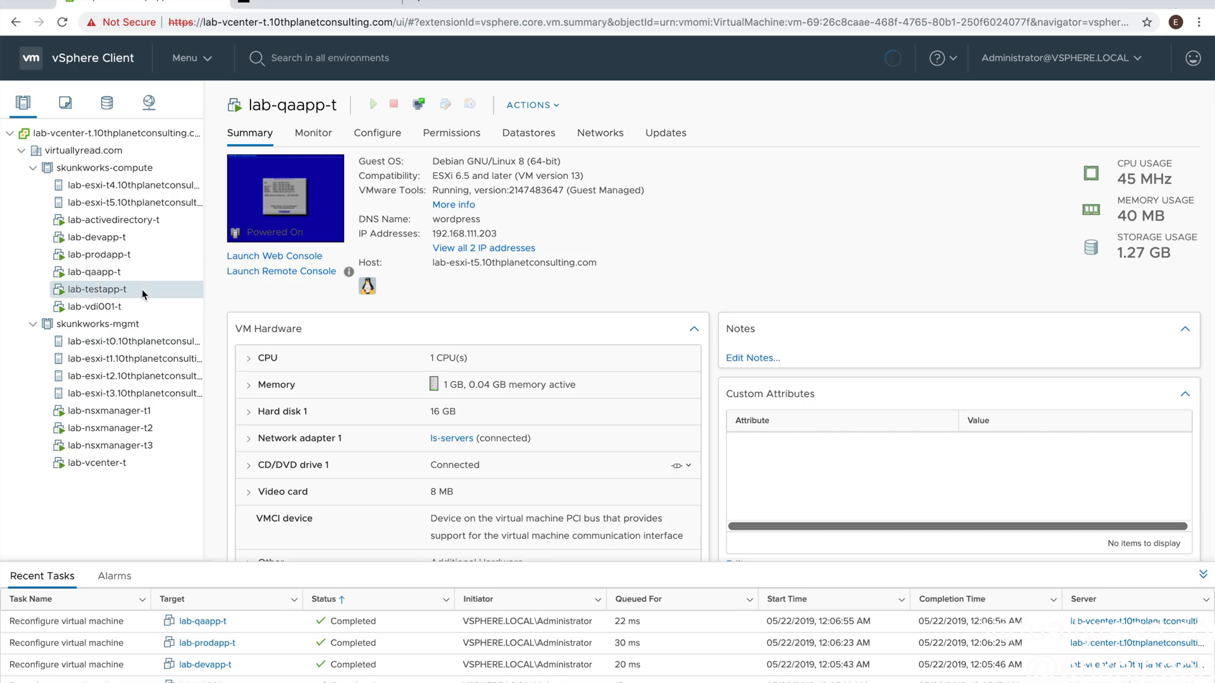
Step: Select lab-testapp-t and switch its Network adapter 1 to ls-servers in Edit Settings
click(97, 289)
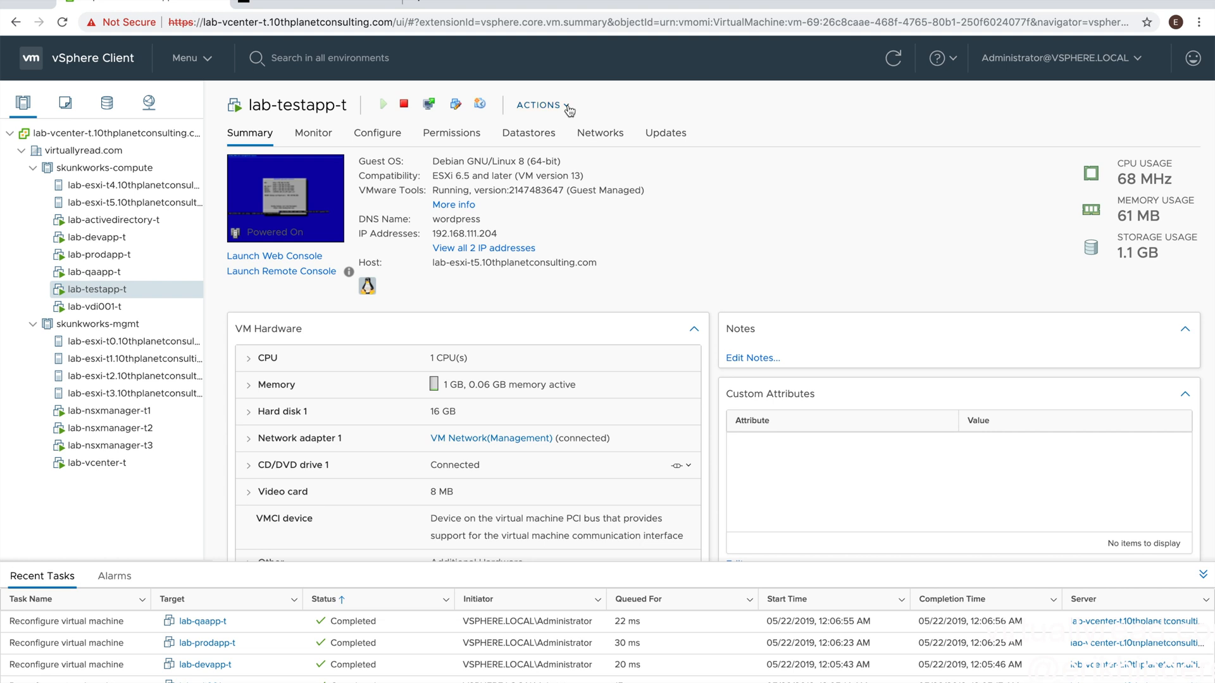
click(541, 104)
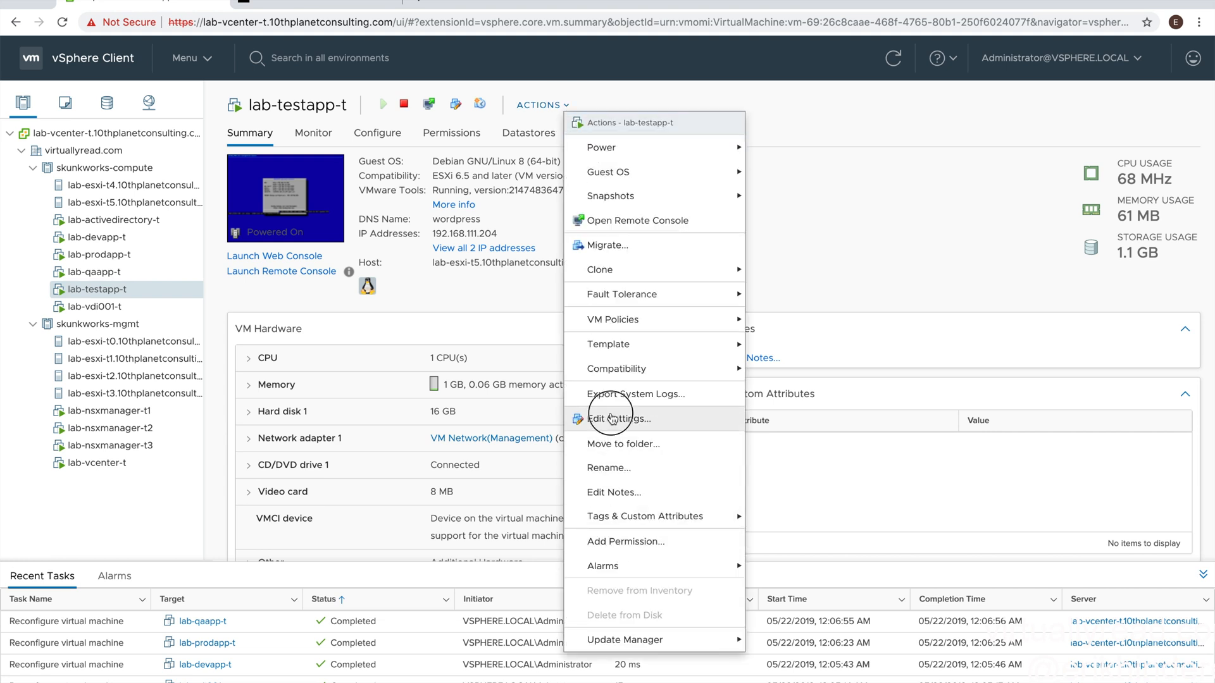
click(618, 419)
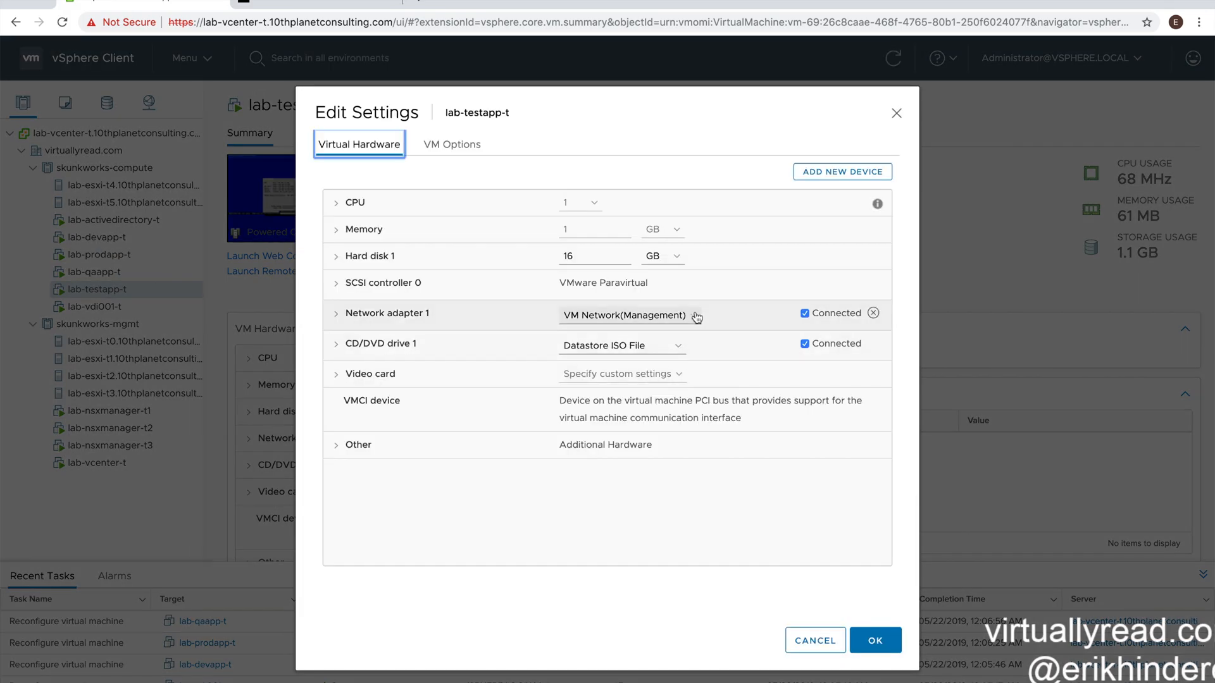
click(624, 315)
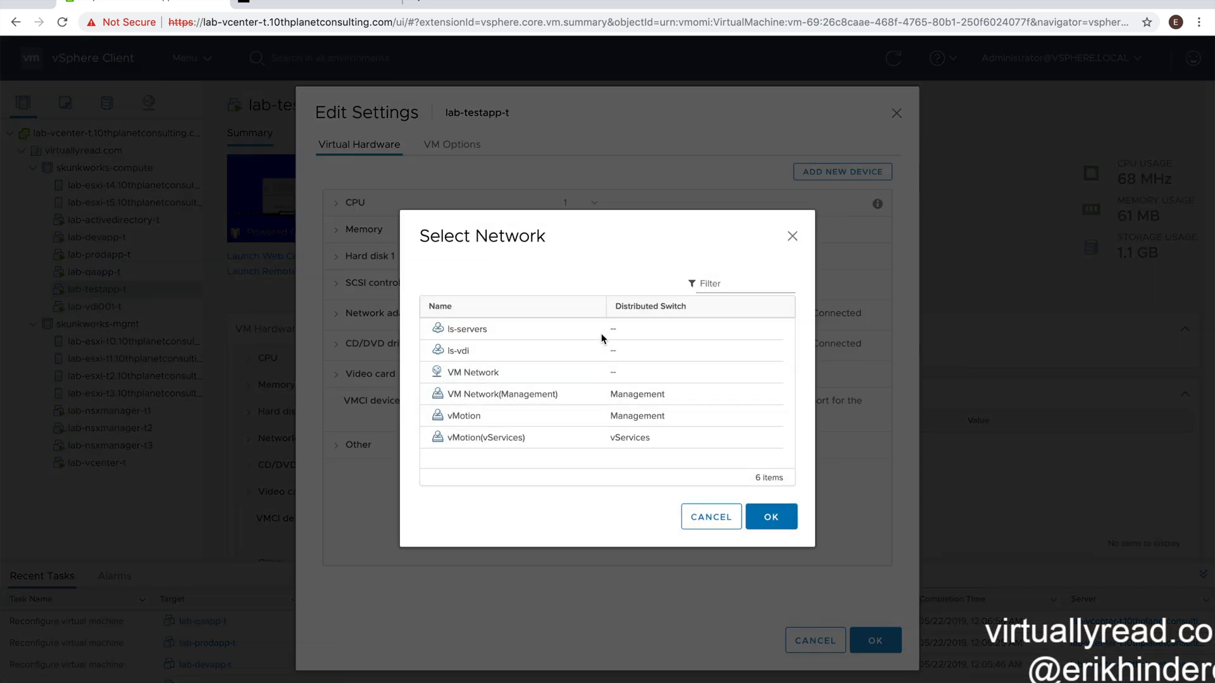
click(467, 328)
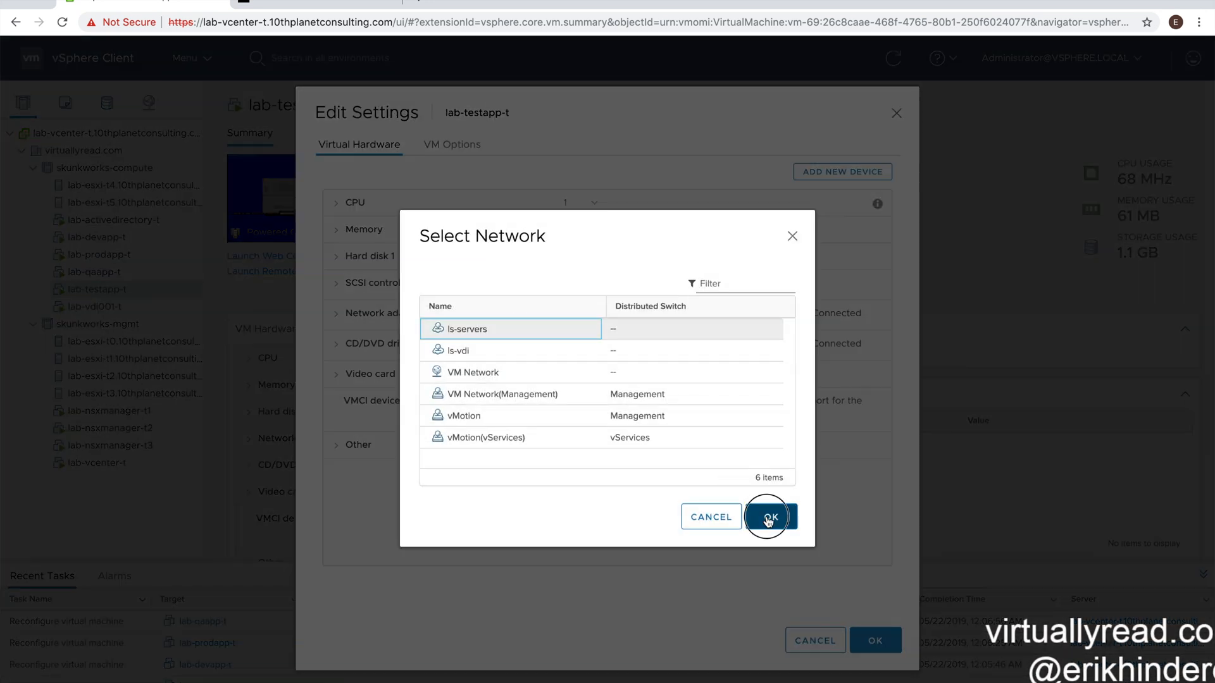
click(766, 517)
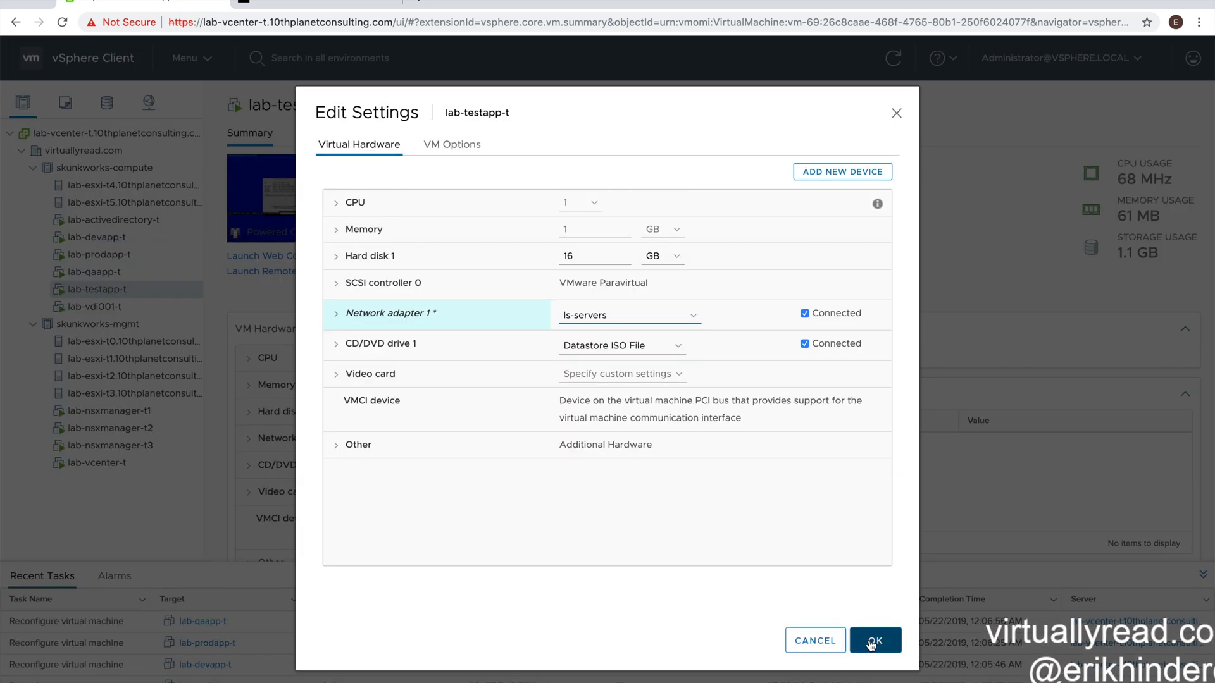
click(875, 639)
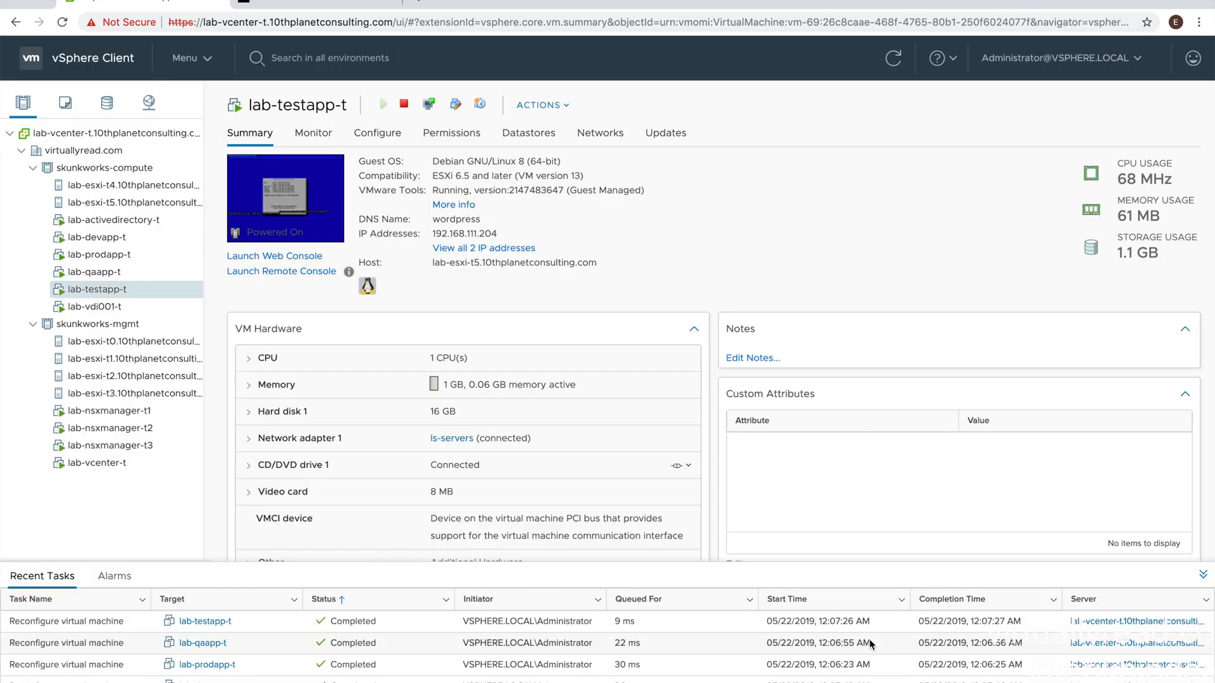
mouse_move(715, 552)
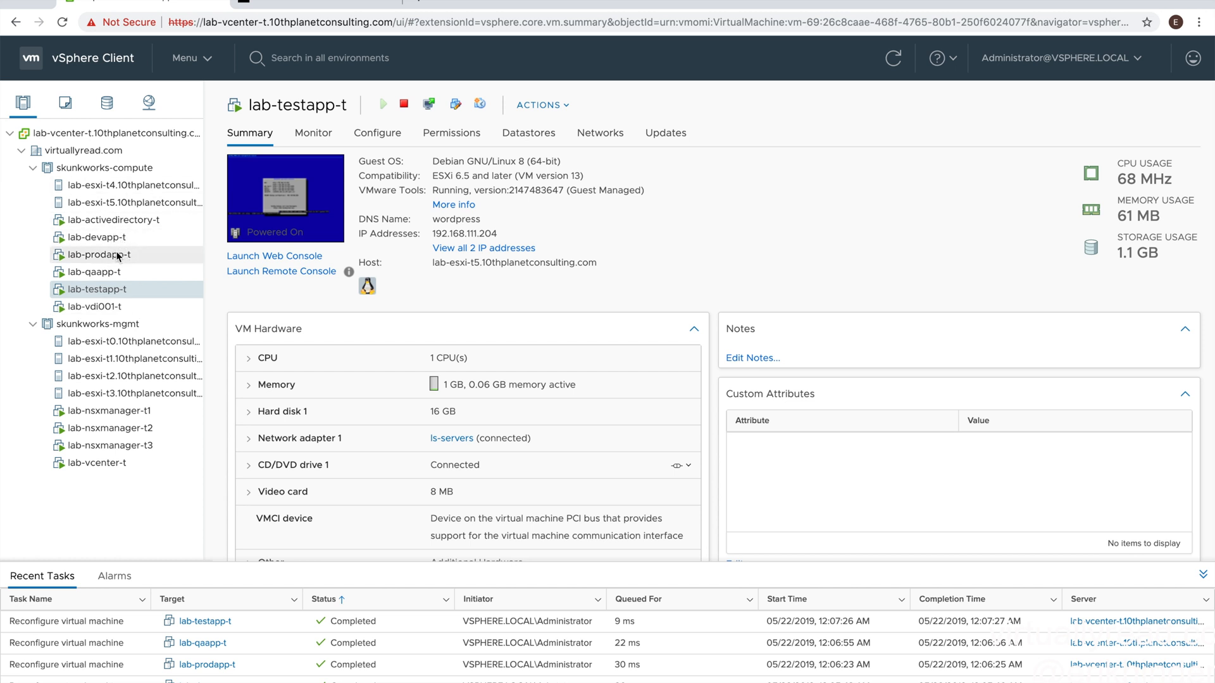
mouse_move(122, 312)
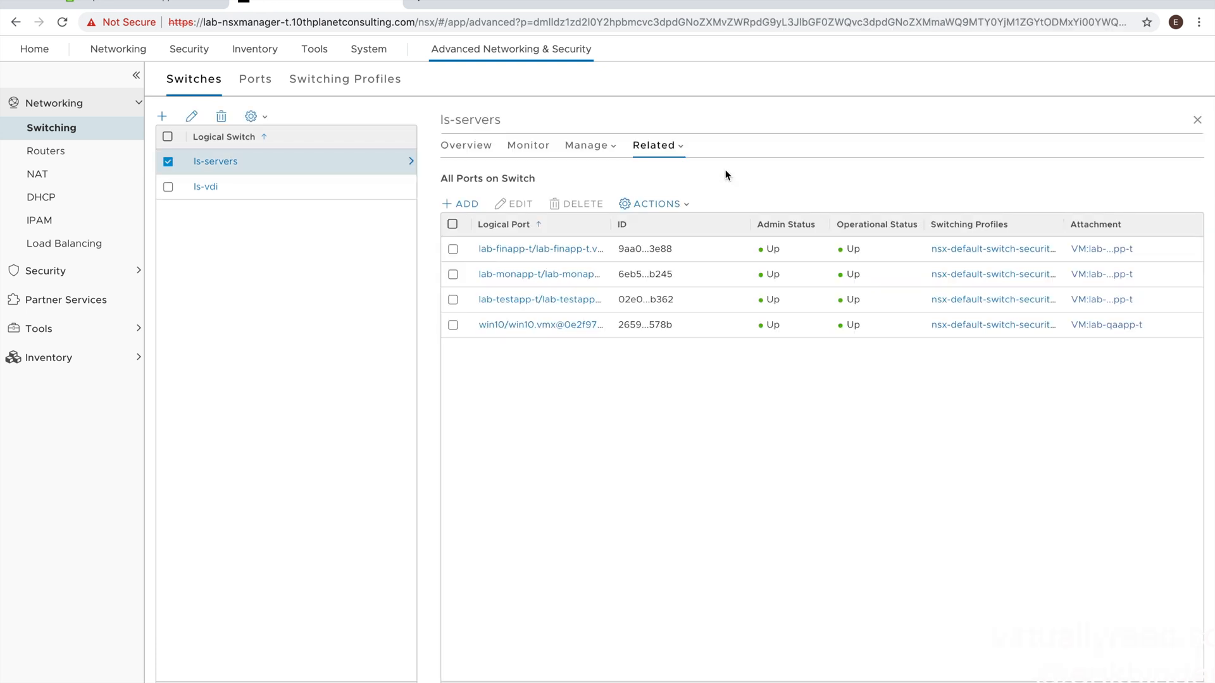
mouse_move(529, 273)
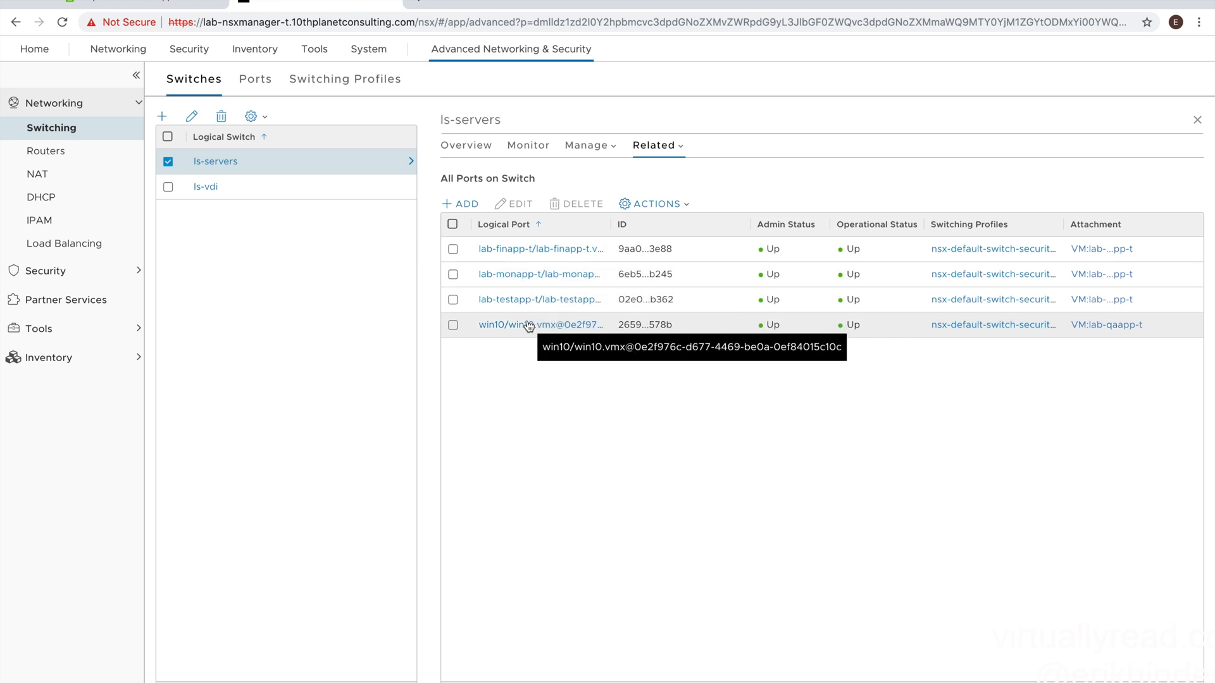
mouse_move(523, 279)
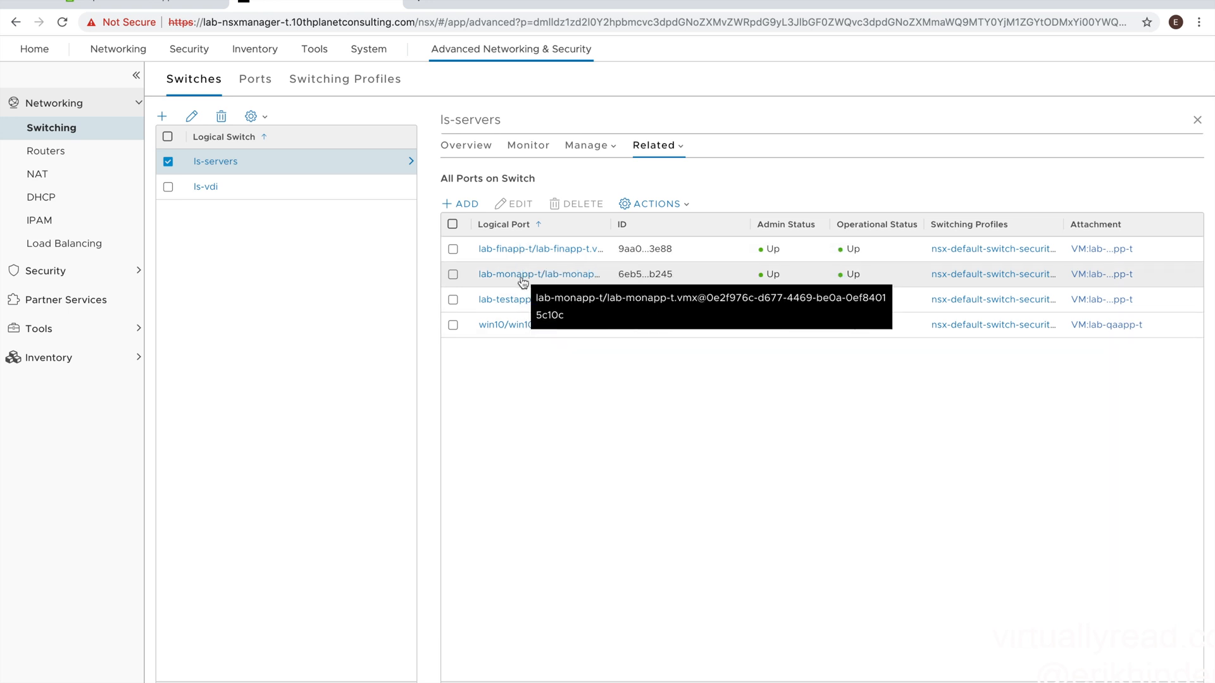
Step: Check ls-vdi's related ports, then list all five logical ports across switches
click(168, 187)
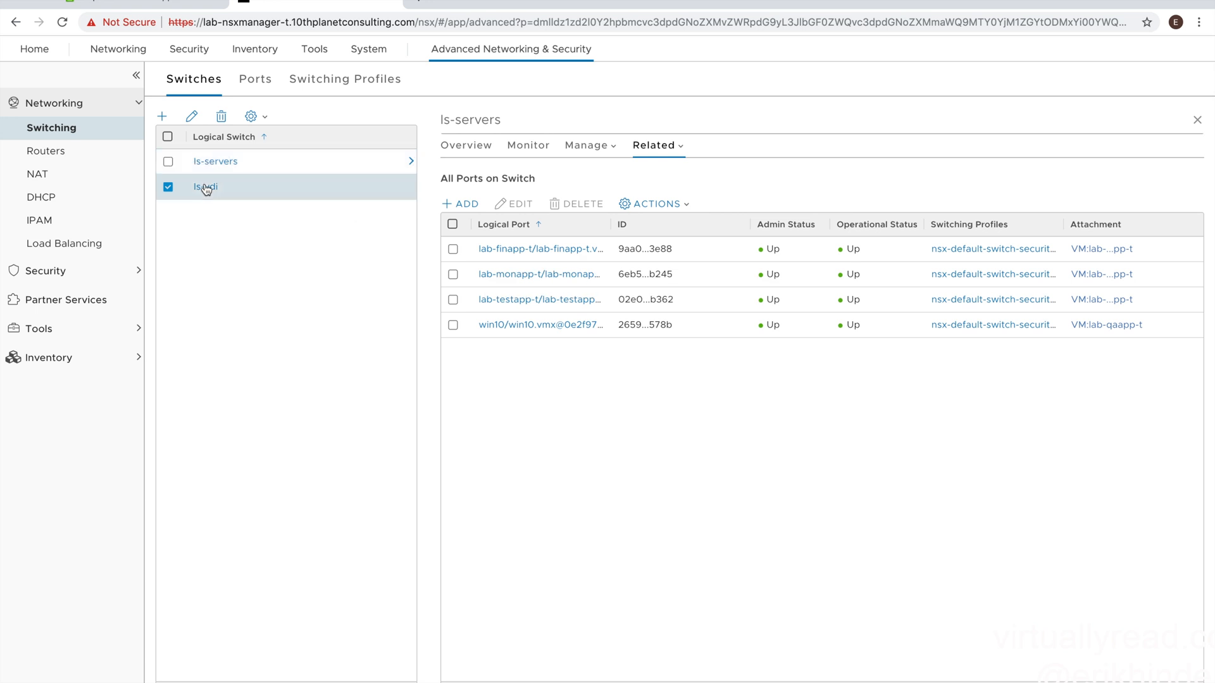
click(205, 186)
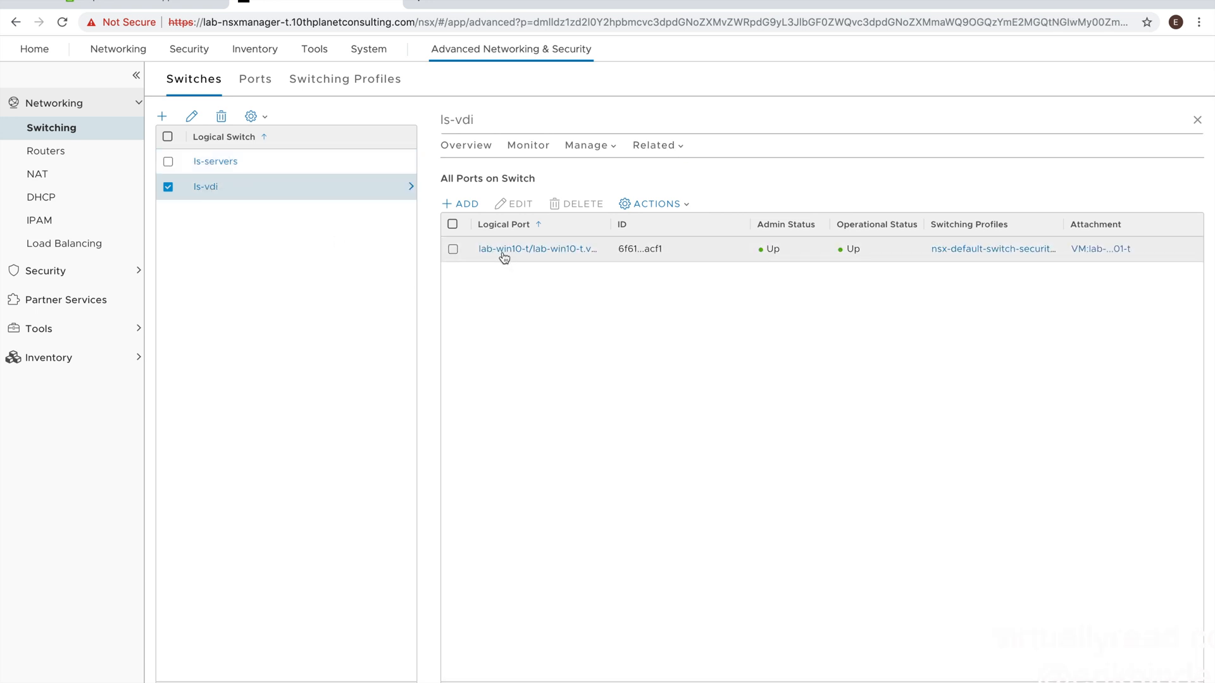
mouse_move(524, 249)
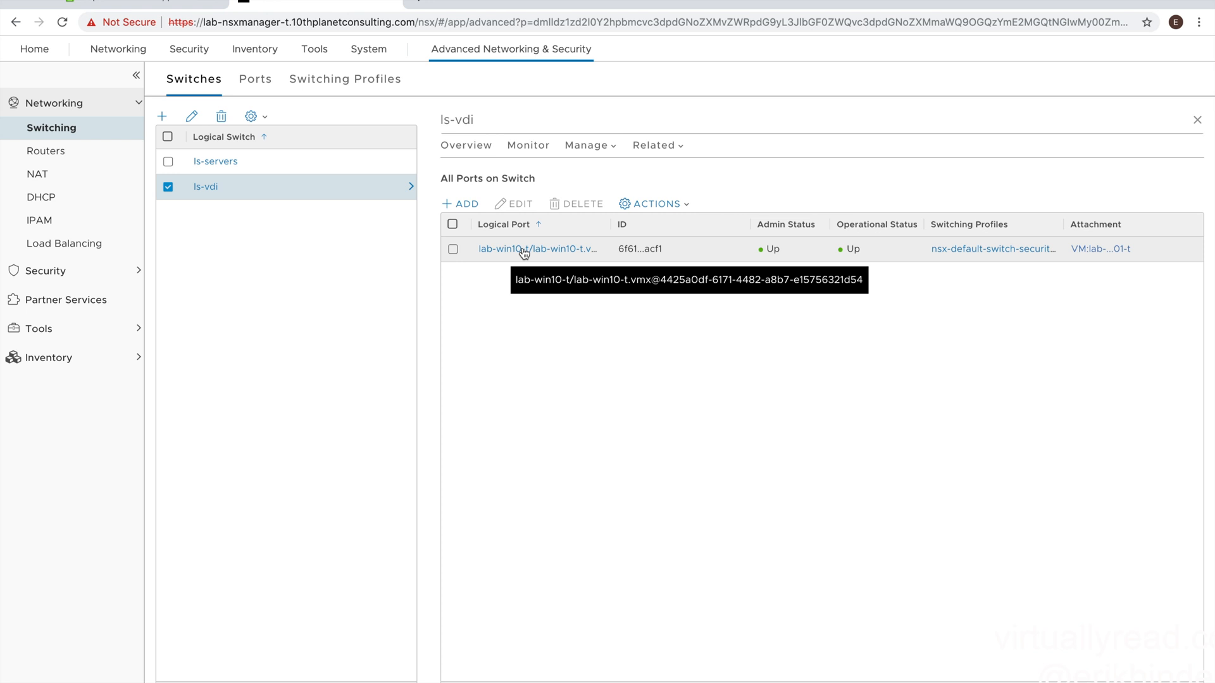
mouse_move(334, 195)
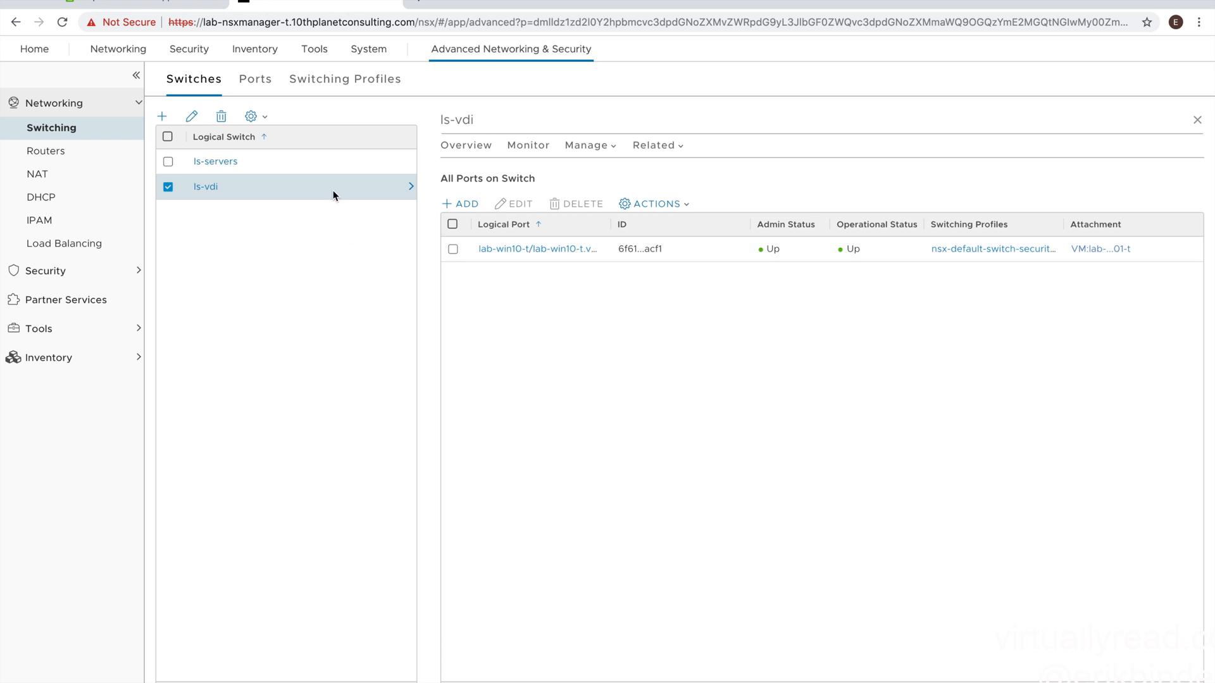
click(254, 78)
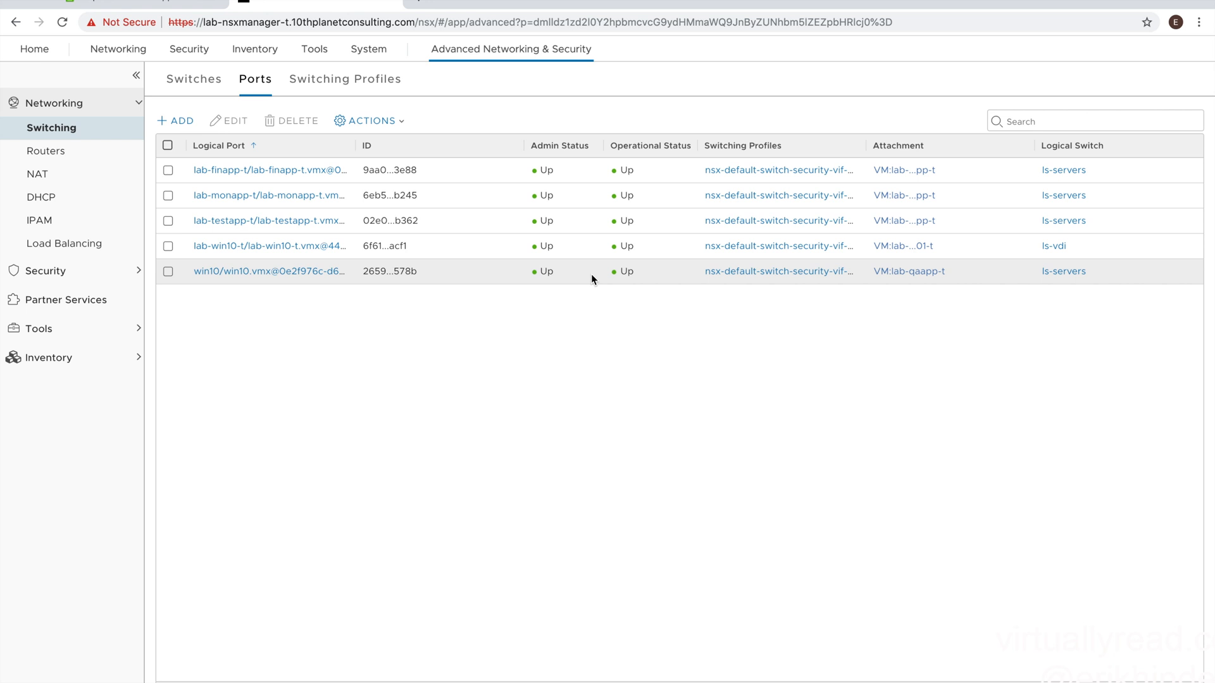
mouse_move(434, 201)
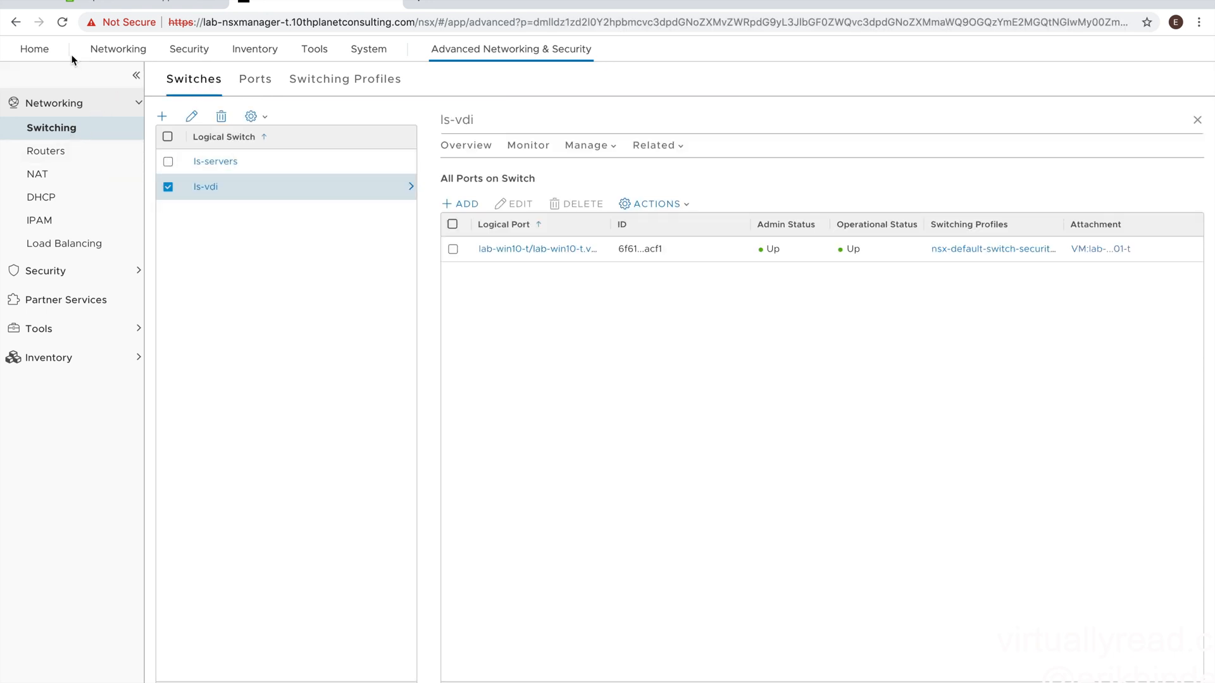
Step: Go from Home to the System overview and reach the empty Active Directory page
click(34, 49)
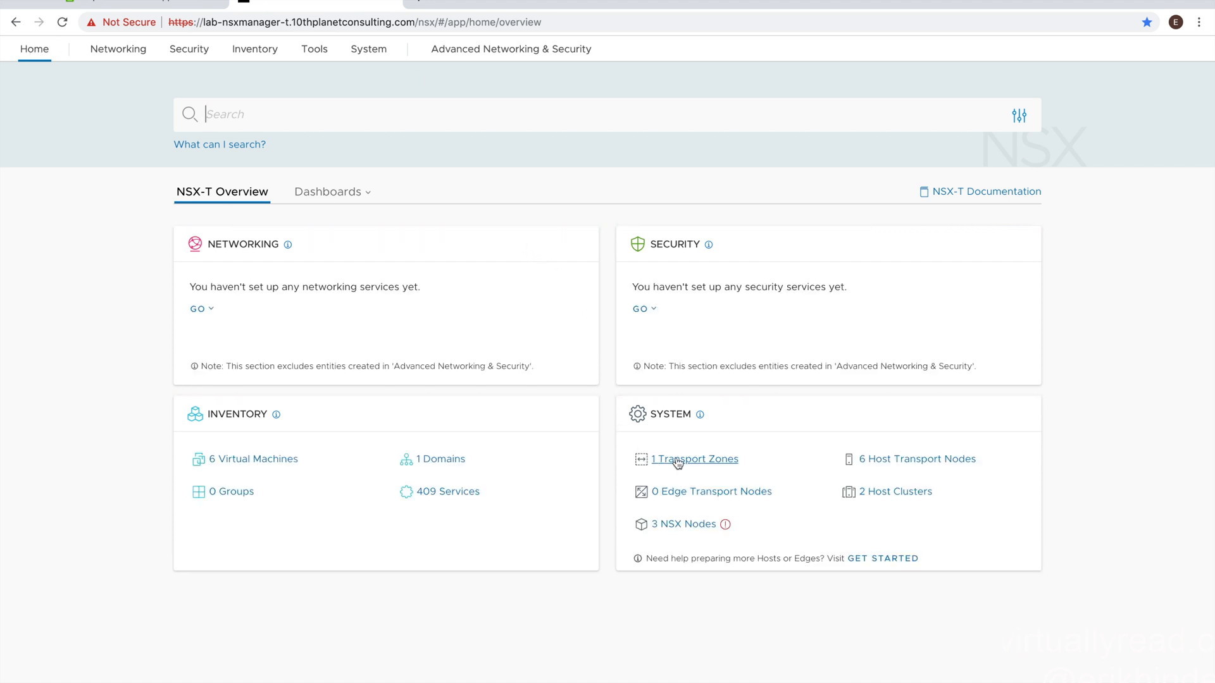
mouse_move(915, 459)
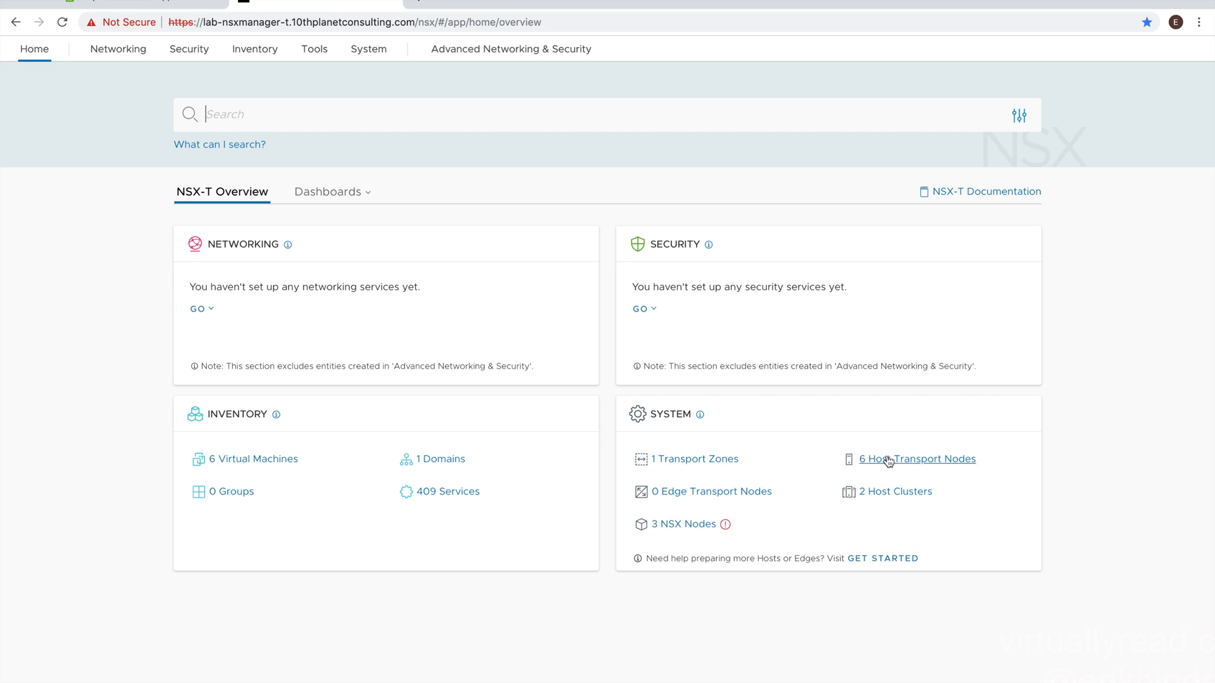
mouse_move(876, 496)
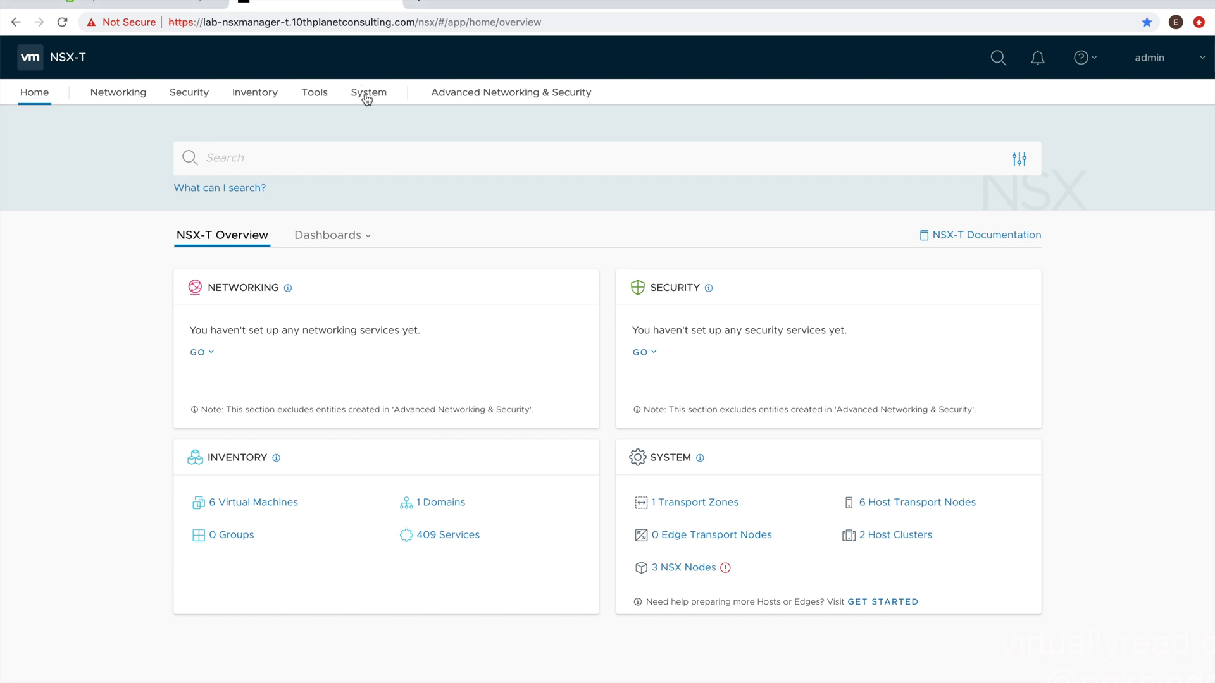
click(368, 93)
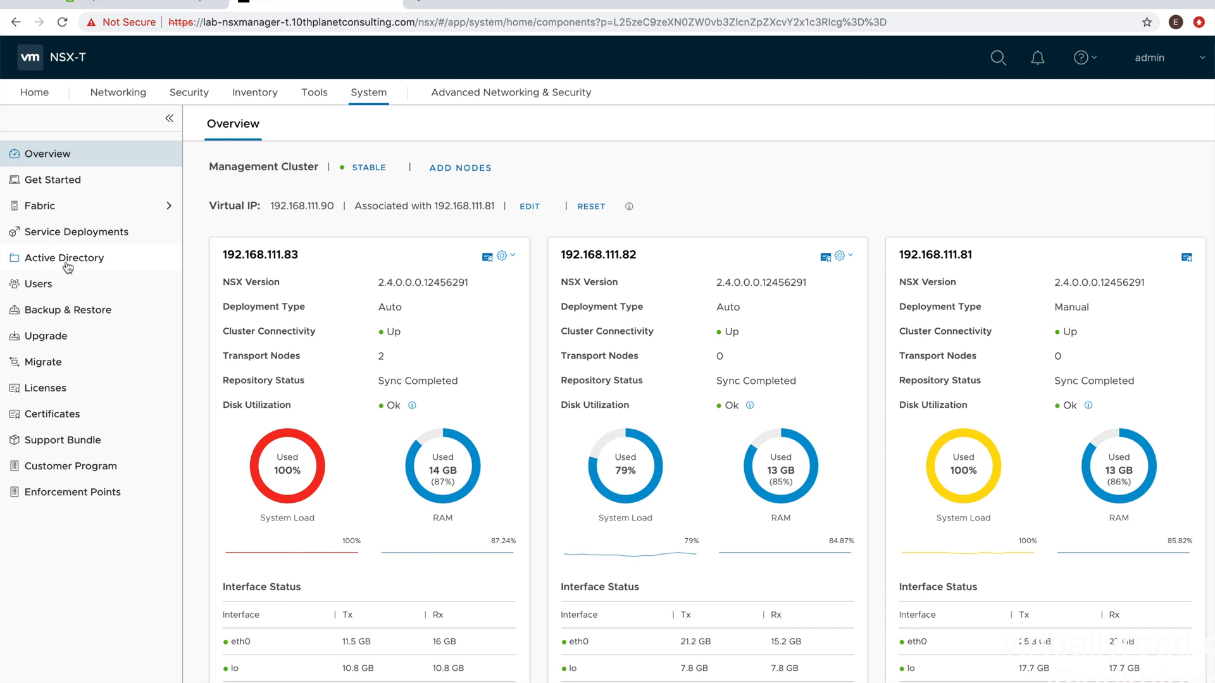
click(65, 258)
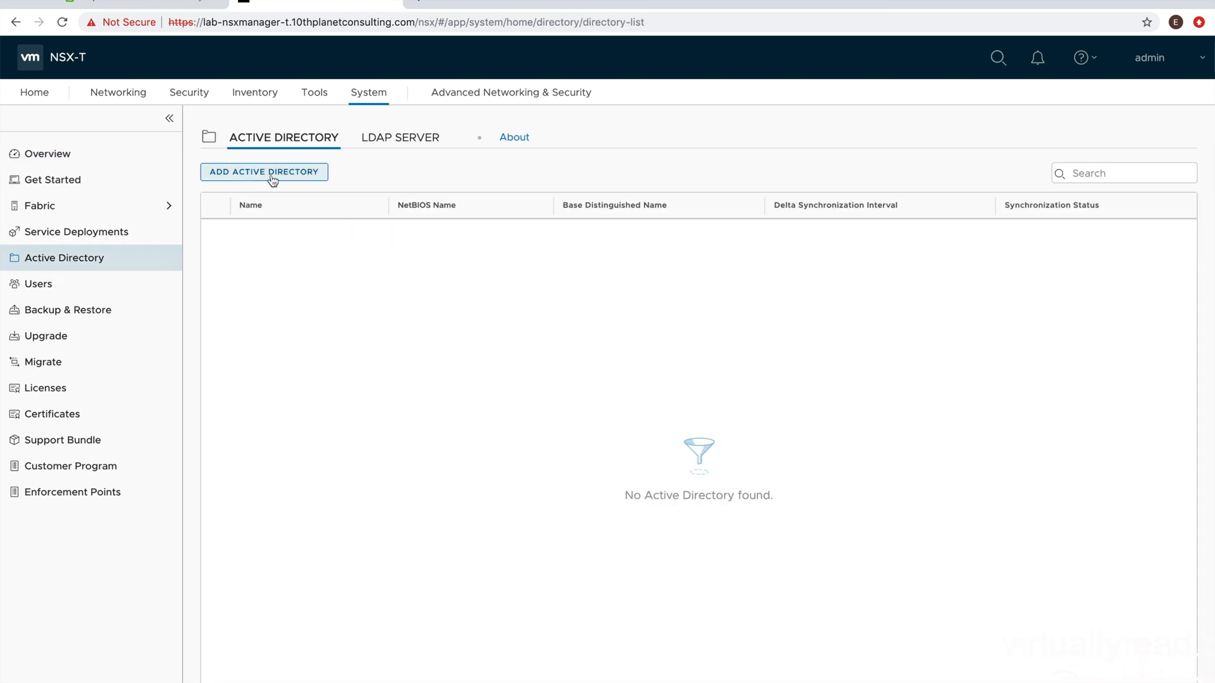
Step: Add an Active Directory with domain virtuallyread.local, NetBIOS virtuallyread, base DN DC=virtuallyread,DC=local
click(263, 171)
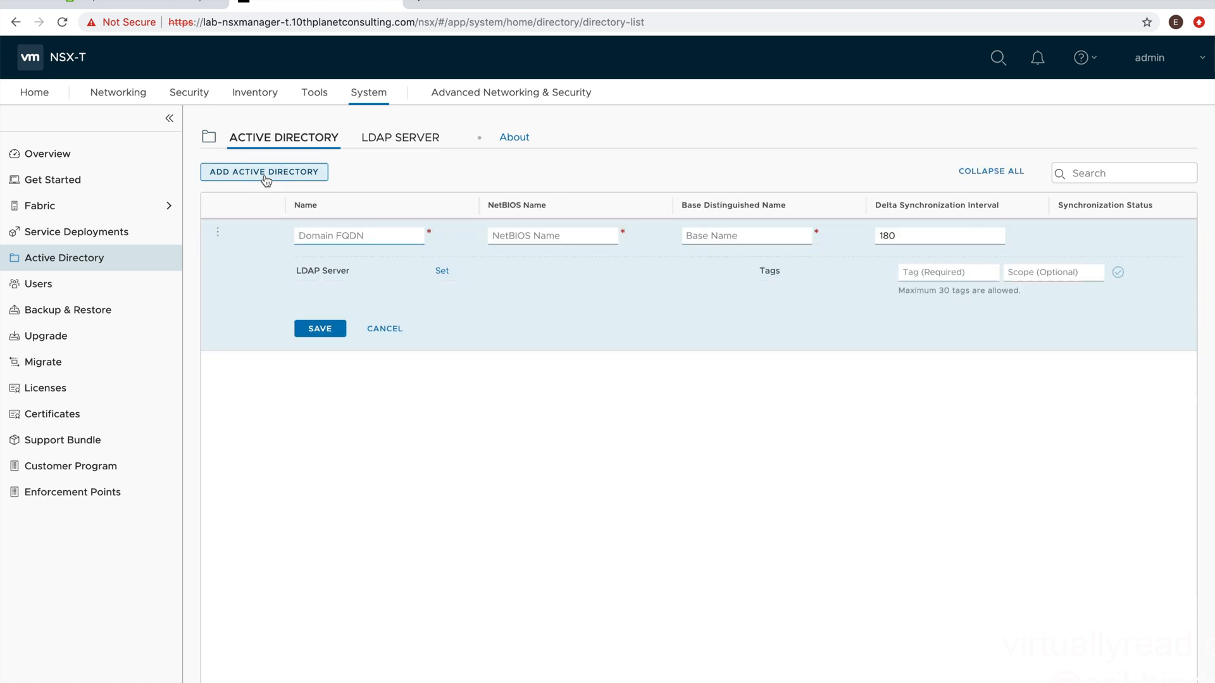
text(virtuallyread.local)
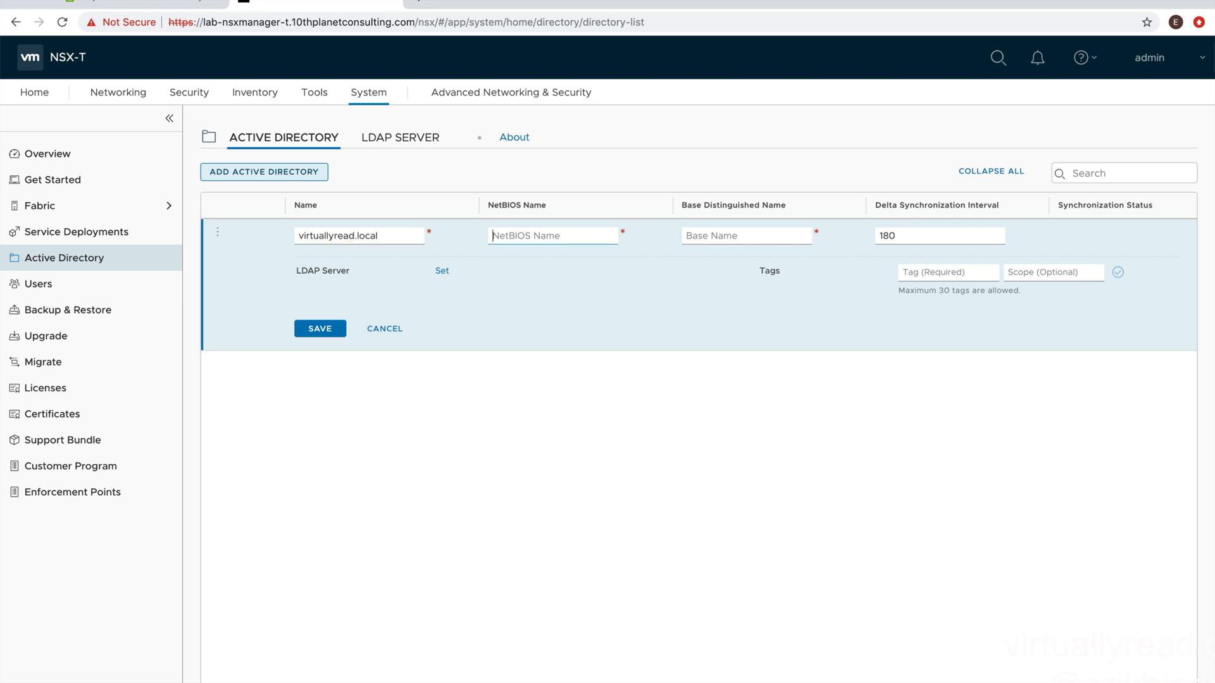
text(virtuallyre)
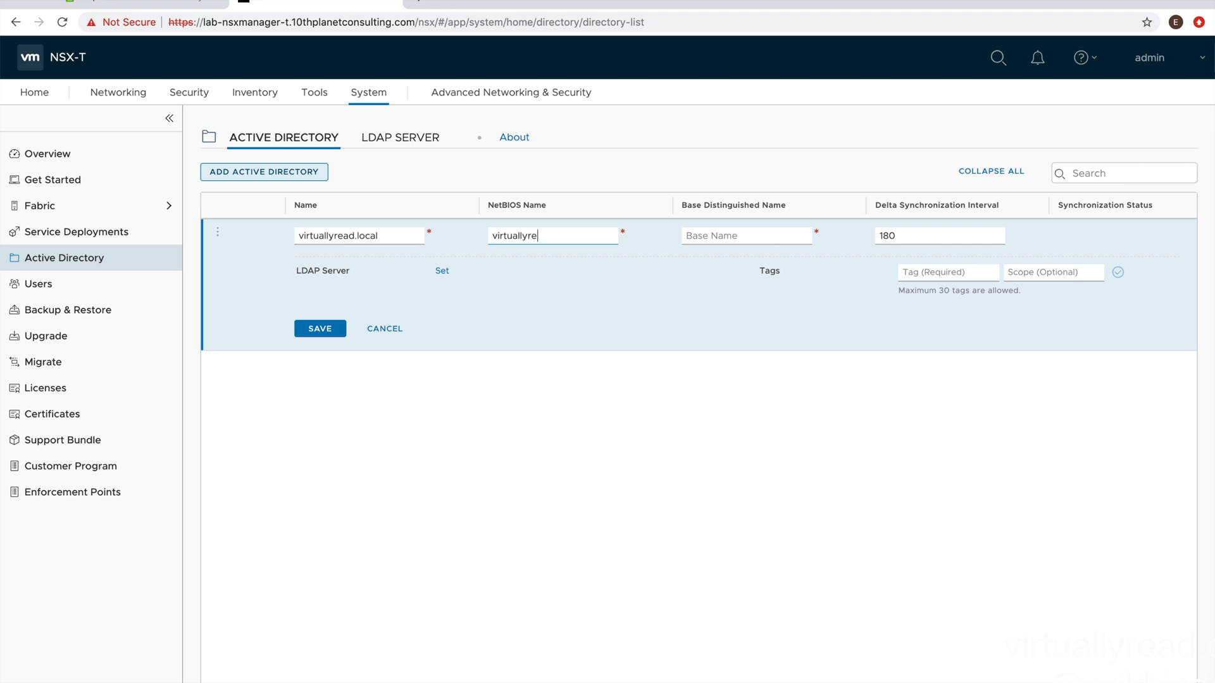
text(D)
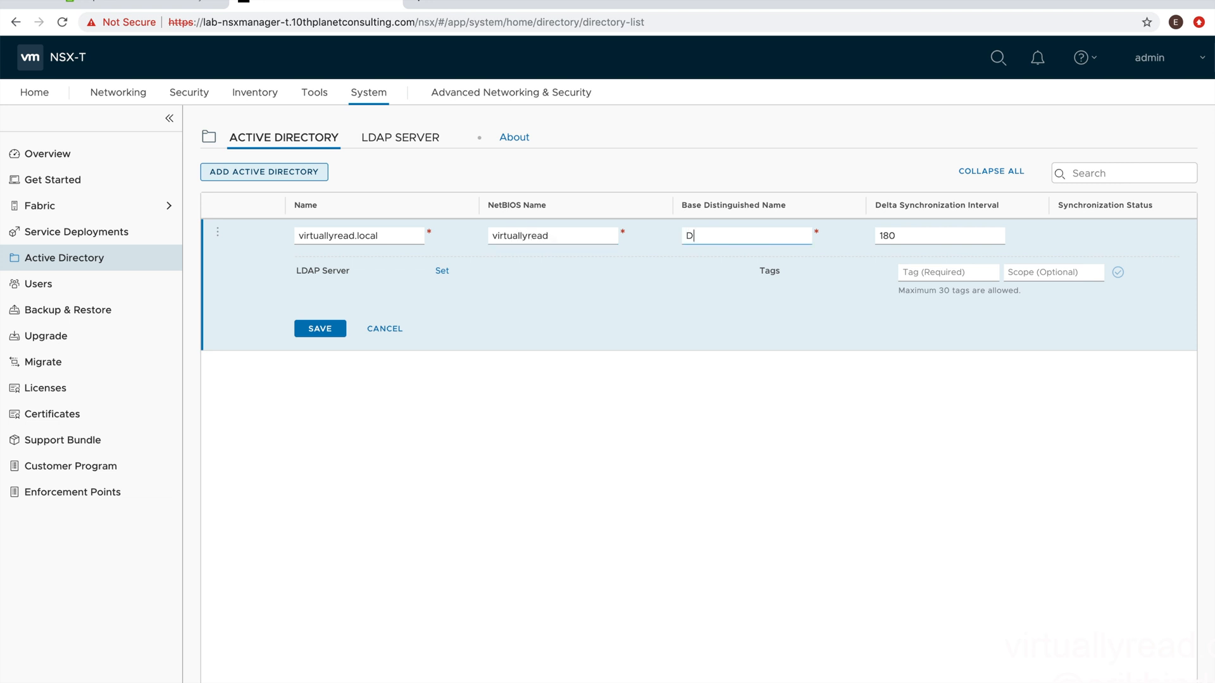
text(C=)
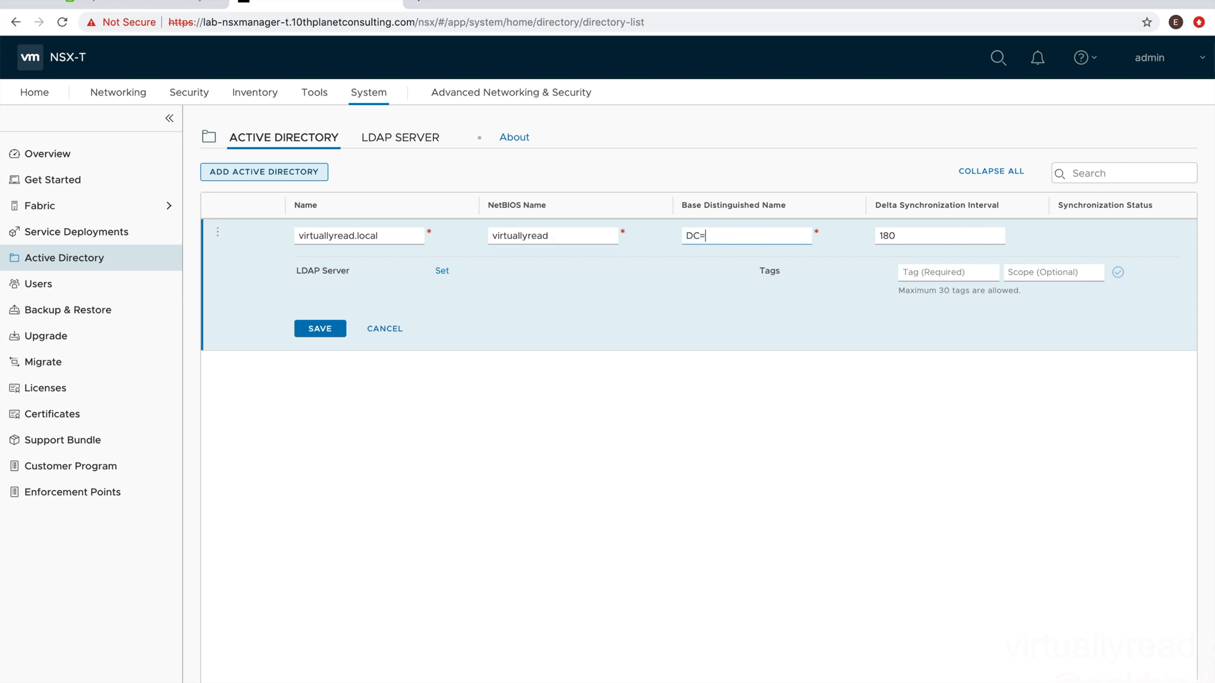
text(virtually)
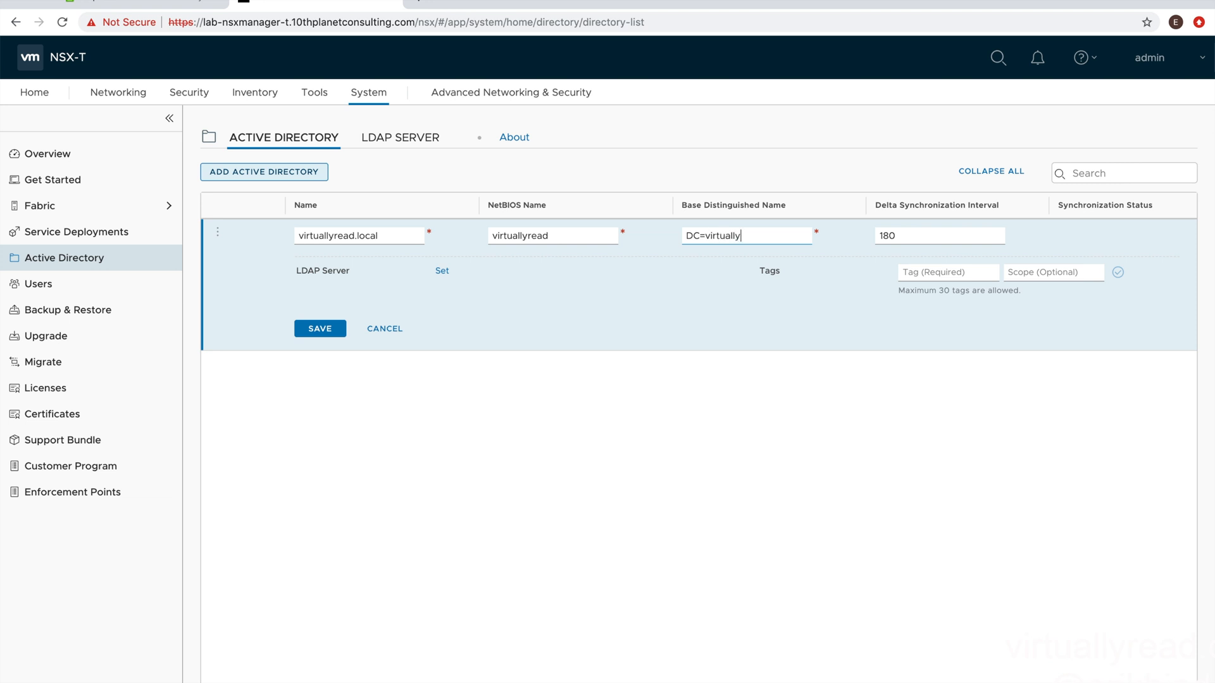
text(read.)
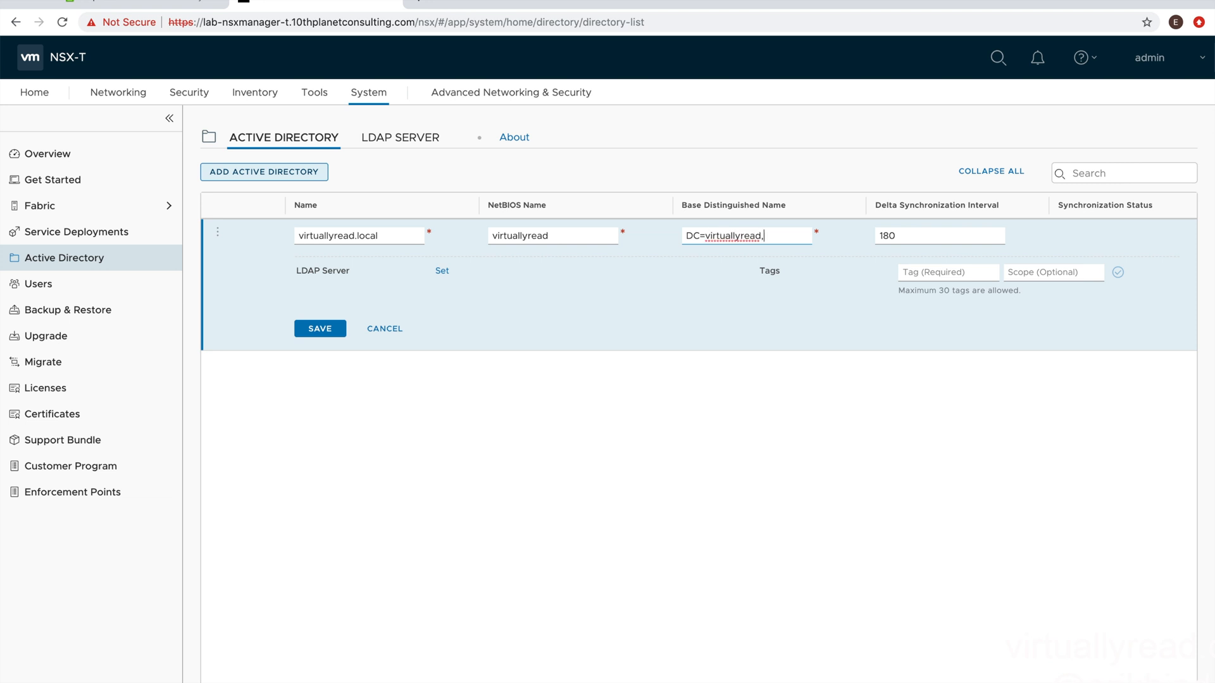
text(DC=lo)
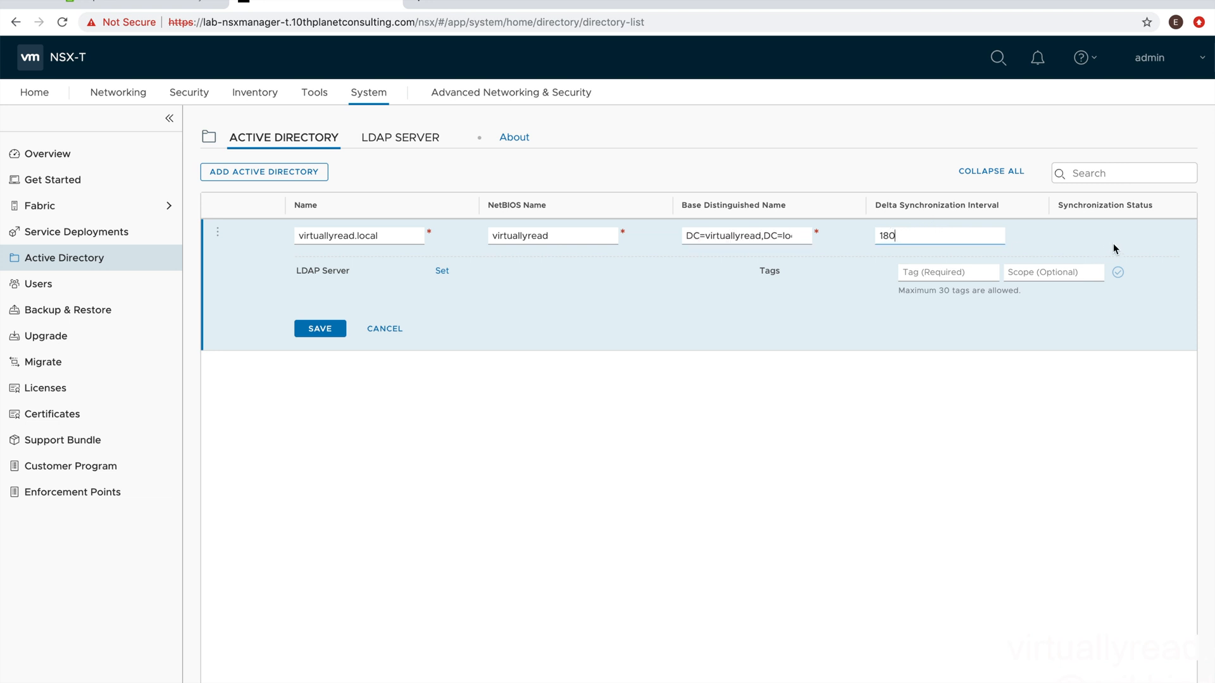
mouse_move(323, 277)
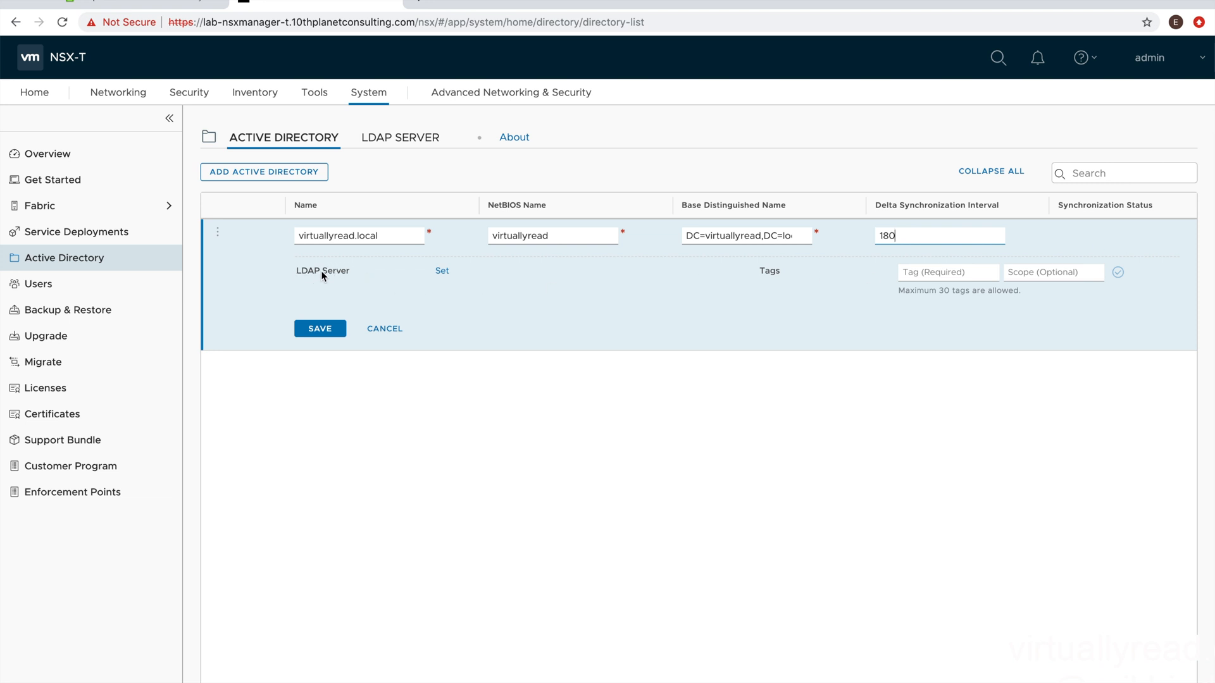
Step: Add LDAP server 192.168.111.89 on port 389 with the administrator account and password
click(442, 270)
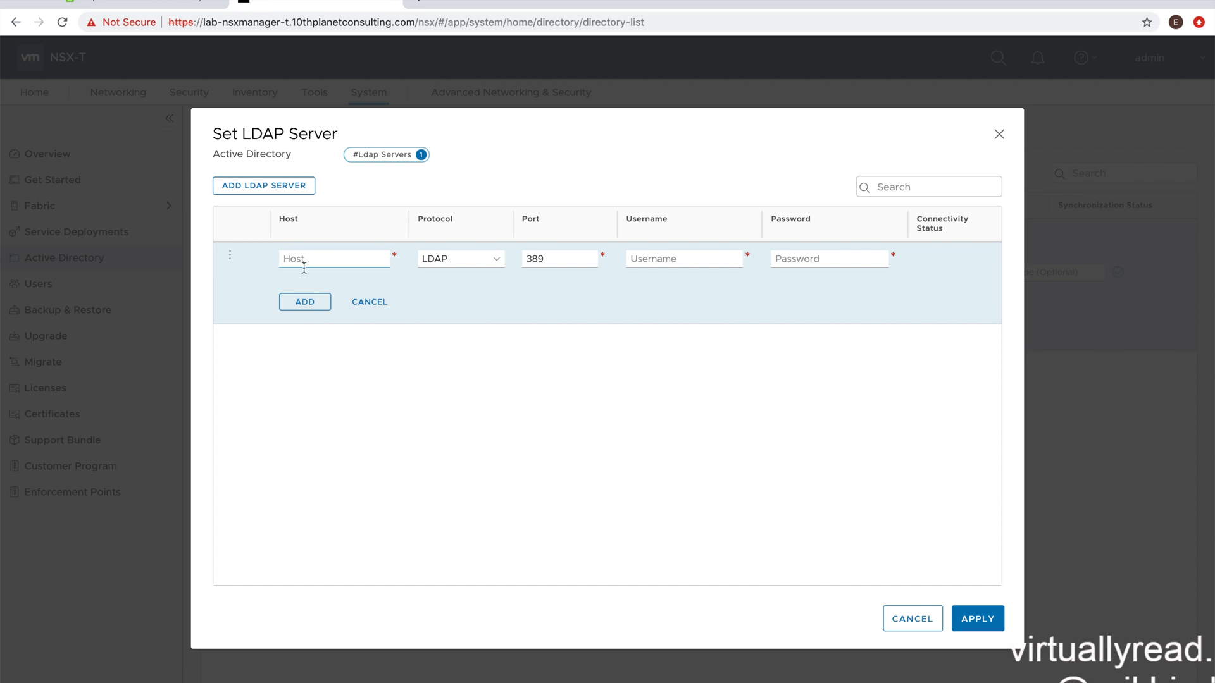
text(192.168.111.)
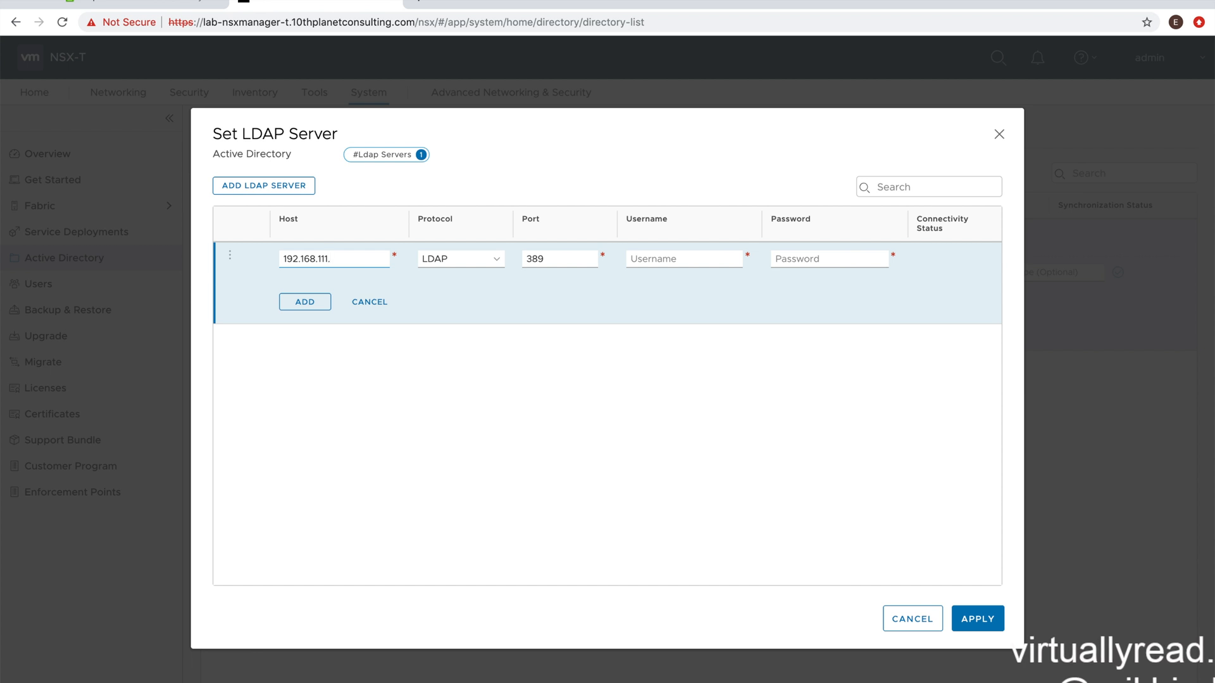
text(89)
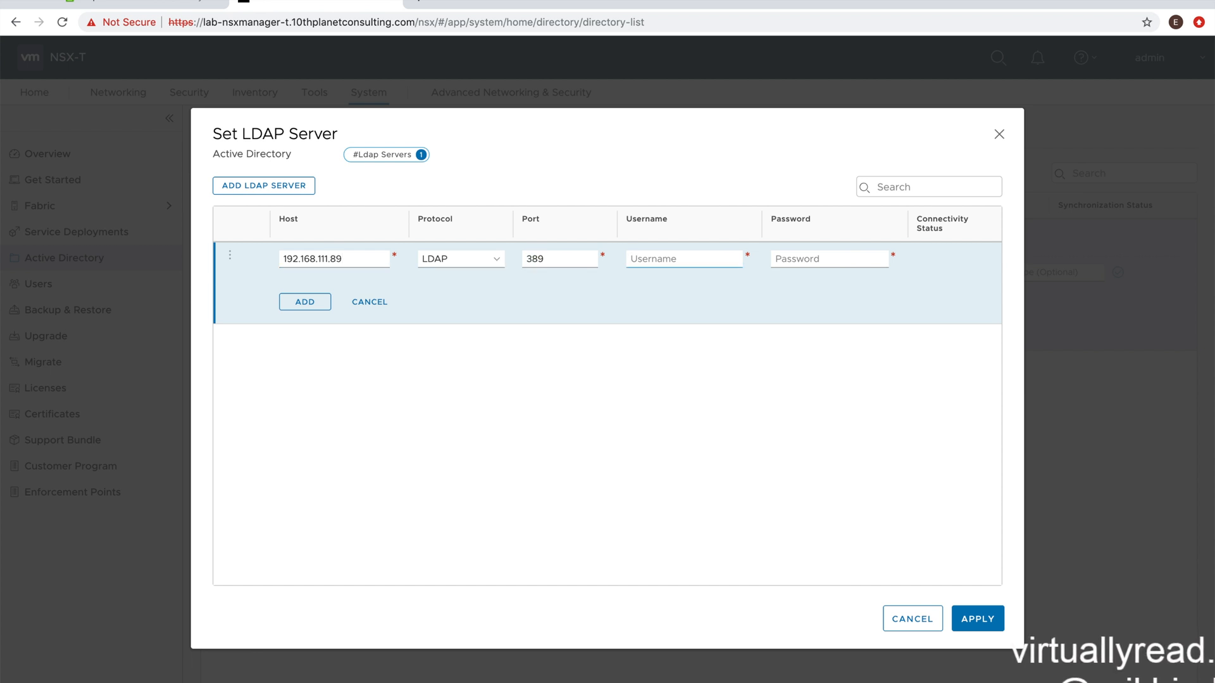
text(administrator)
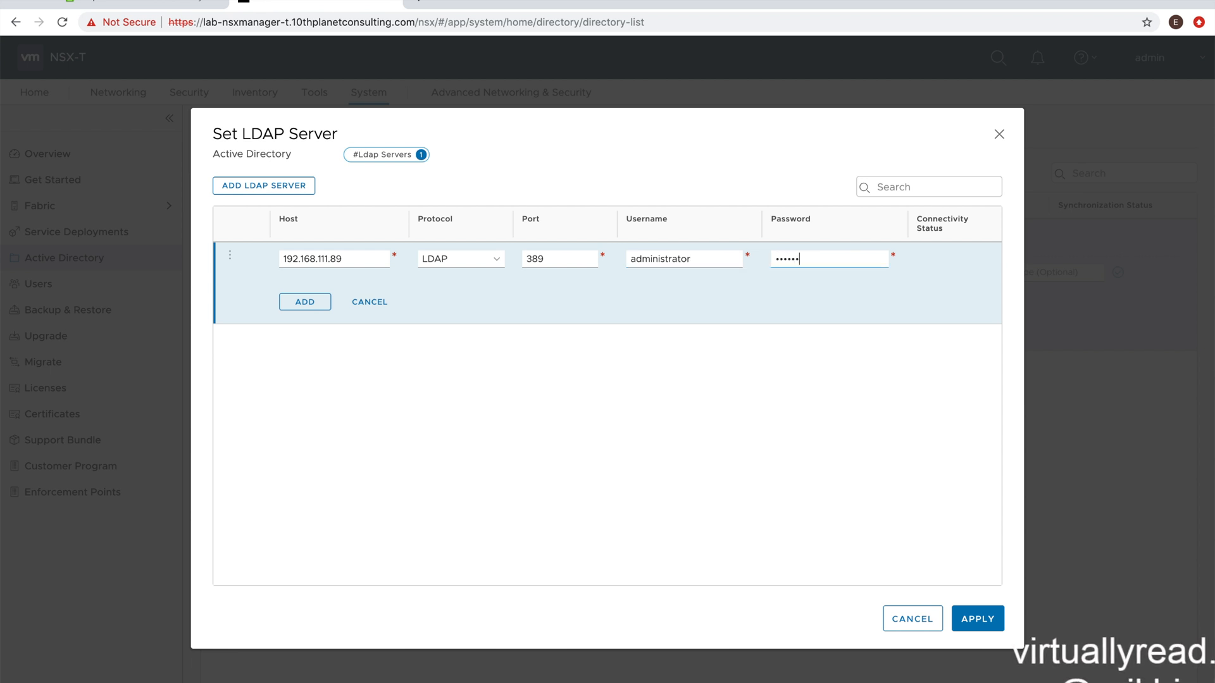
text(••)
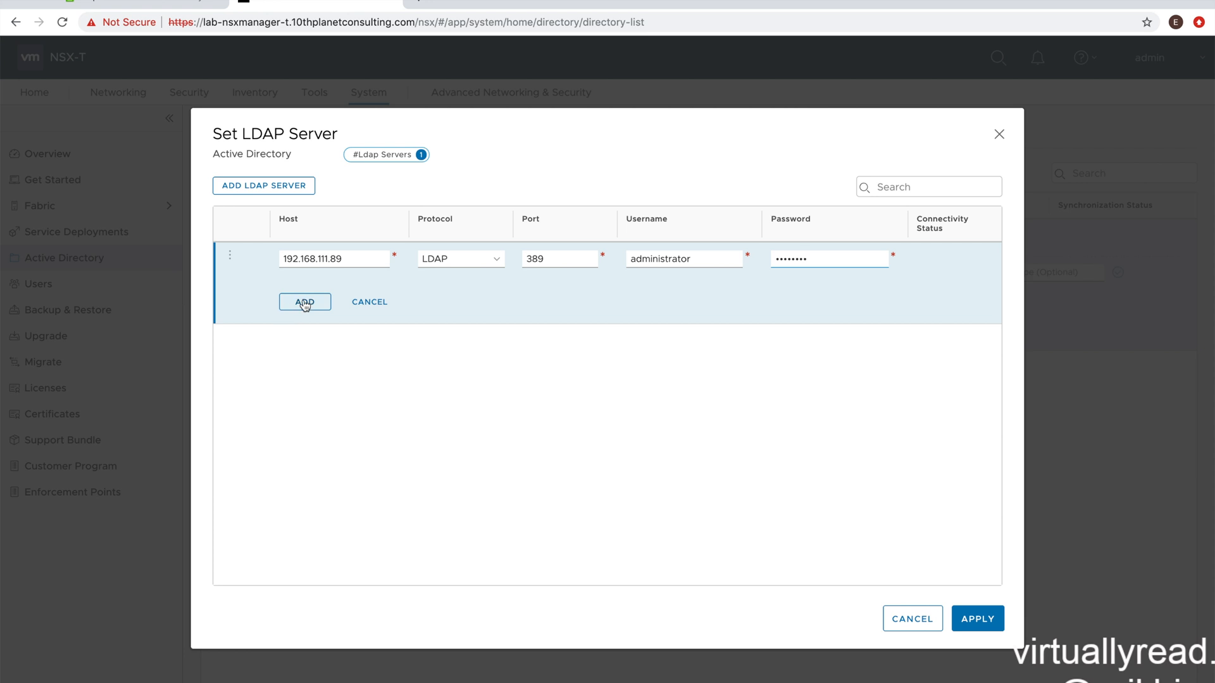
click(304, 301)
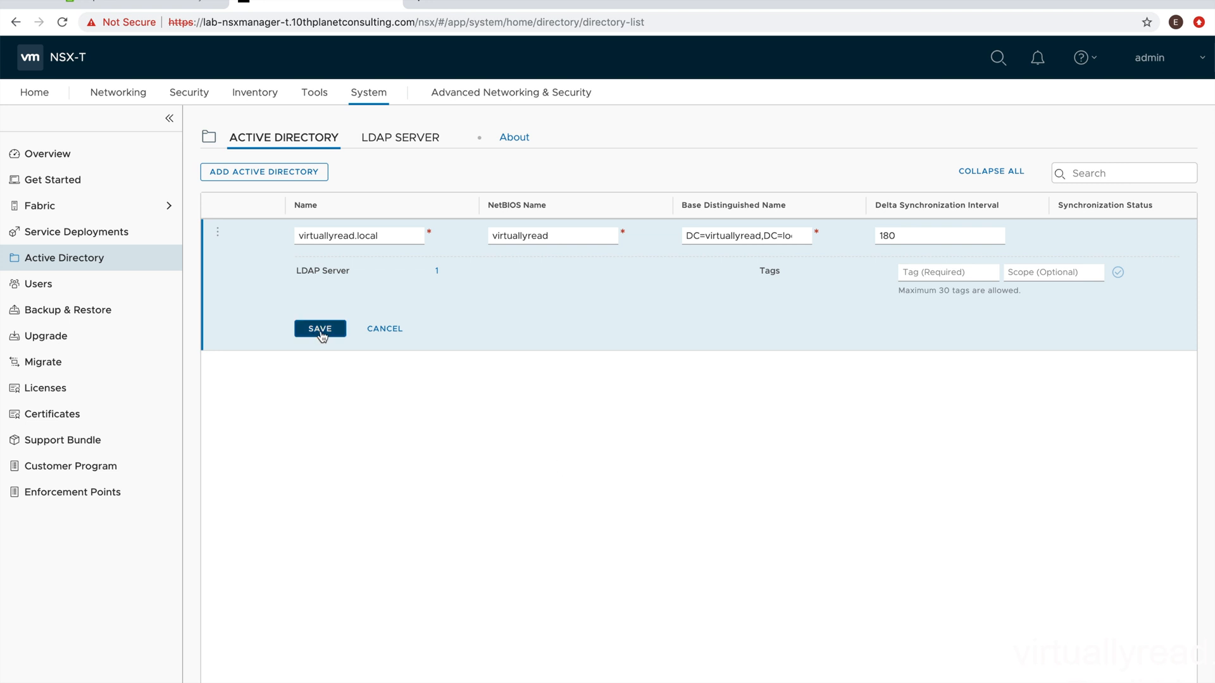
mouse_move(438, 276)
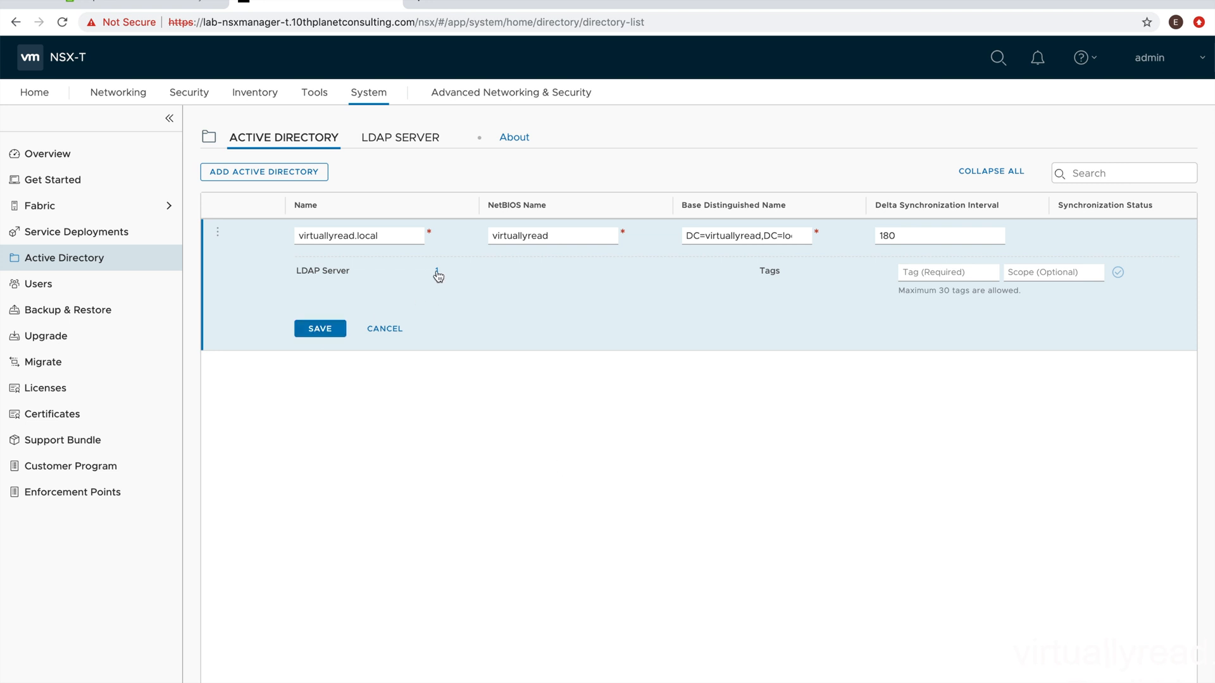
Step: Save virtuallyread.local, expand its row, and view sync status showing Full Sync, Success
click(319, 329)
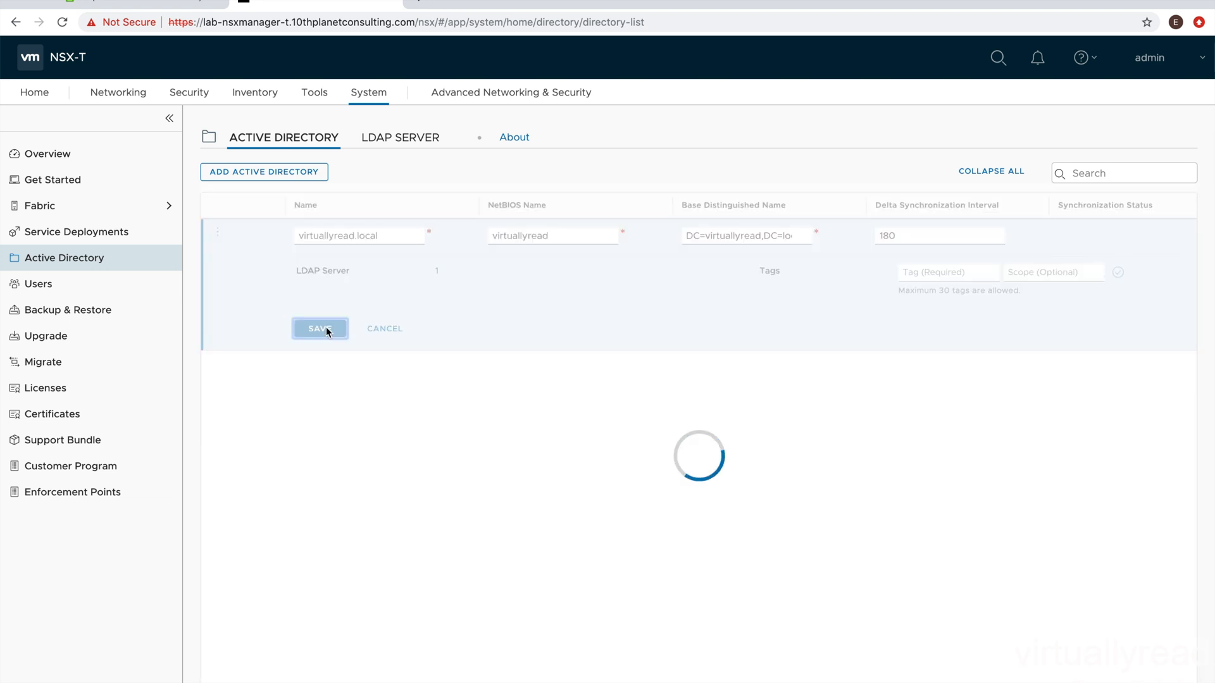
click(319, 328)
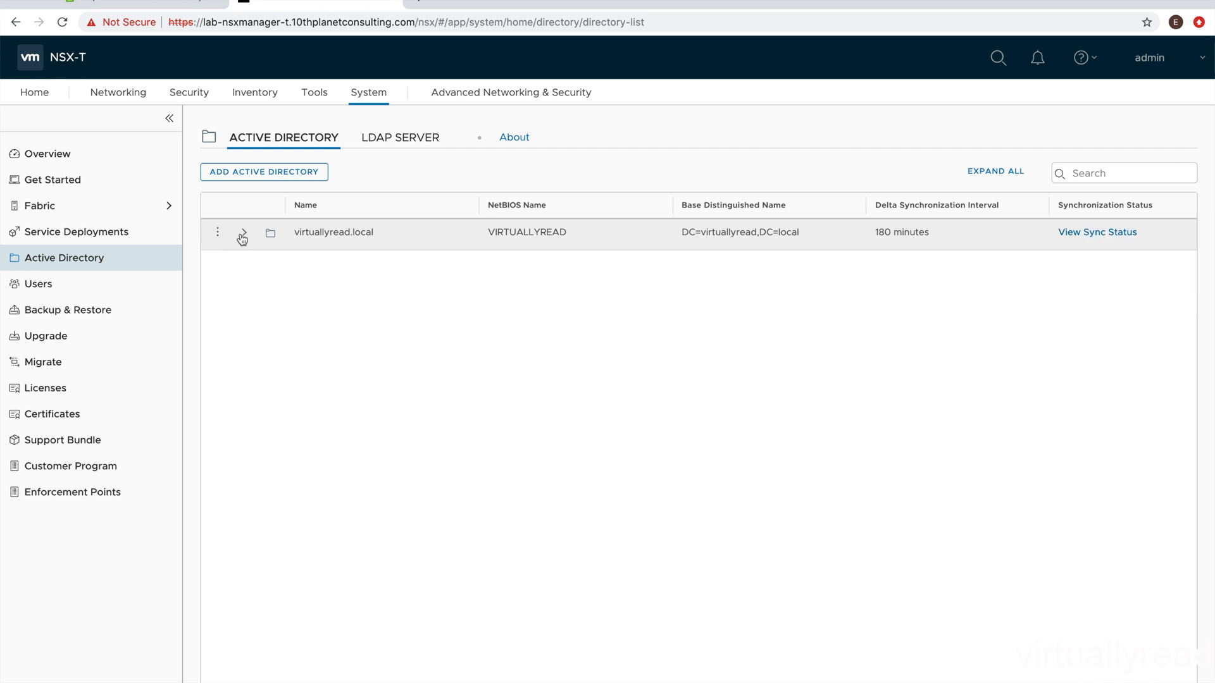
click(243, 232)
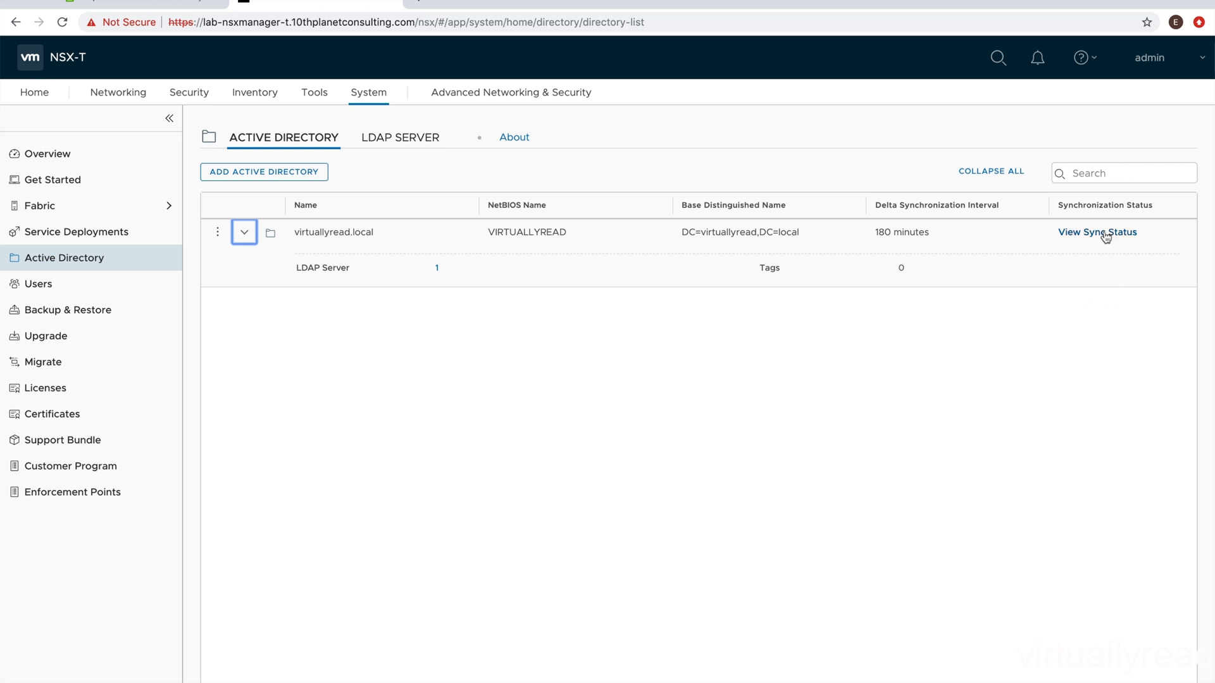
click(1096, 231)
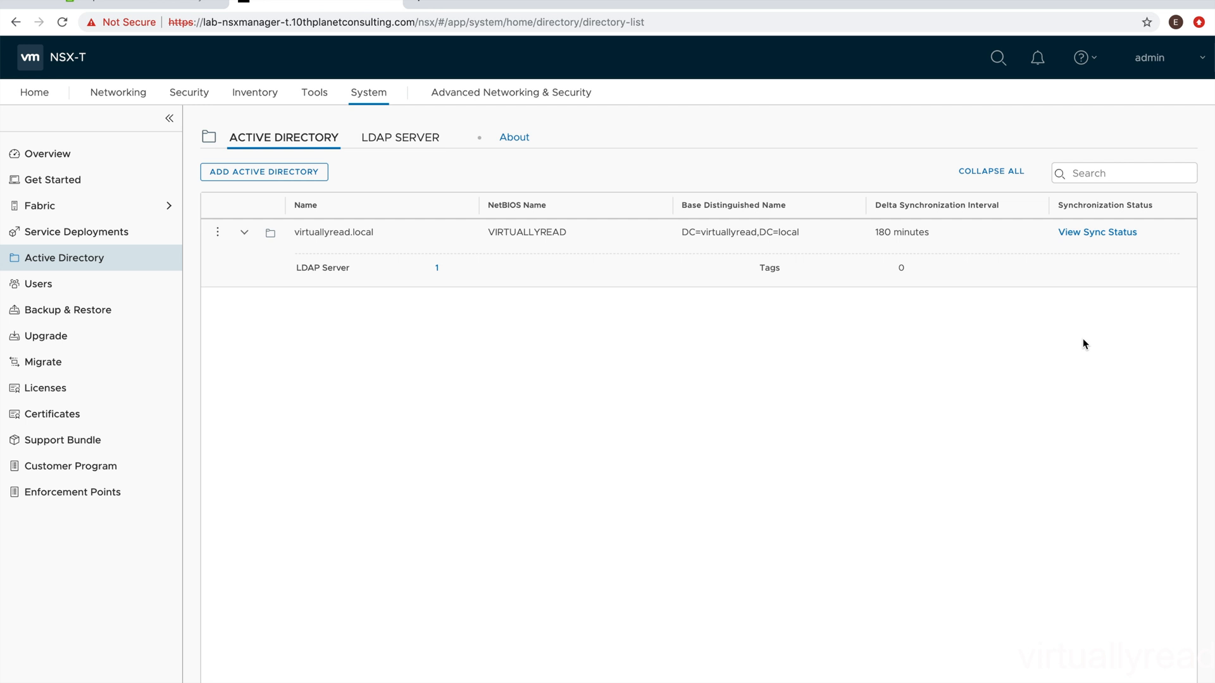
mouse_move(1097, 232)
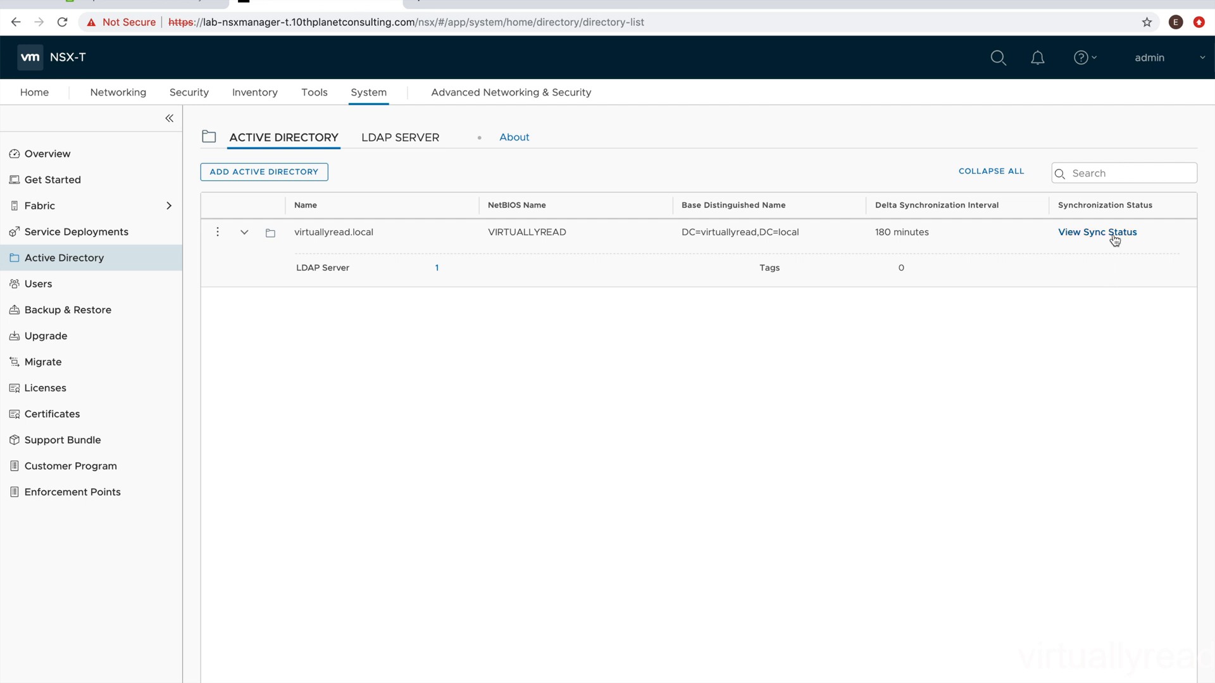
click(1097, 232)
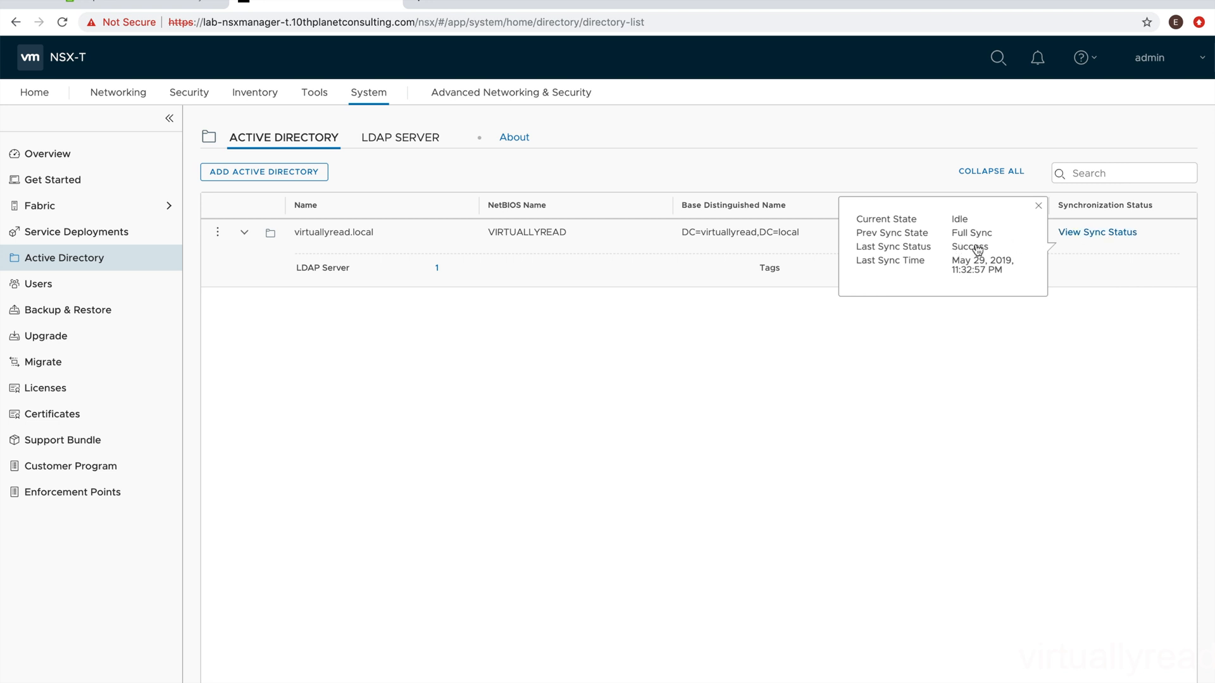
mouse_move(397, 145)
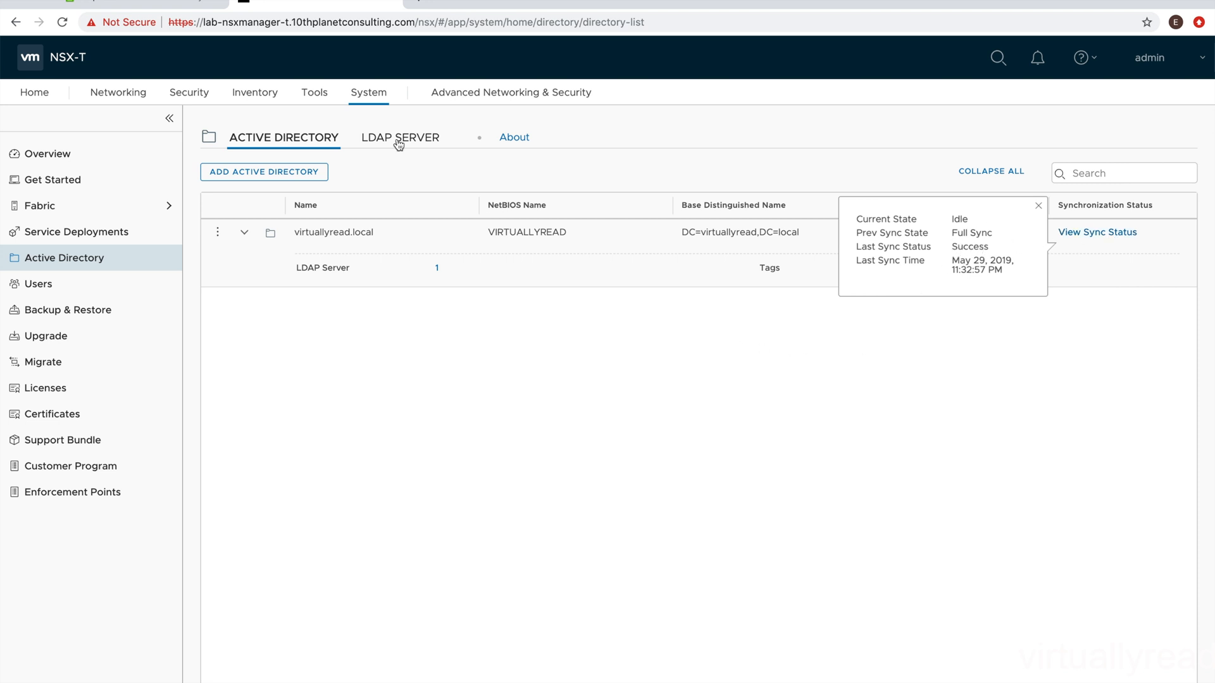
Step: Test the connection to LDAP server 192.168.111.89 and confirm its status is Up
click(400, 137)
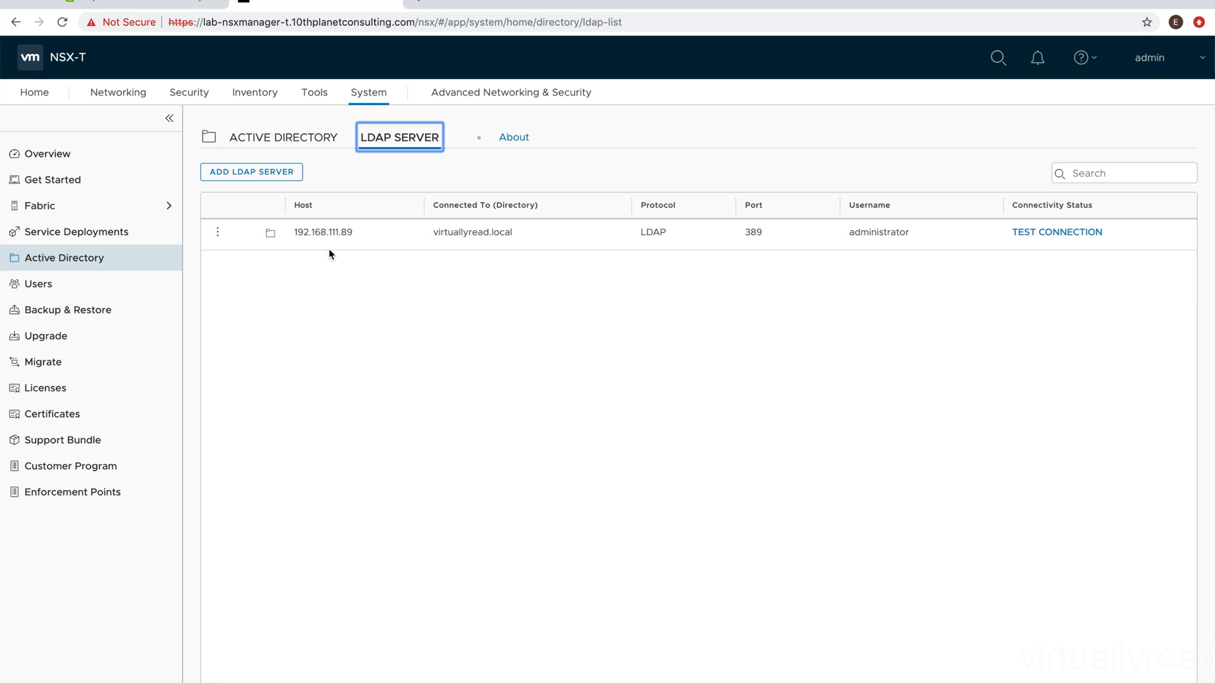
mouse_move(1073, 246)
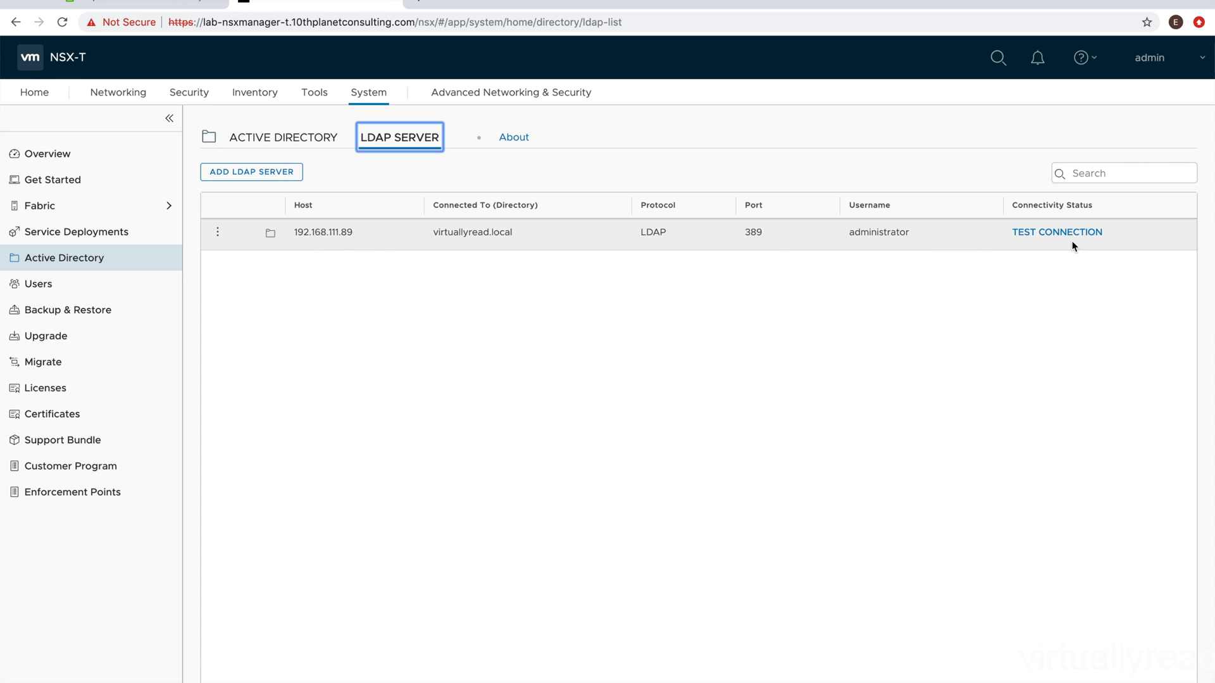
click(1056, 231)
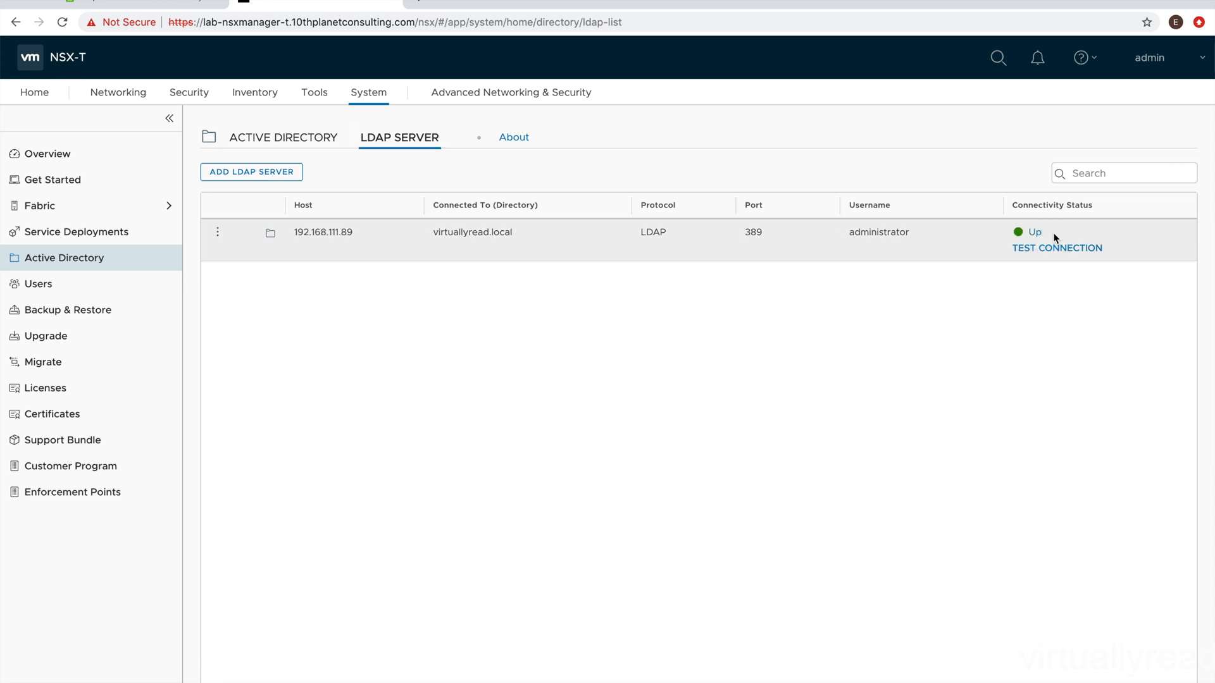
mouse_move(1032, 232)
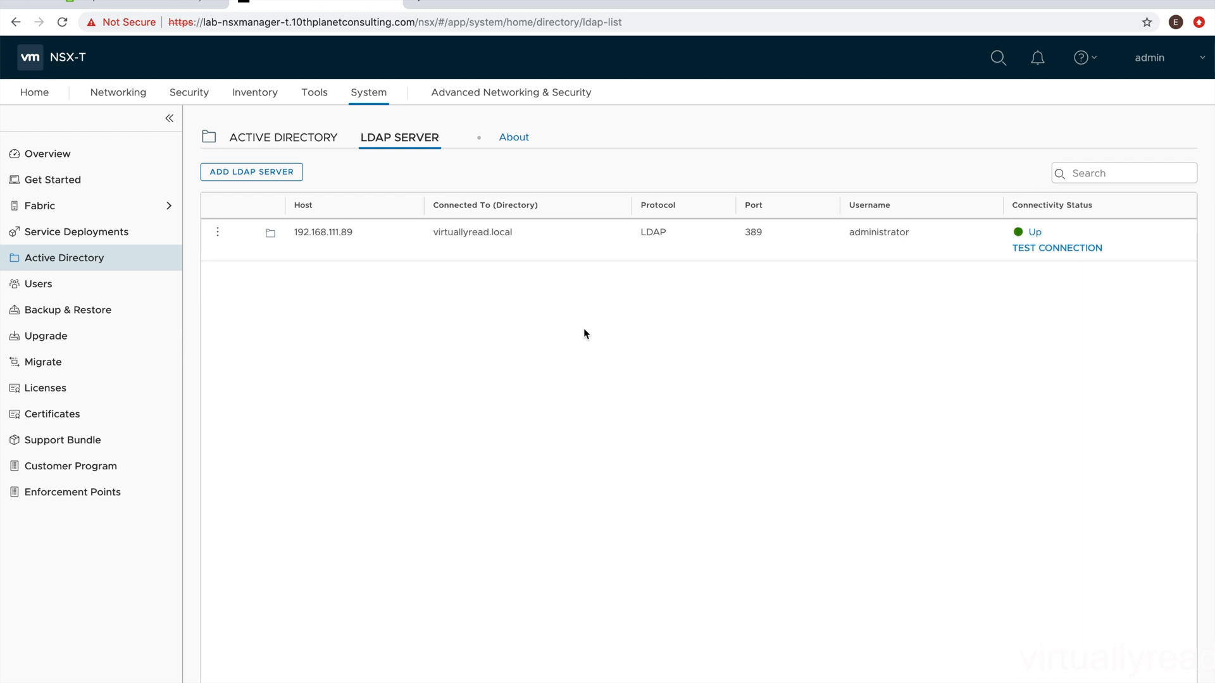
mouse_move(215, 293)
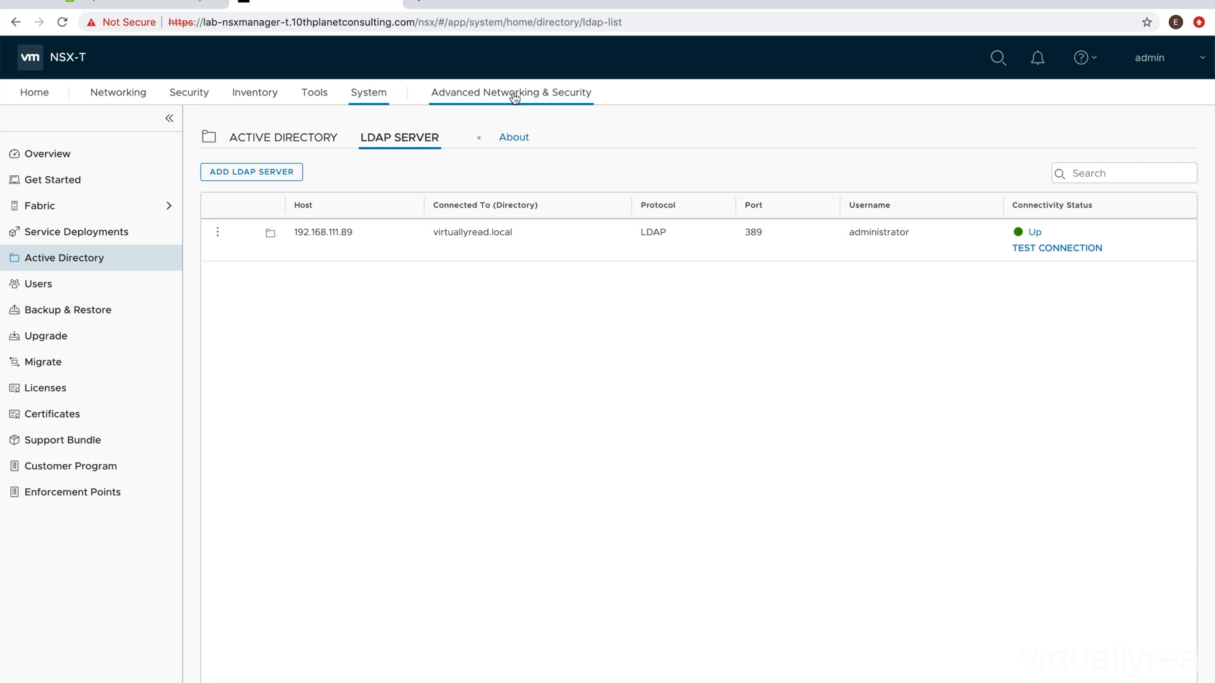
Step: Open Advanced Networking & Security's Distributed Firewall page, showing Identity Firewall disabled
click(510, 92)
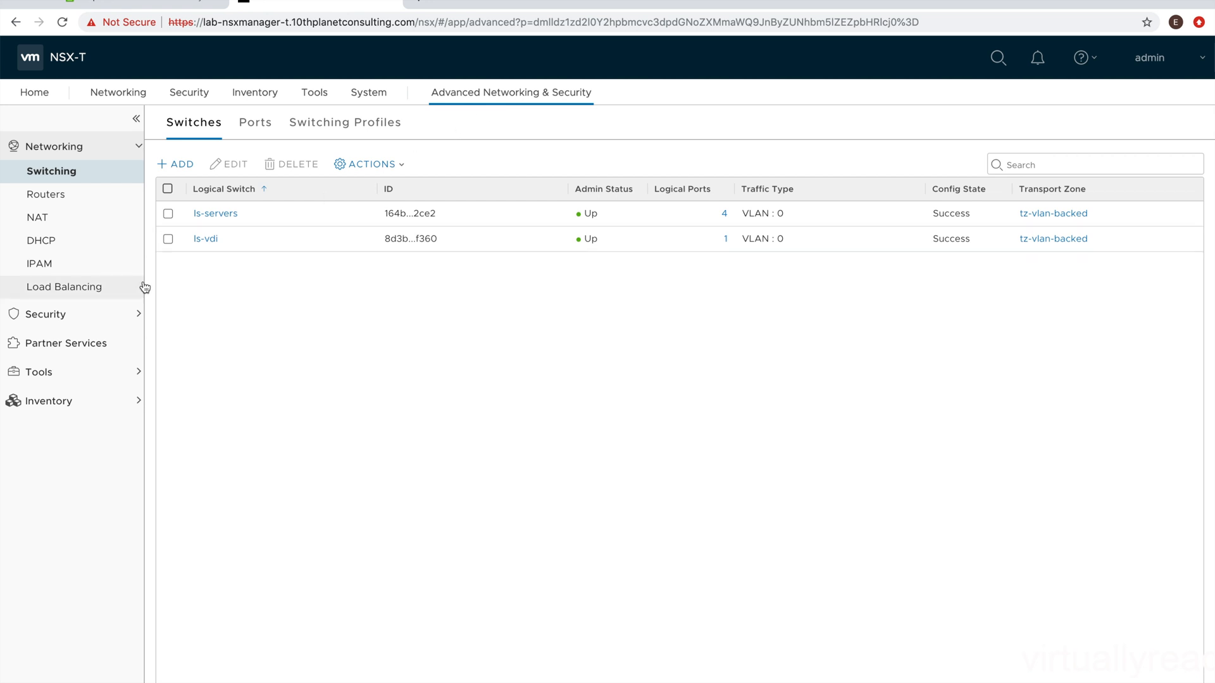
click(45, 314)
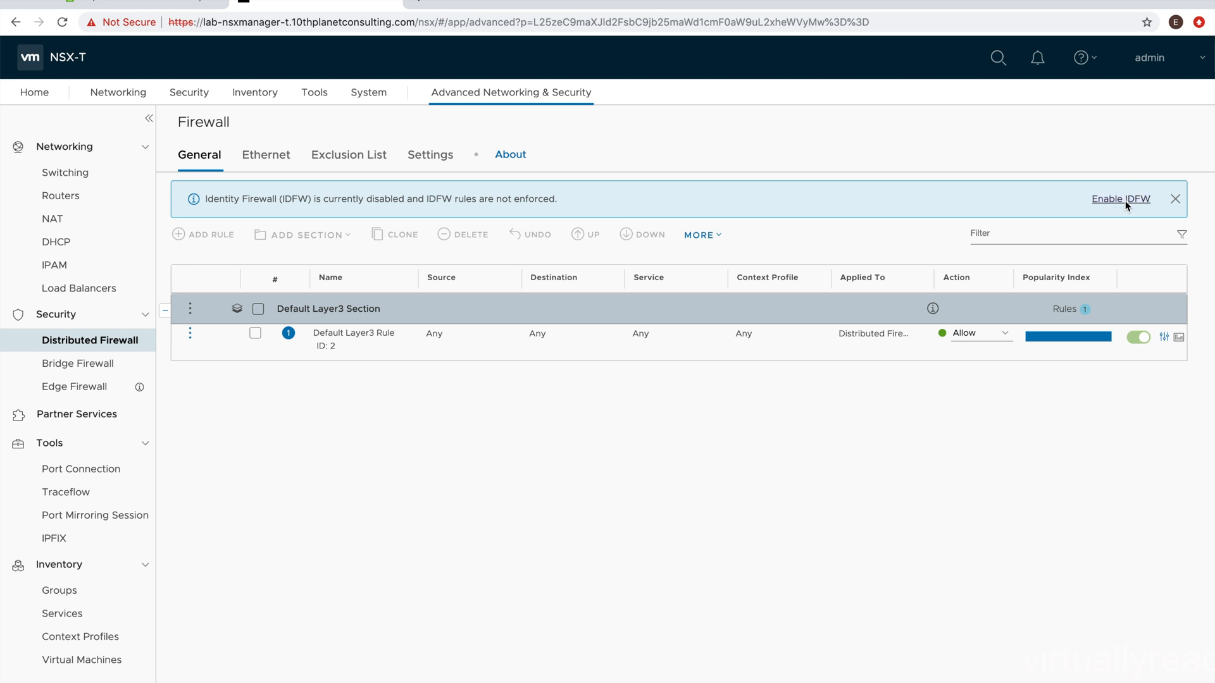
Step: Turn Identity Firewall status on and enable it for the skunkworks-compute cluster
click(1120, 199)
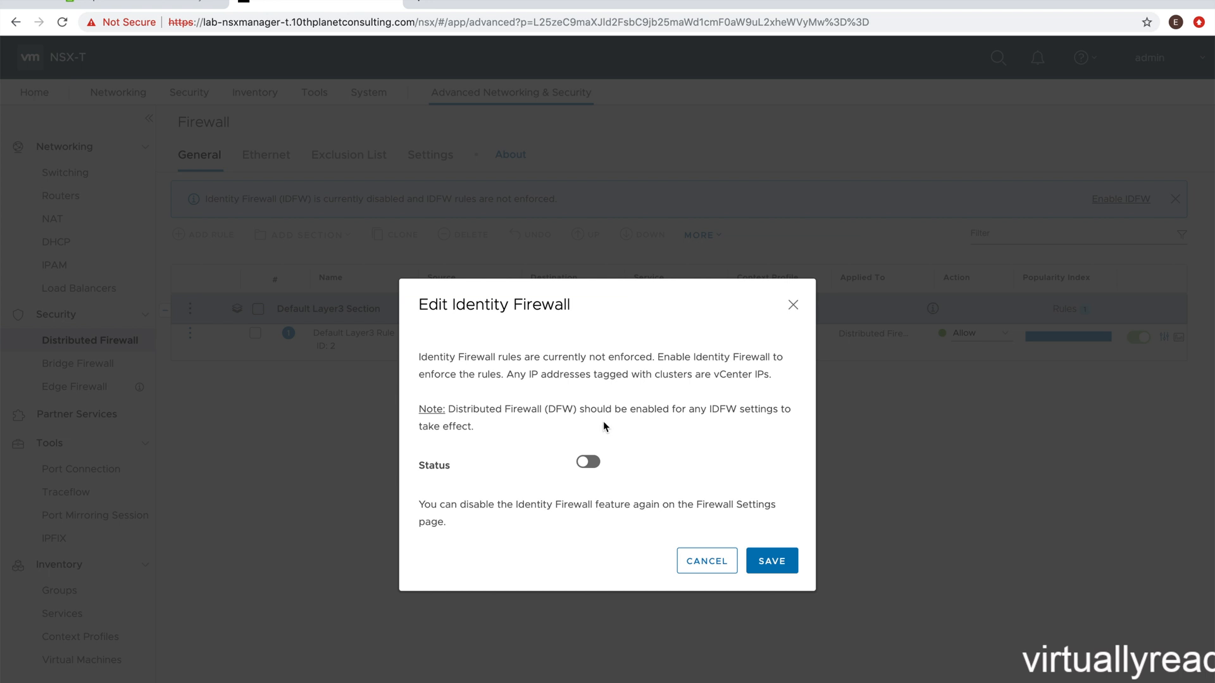
mouse_move(589, 464)
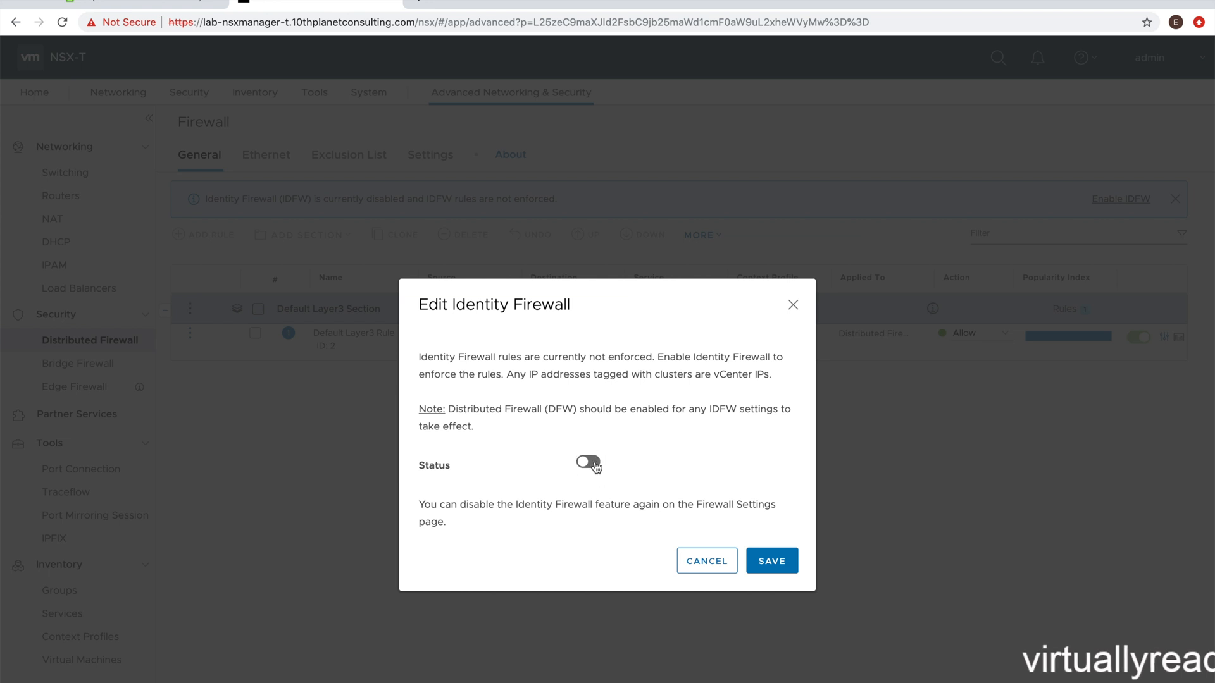
click(588, 463)
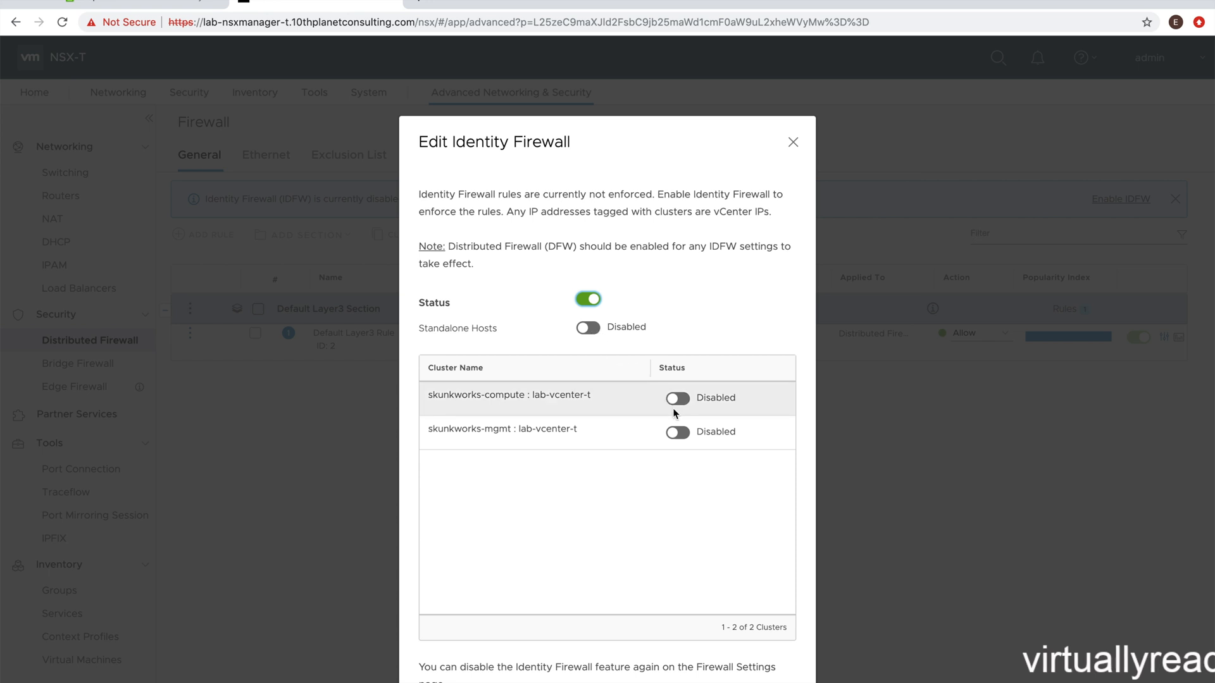
mouse_move(673, 411)
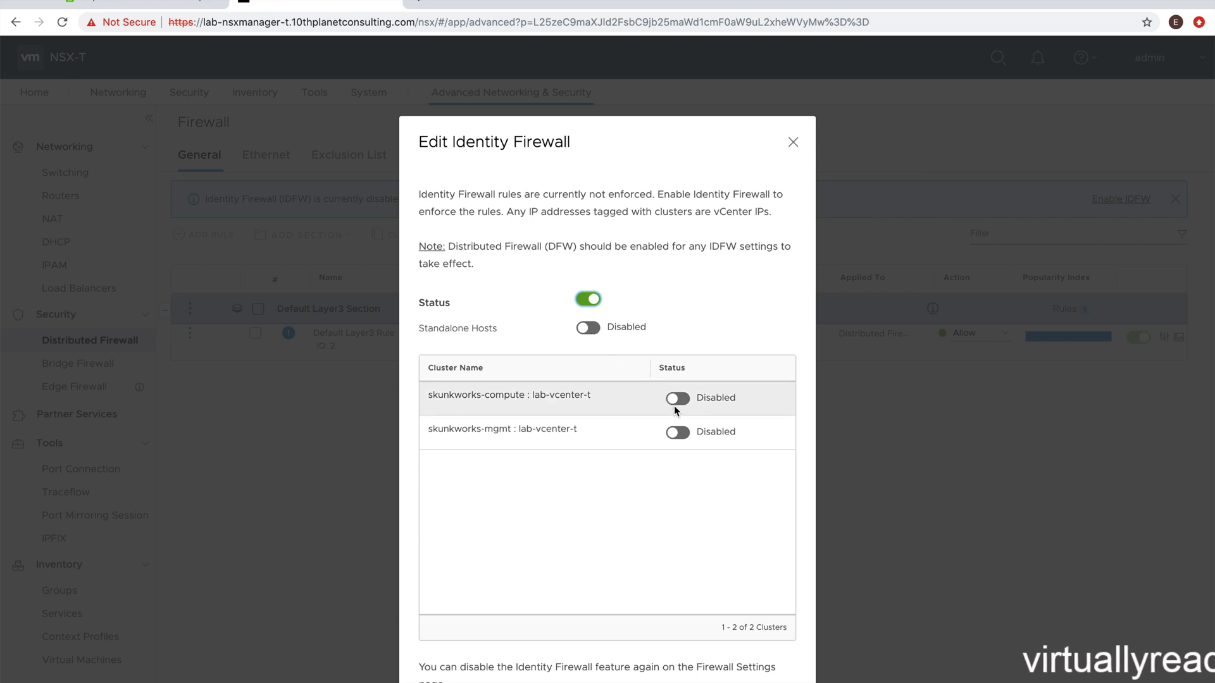
click(676, 397)
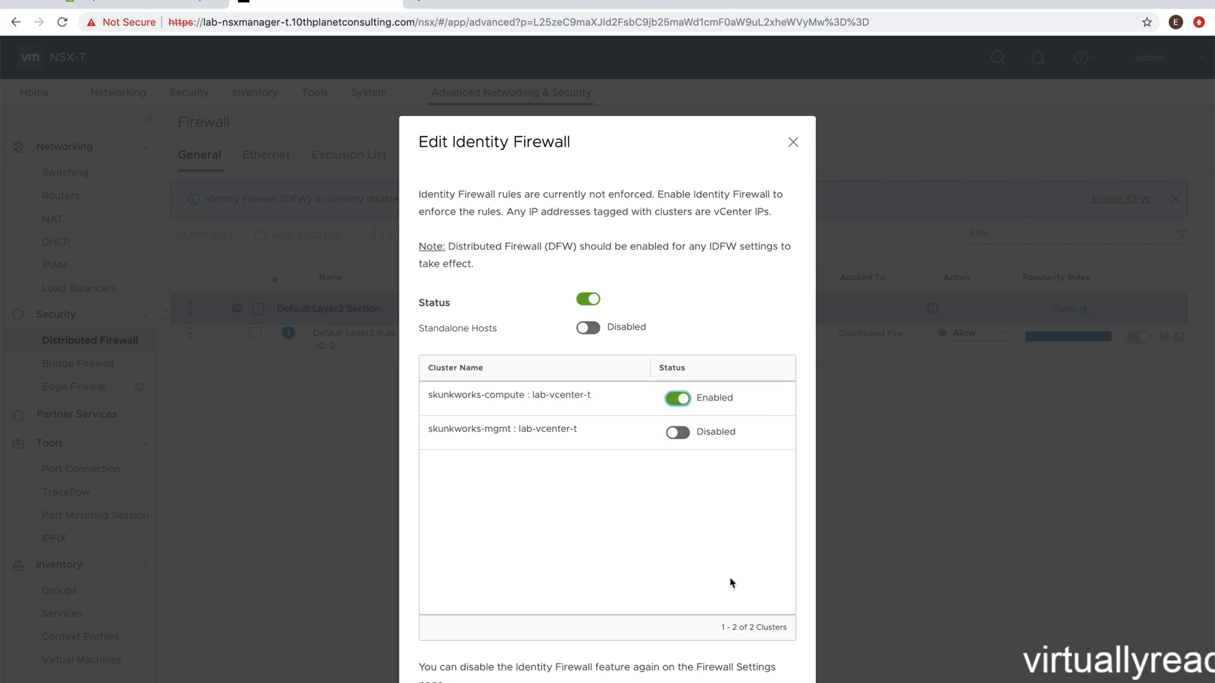
mouse_move(772, 638)
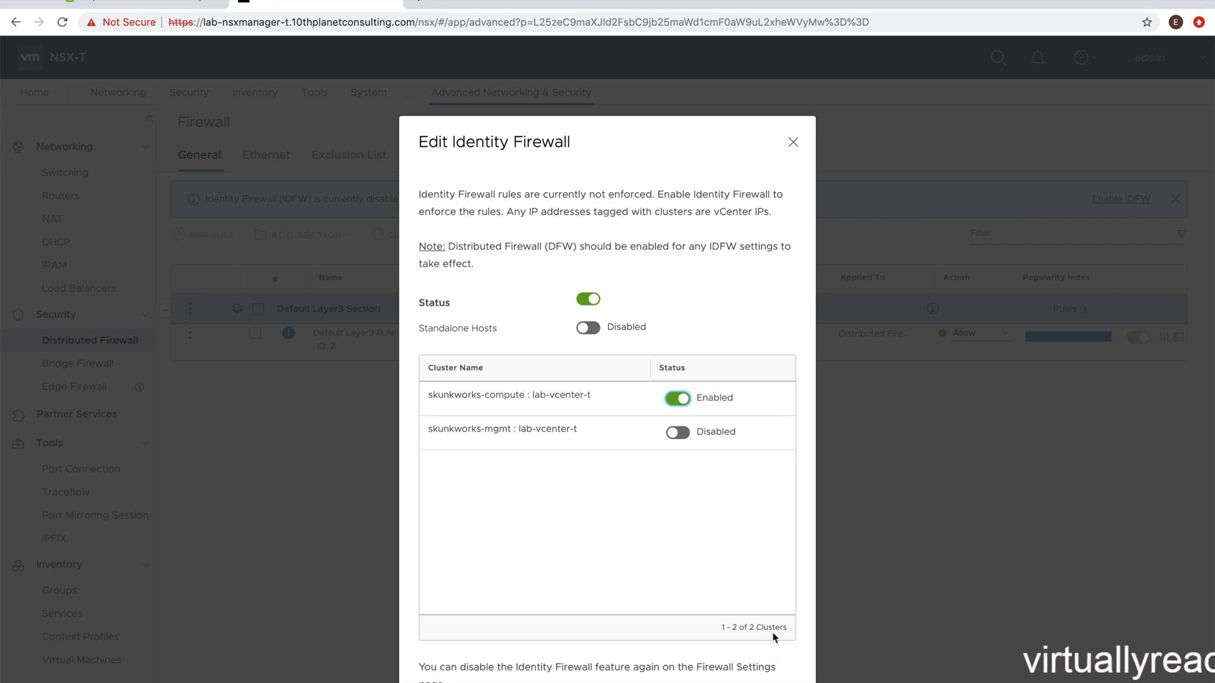